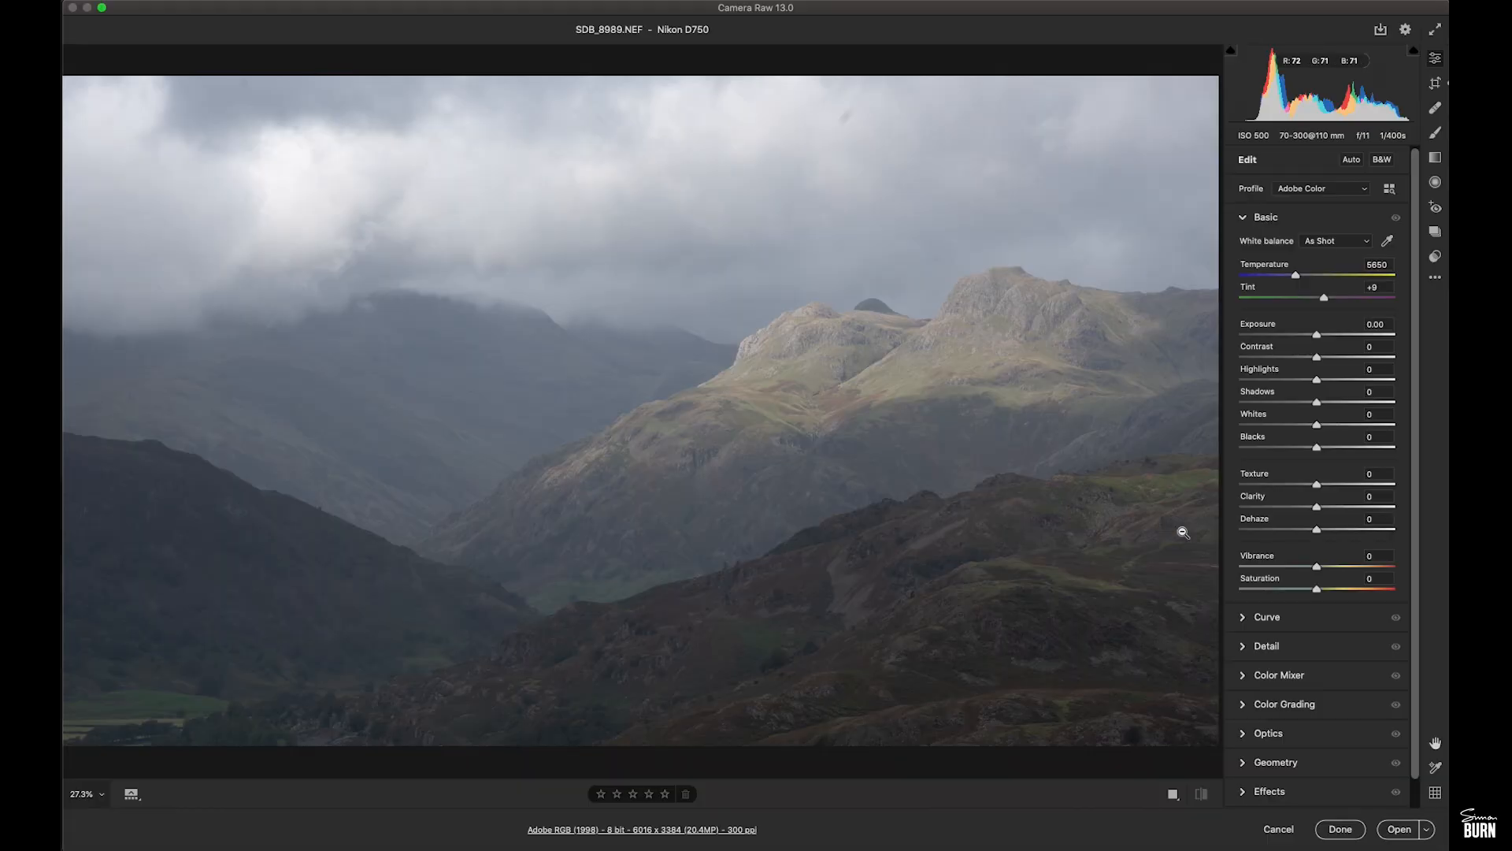
{"action": "mouse_move", "coordinate": [1331, 321]}
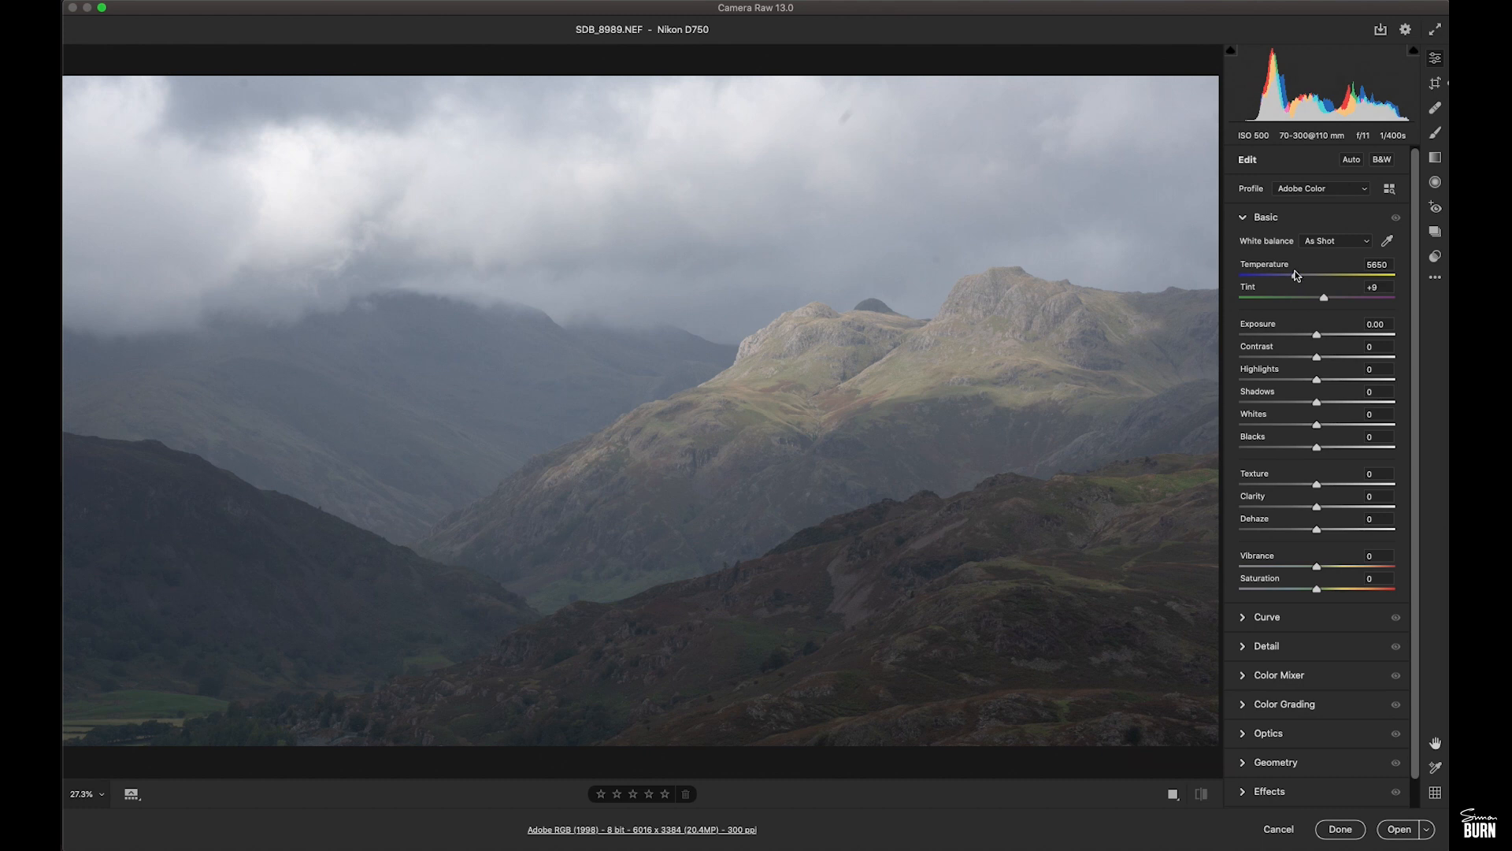
Warm the temperature to 7150 and add contrast +16 and texture +14
{"action": "left_click_drag", "start_coordinate": [1297, 297], "coordinate": [1320, 297]}
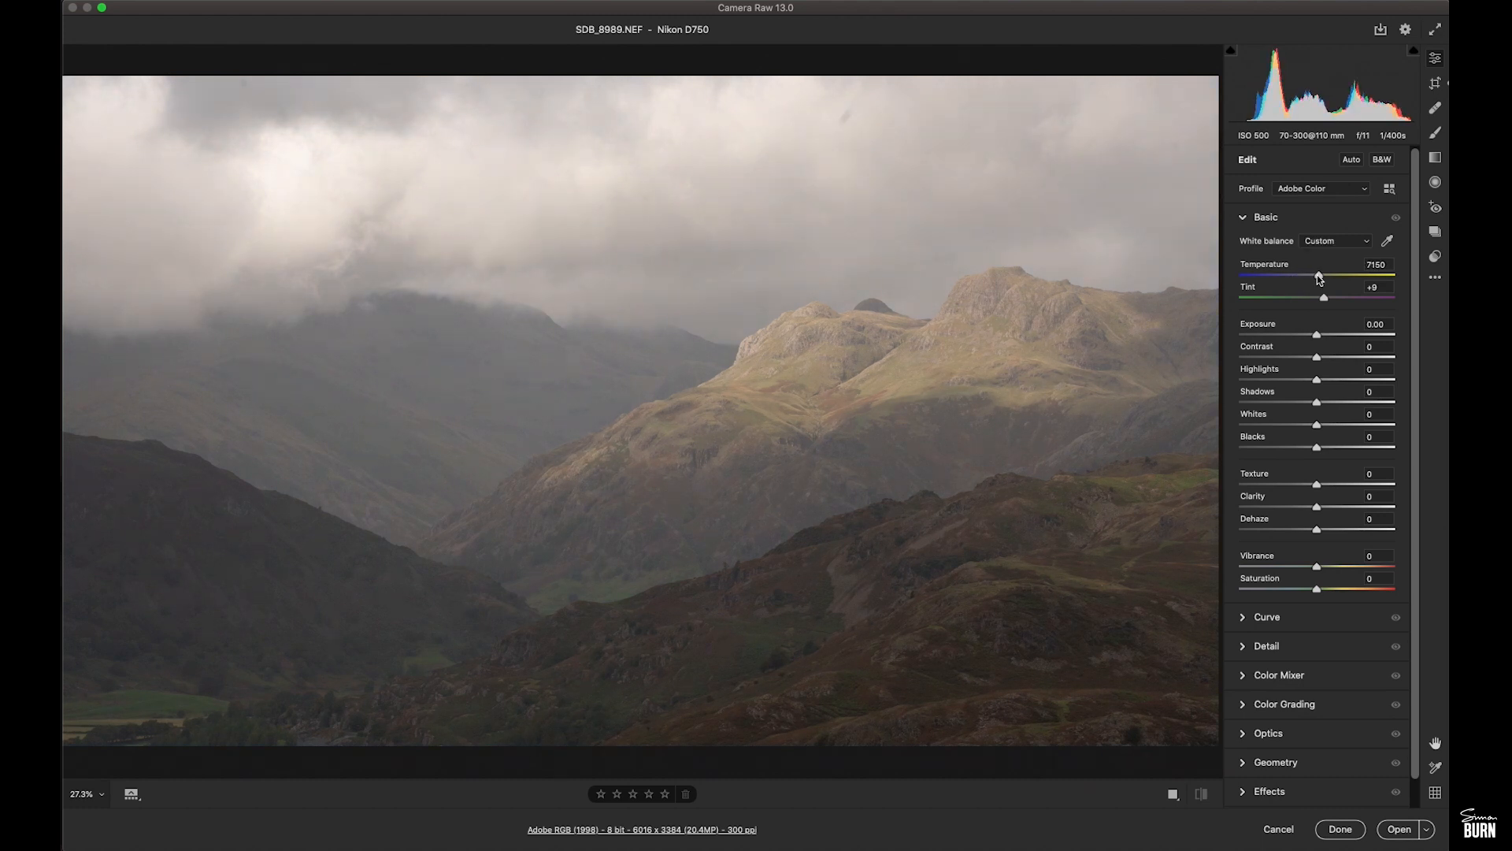
{"action": "double_click", "coordinate": [1376, 263]}
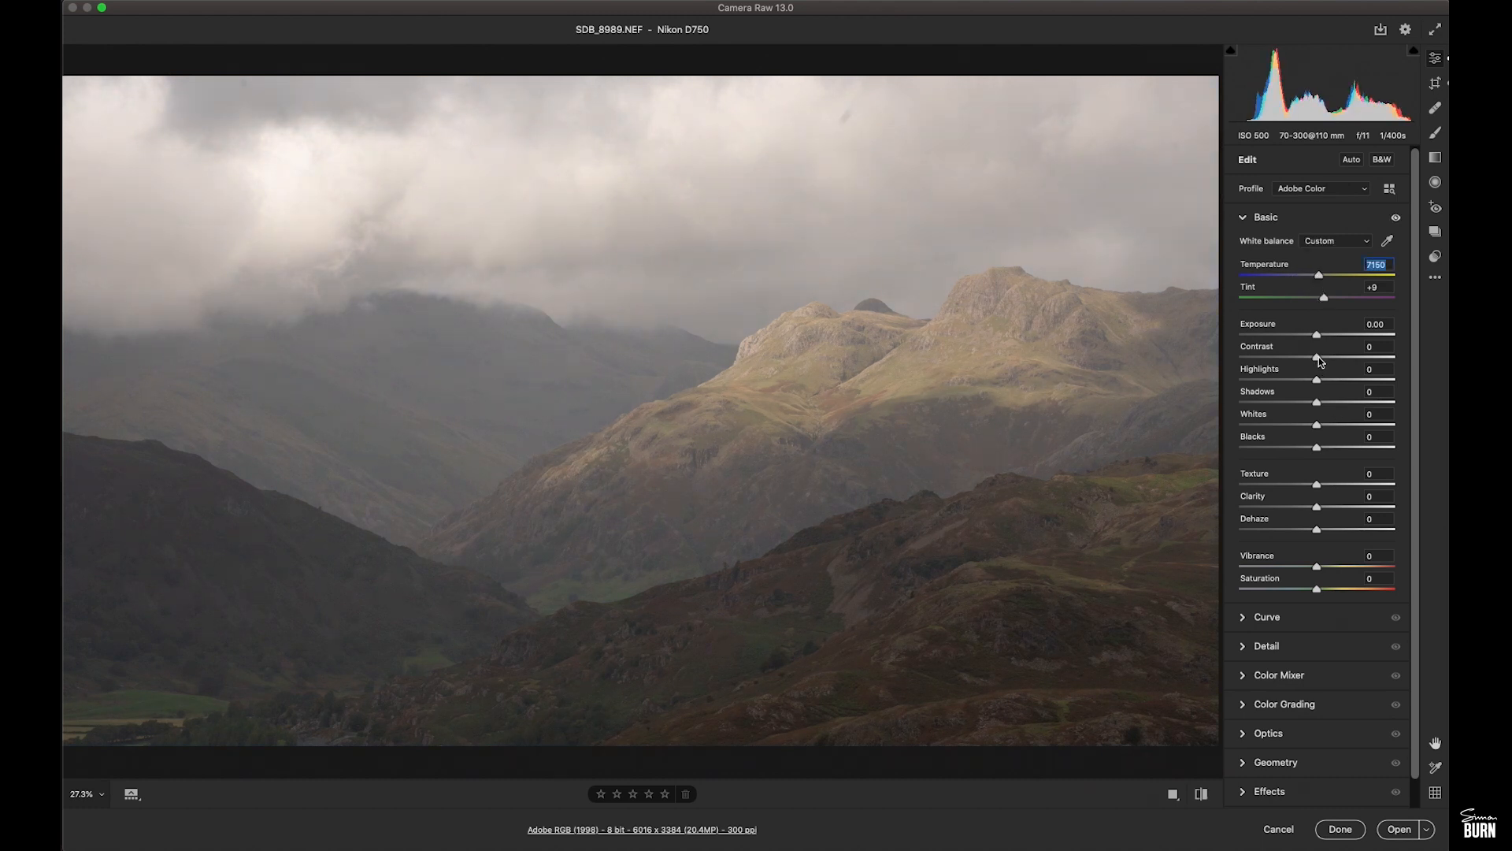
{"action": "left_click_drag", "start_coordinate": [1316, 357], "coordinate": [1331, 357]}
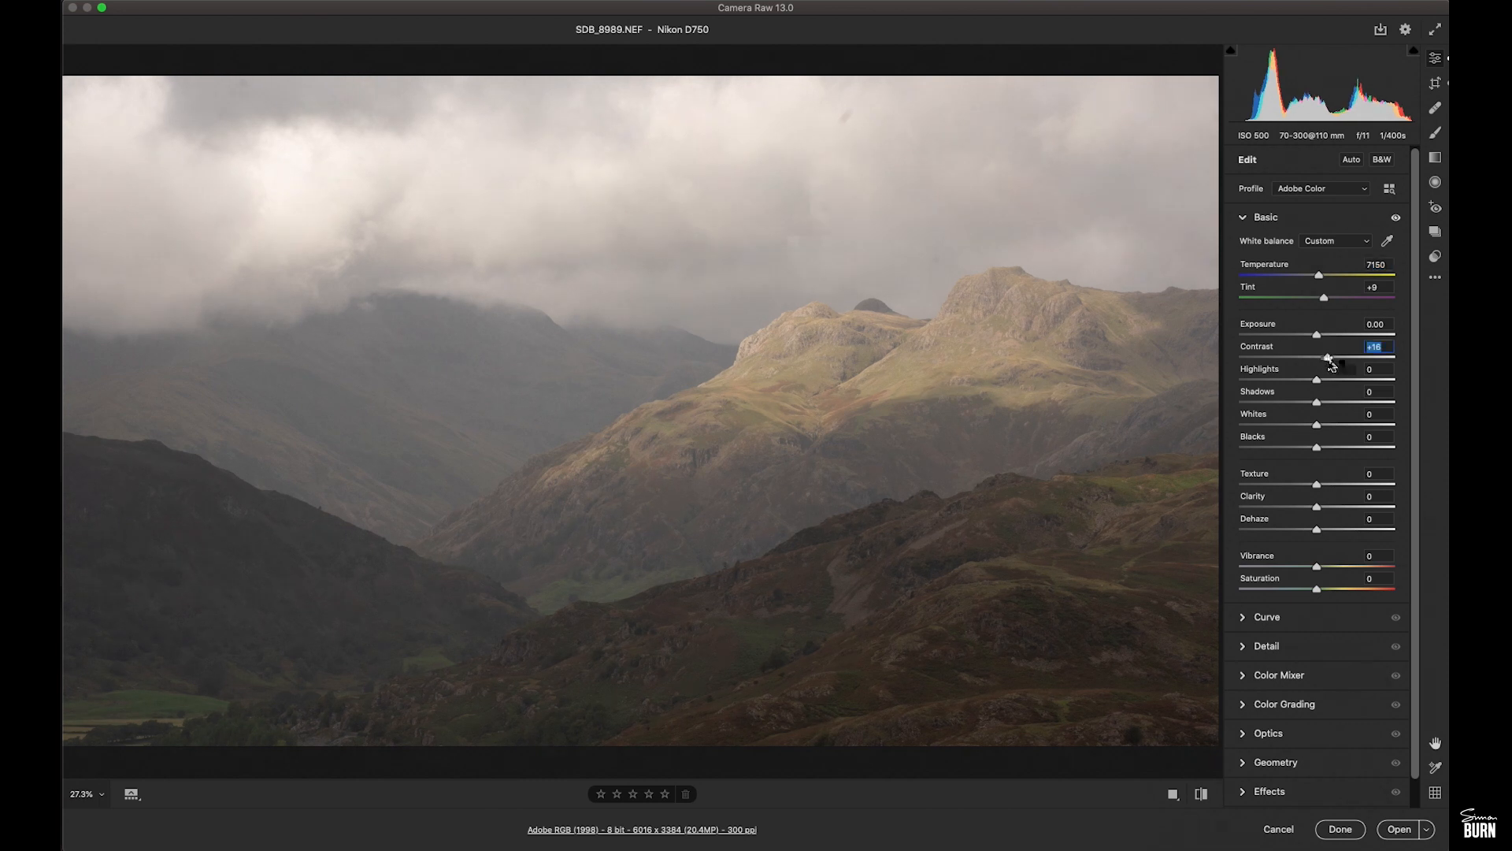
{"action": "left_click_drag", "start_coordinate": [1316, 484], "coordinate": [1329, 484]}
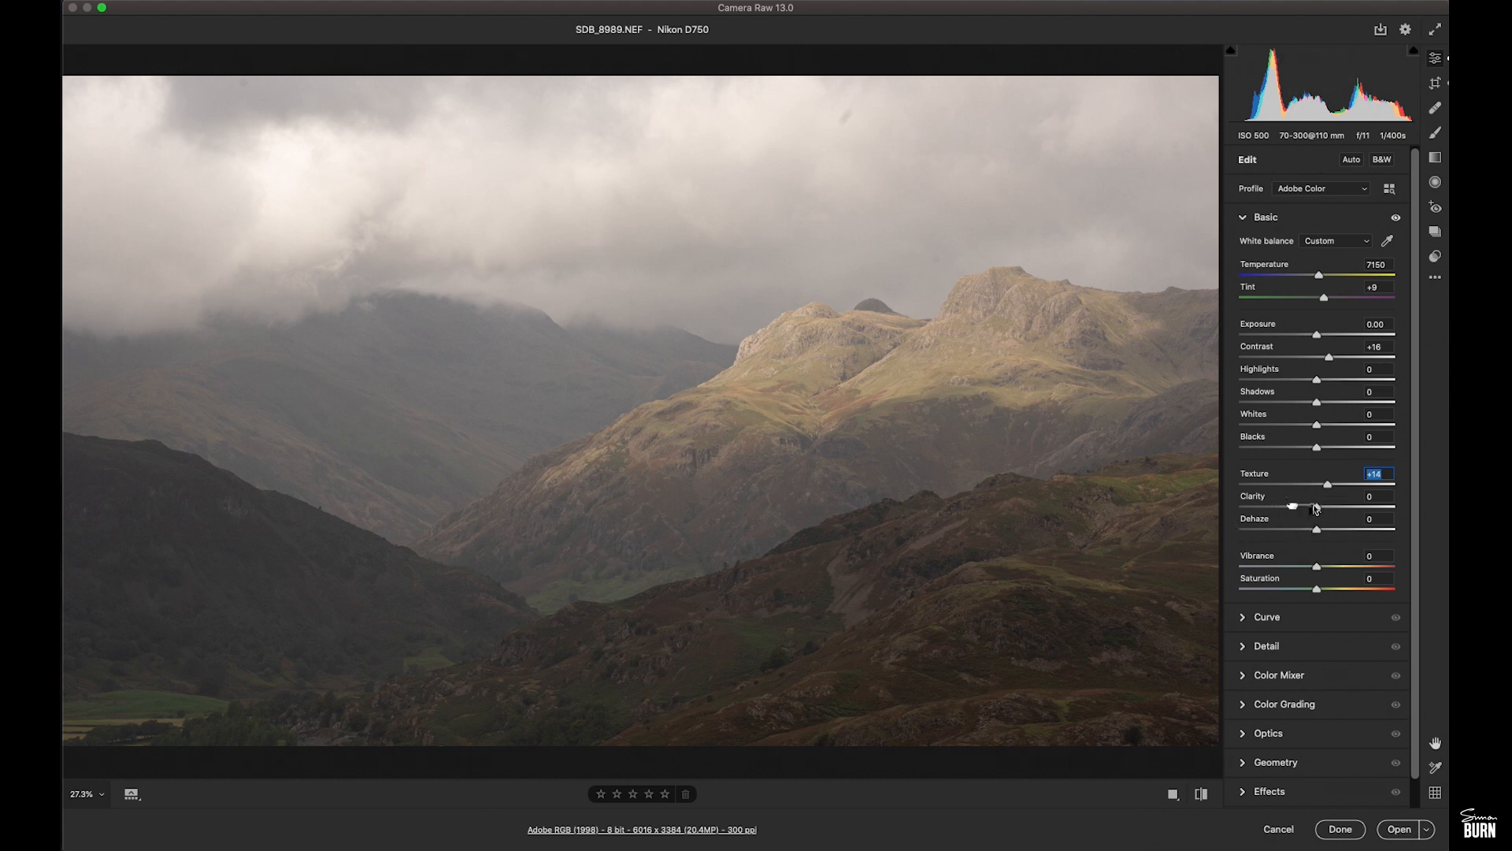
Test higher and lower clarity values, then settle clarity at +59
{"action": "left_click_drag", "start_coordinate": [1316, 505], "coordinate": [1337, 505]}
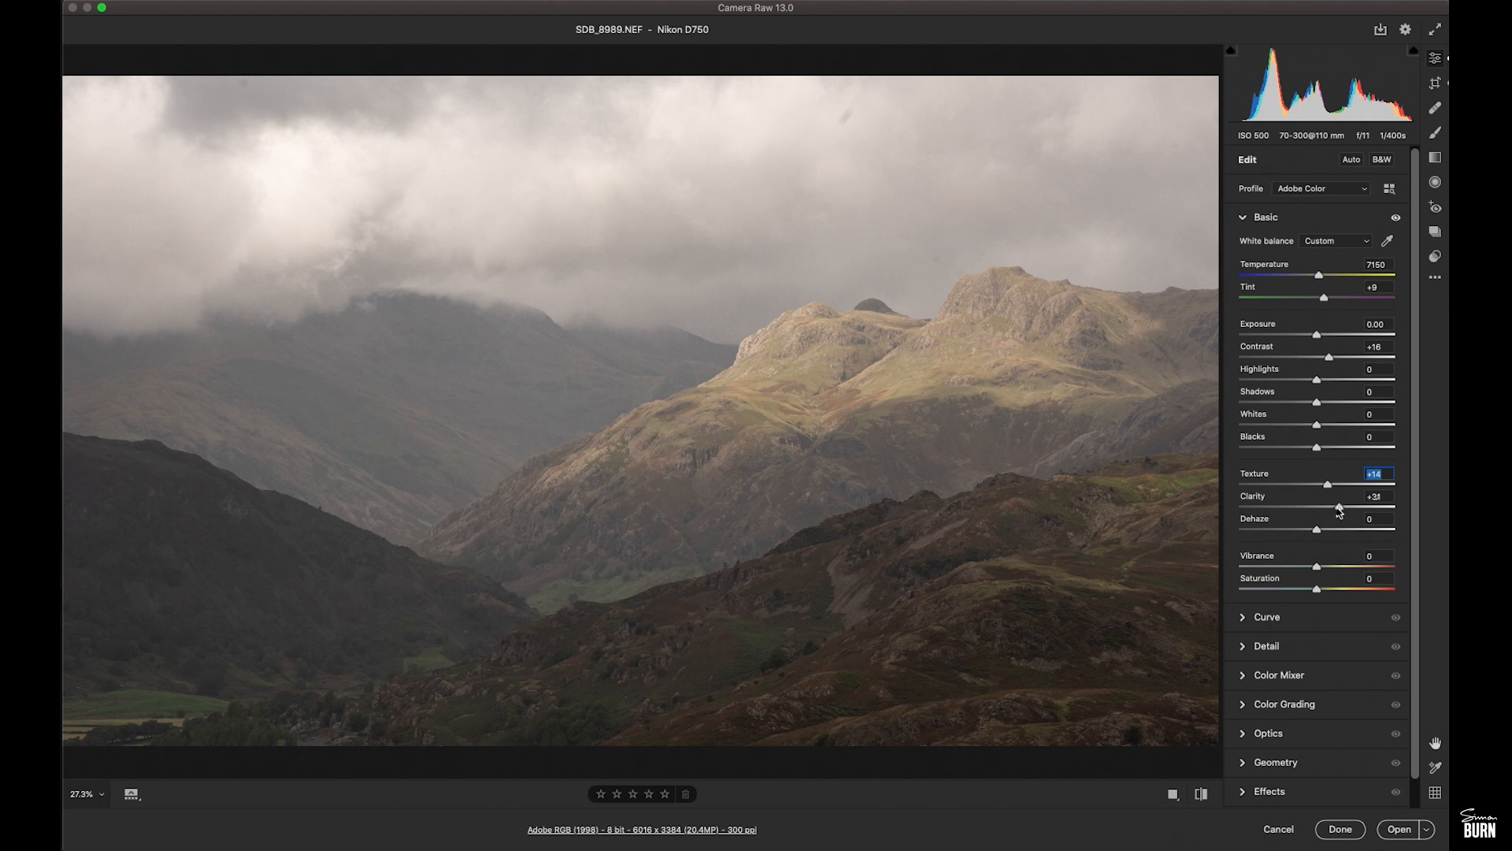
{"action": "left_click_drag", "start_coordinate": [1338, 506], "coordinate": [1392, 507]}
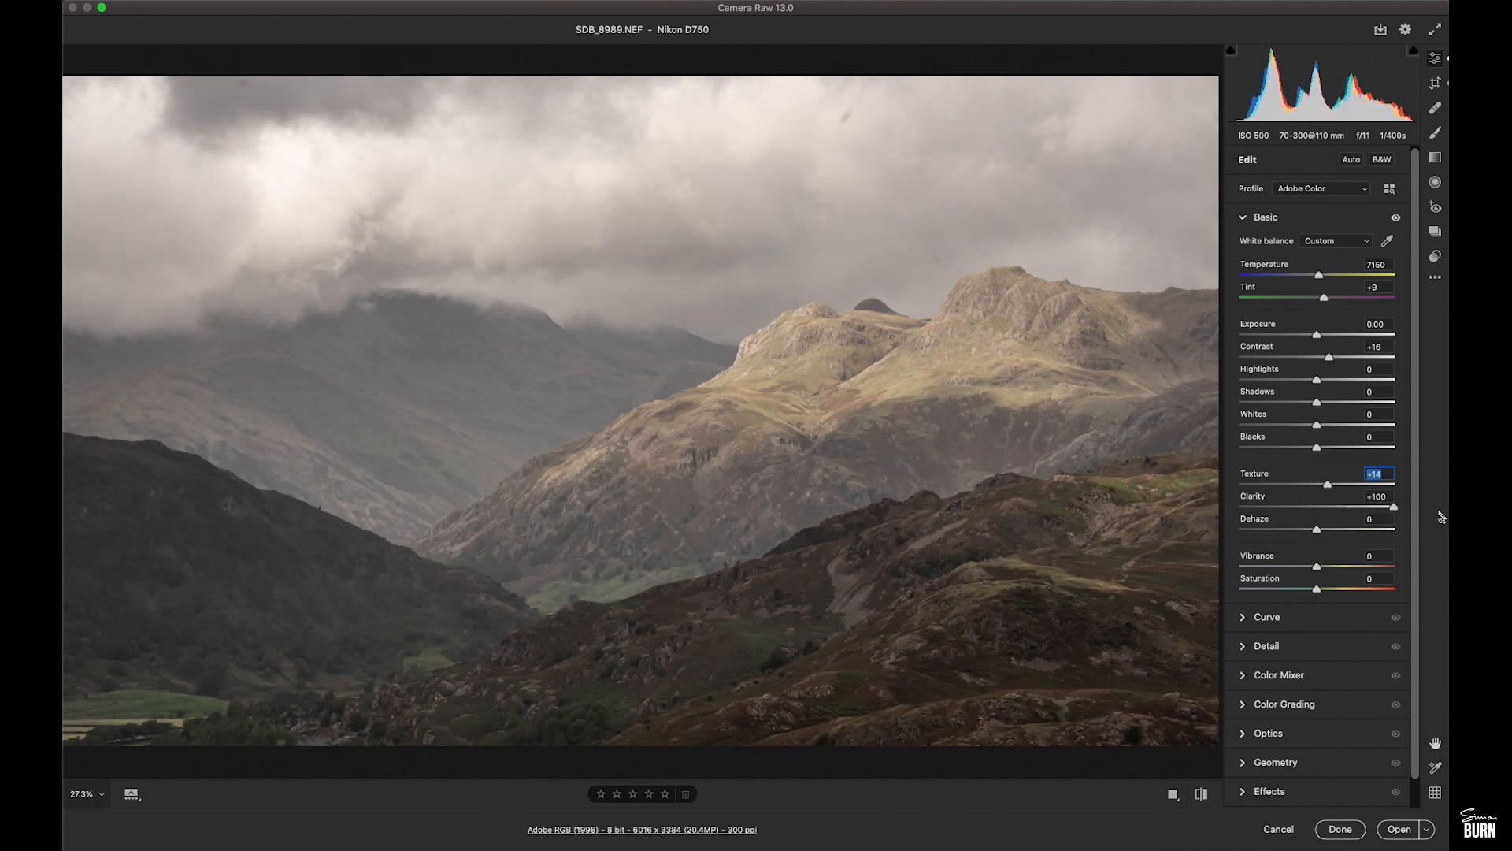
{"action": "left_click_drag", "start_coordinate": [1393, 508], "coordinate": [1316, 507]}
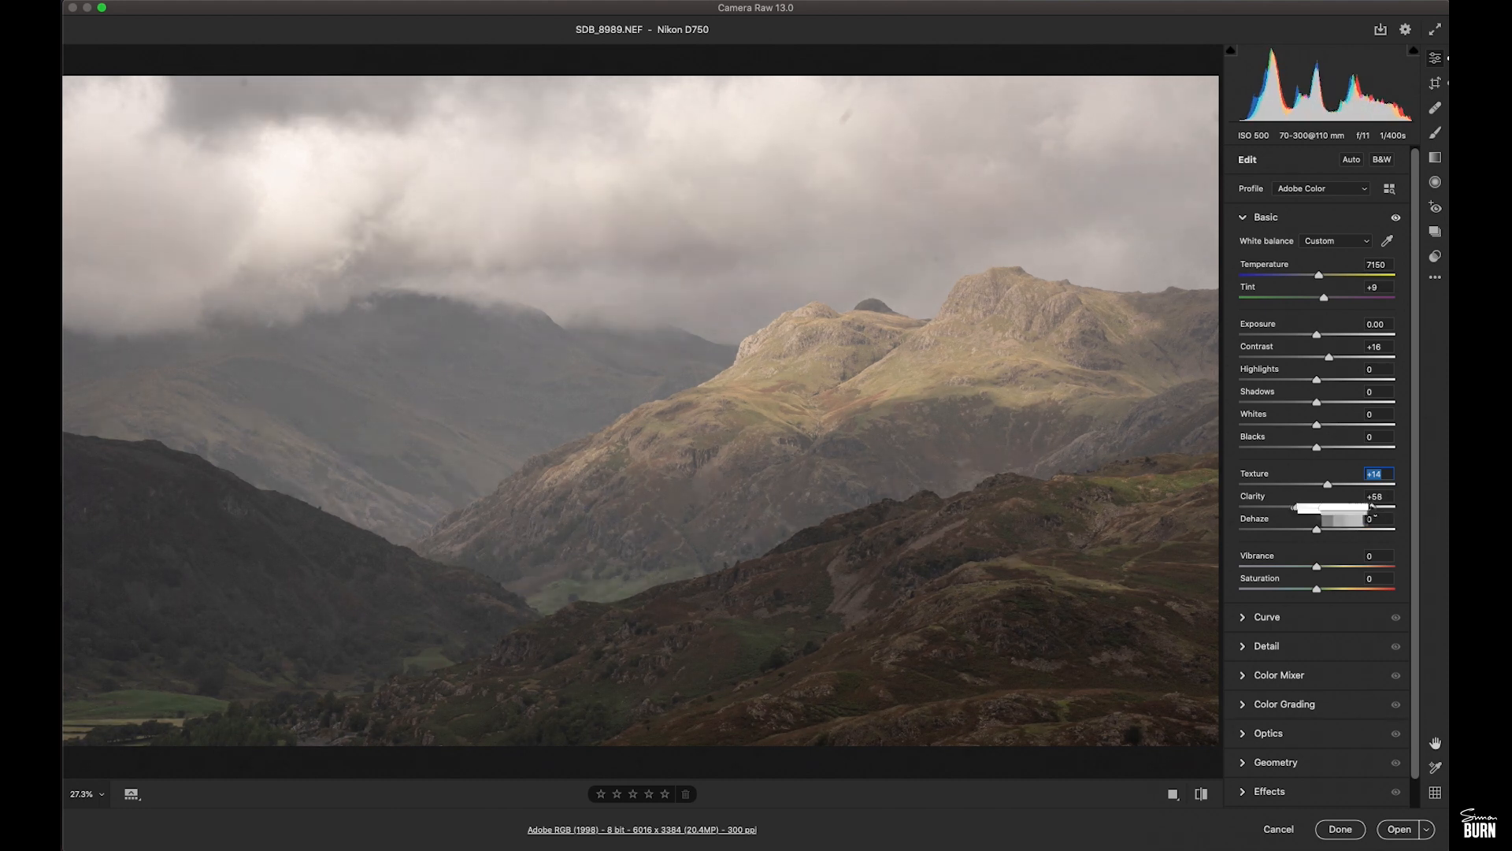
{"action": "left_click_drag", "start_coordinate": [1319, 507], "coordinate": [1360, 507]}
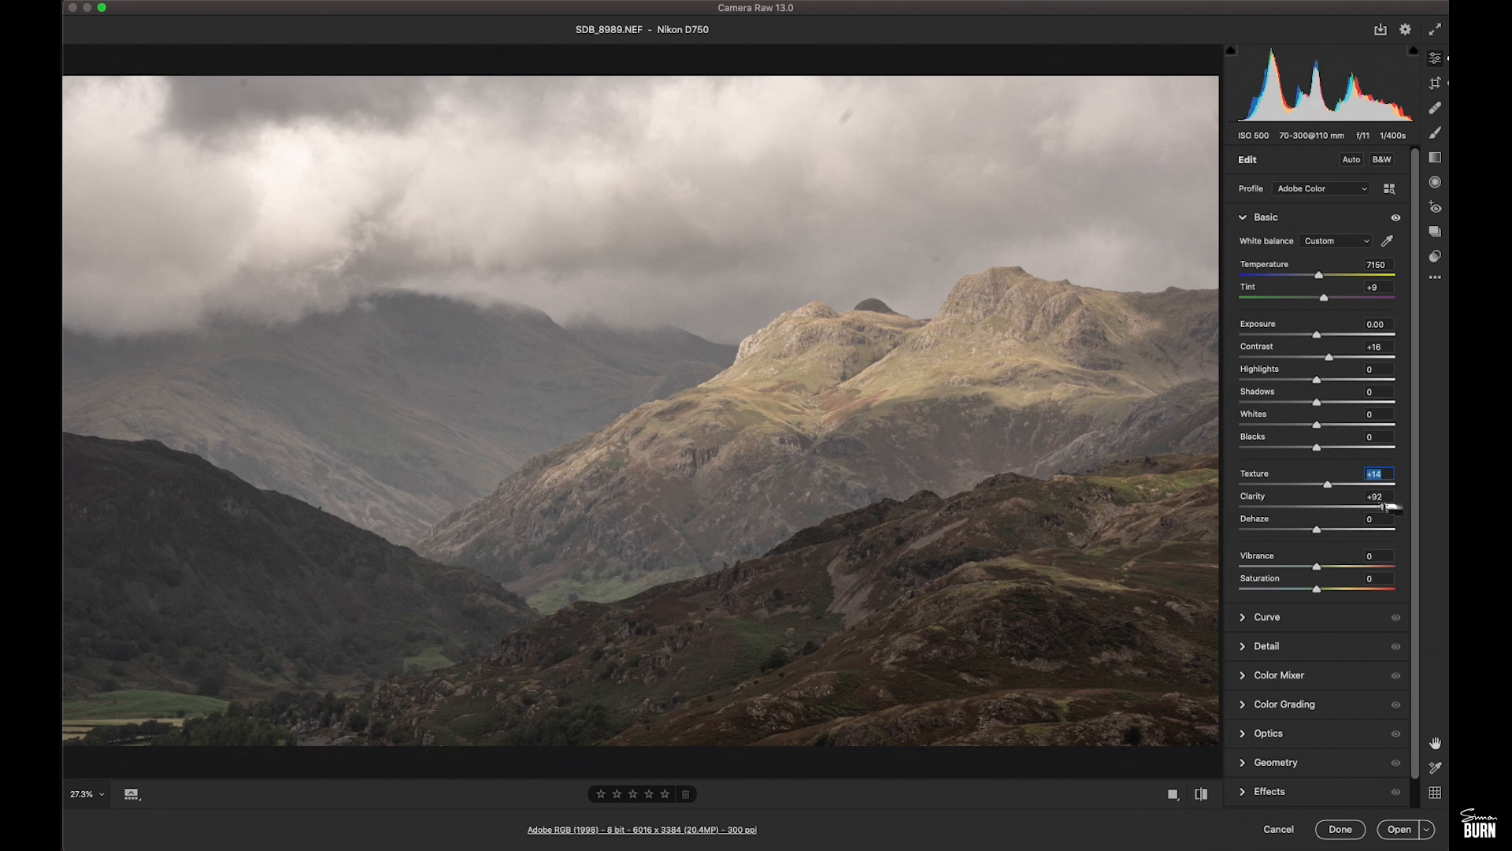
{"action": "left_click_drag", "start_coordinate": [1379, 507], "coordinate": [1355, 507]}
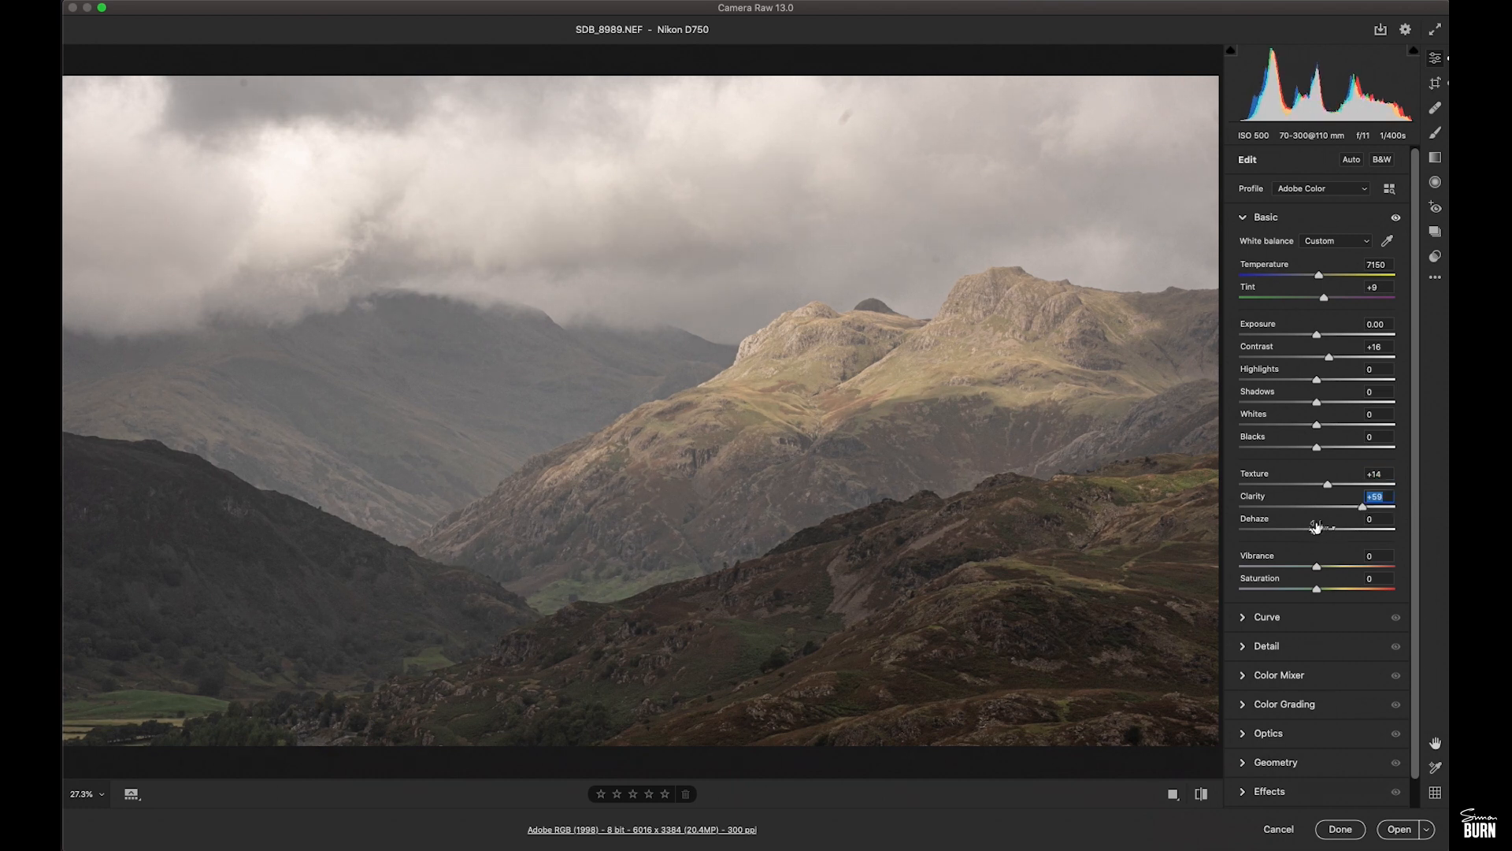
Test the dehaze extremes, then settle Dehaze at +51
{"action": "left_click_drag", "start_coordinate": [1344, 529], "coordinate": [1289, 529]}
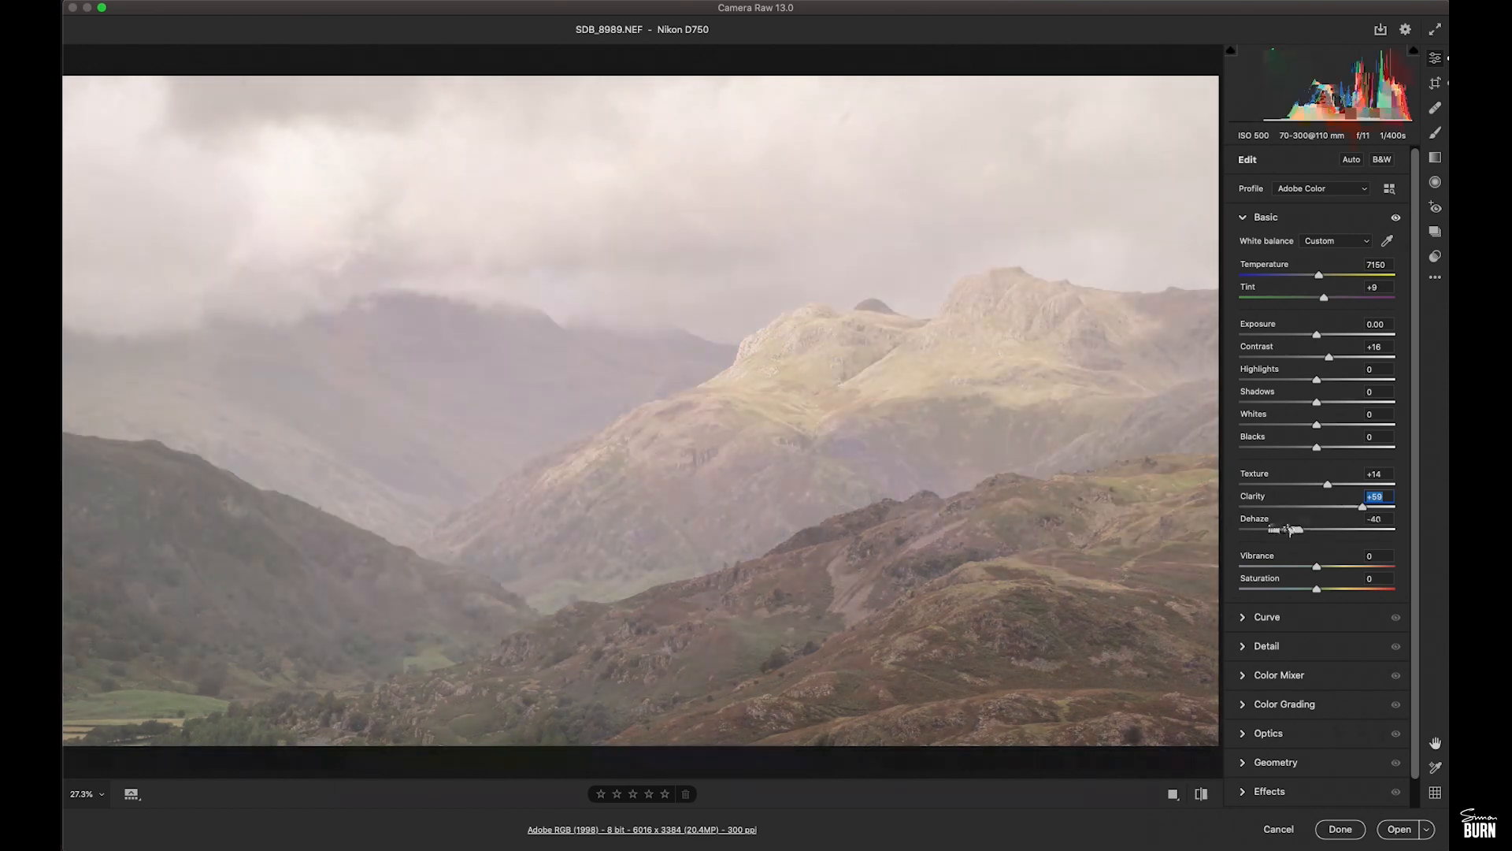
{"action": "left_click_drag", "start_coordinate": [1273, 530], "coordinate": [1380, 530]}
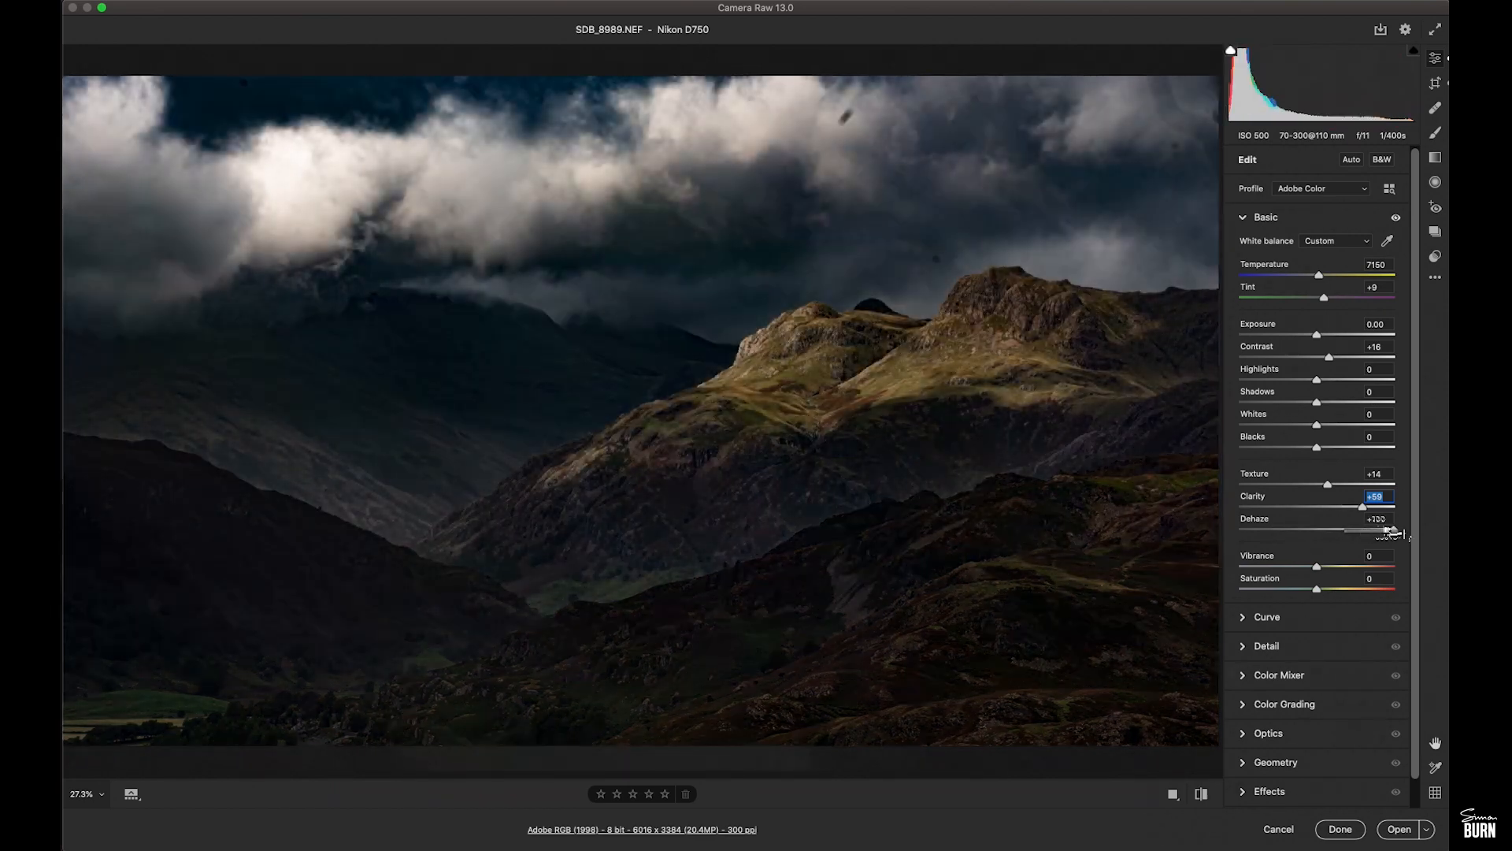
{"action": "left_click_drag", "start_coordinate": [1389, 530], "coordinate": [1362, 529]}
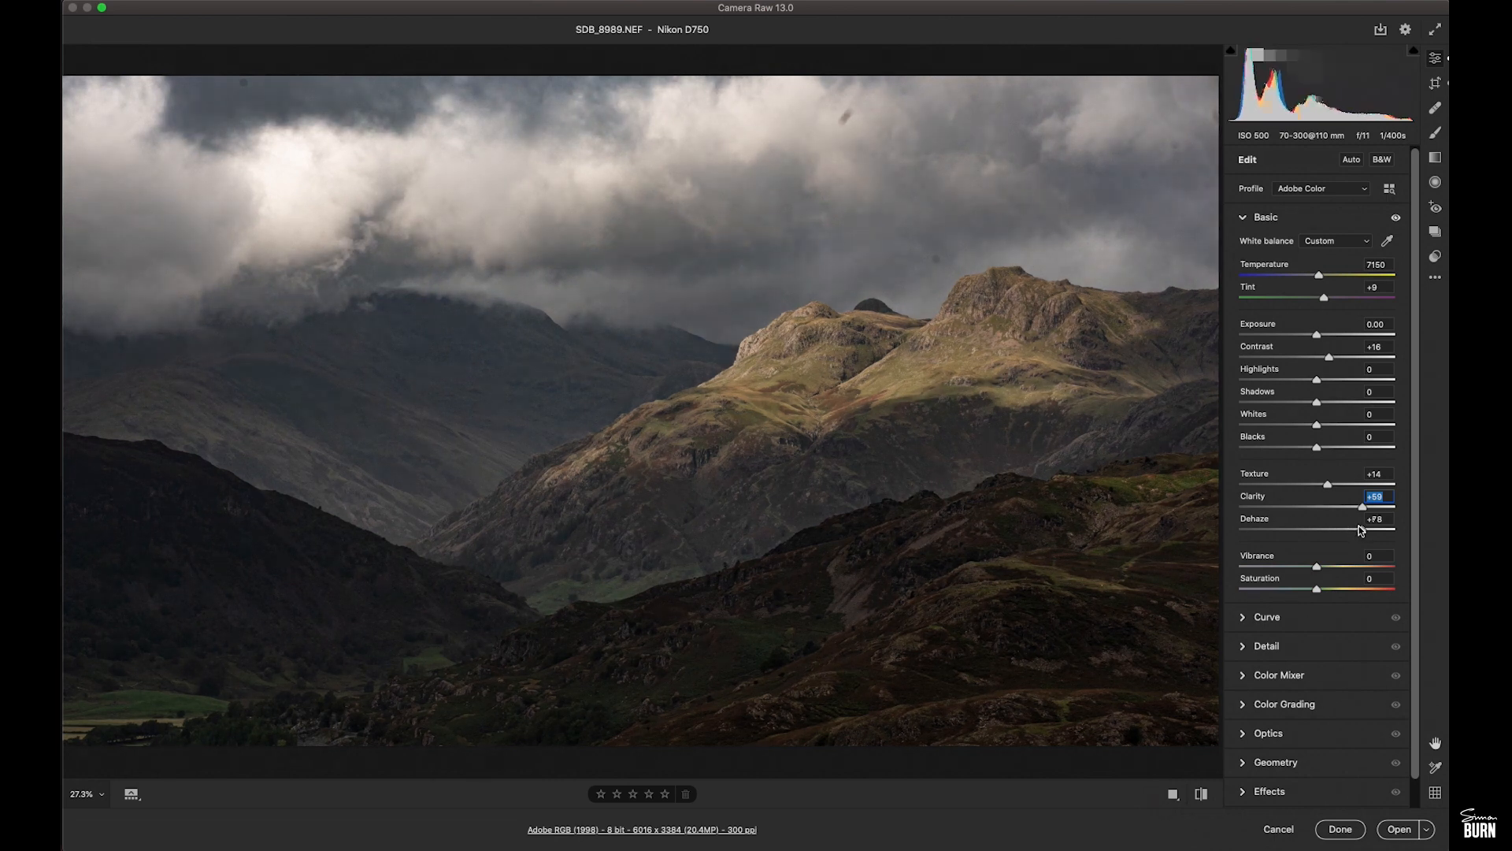
{"action": "left_click_drag", "start_coordinate": [1329, 519], "coordinate": [1363, 519]}
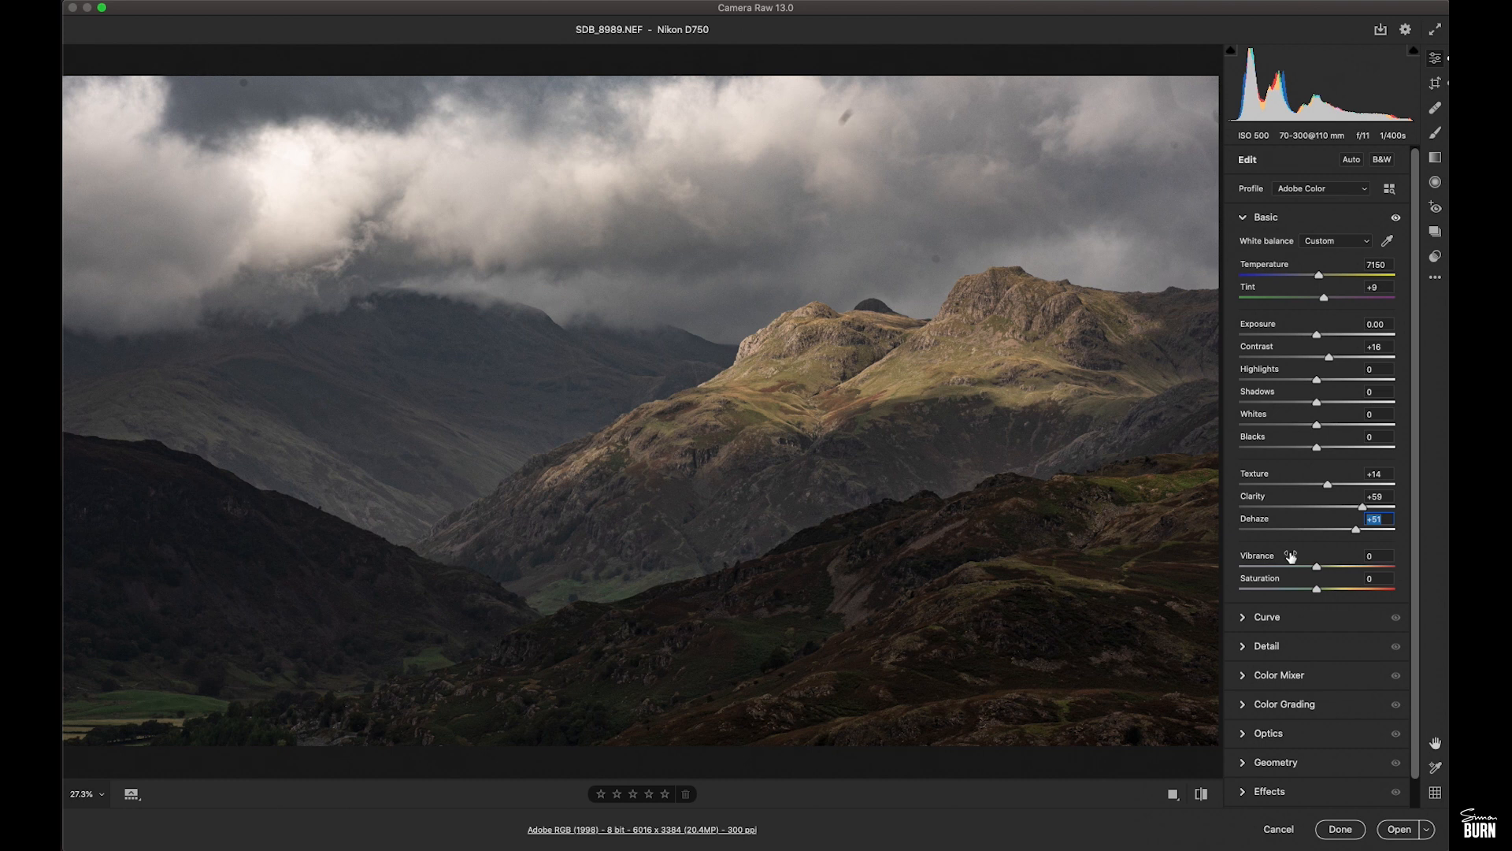
{"action": "mouse_move", "coordinate": [1224, 616]}
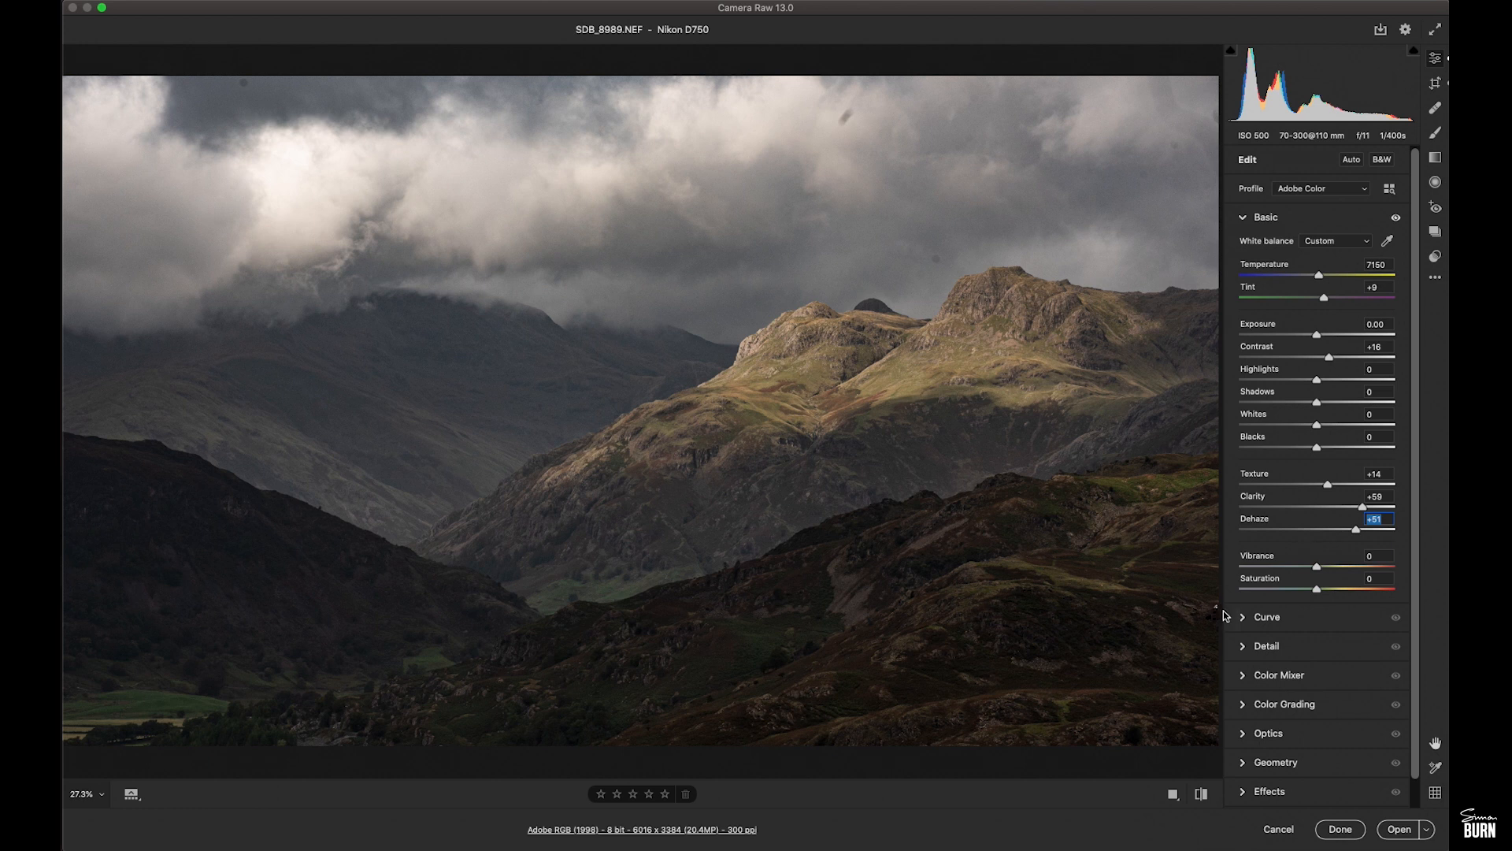
In the Curve panel, add a shadow point and pull it down to 58/52
{"action": "left_click", "coordinate": [1267, 246]}
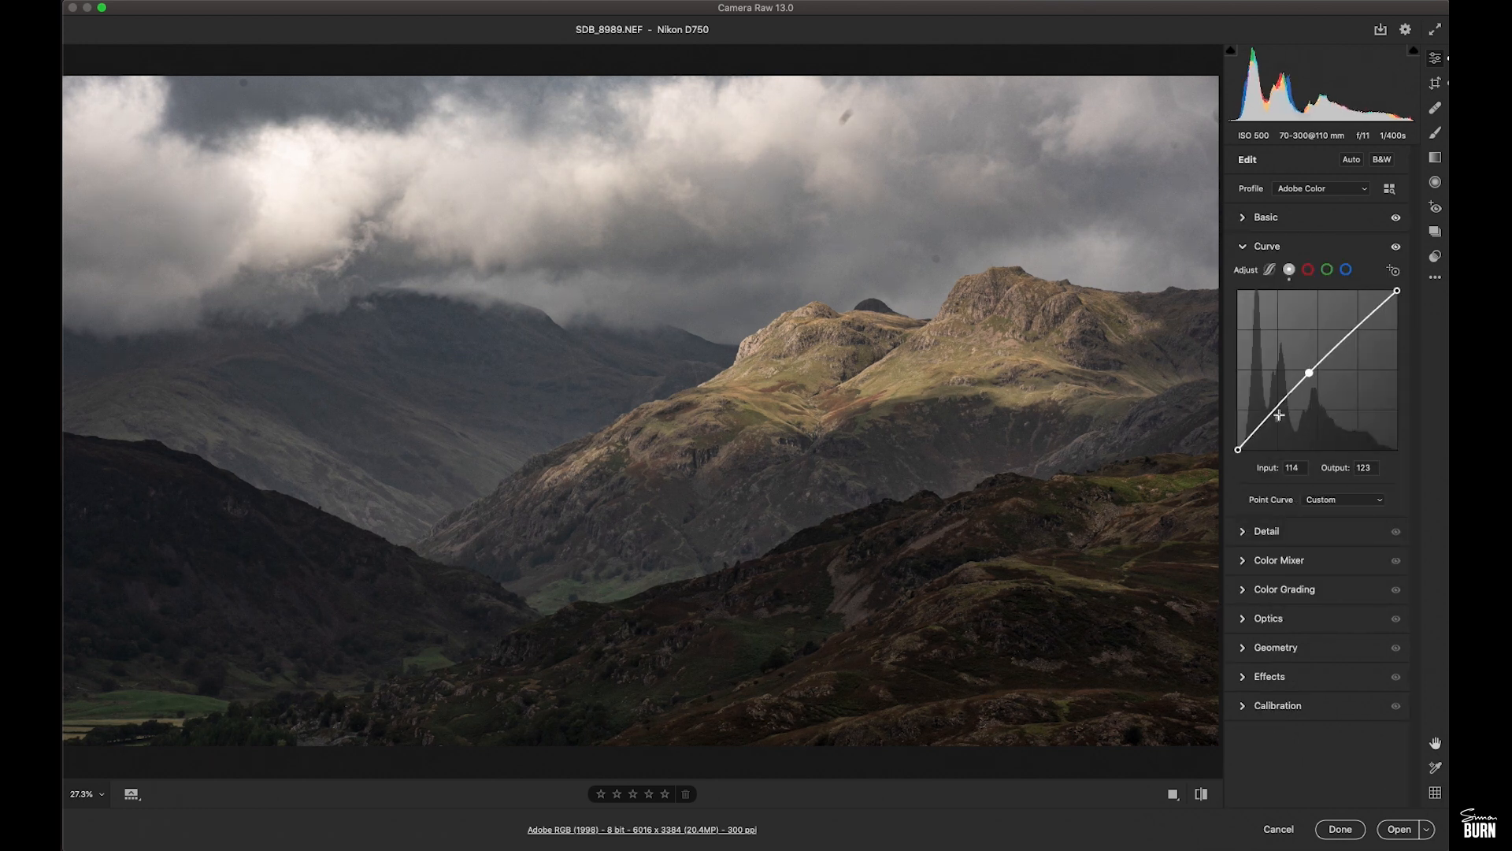
{"action": "left_click_drag", "start_coordinate": [1309, 374], "coordinate": [1273, 415]}
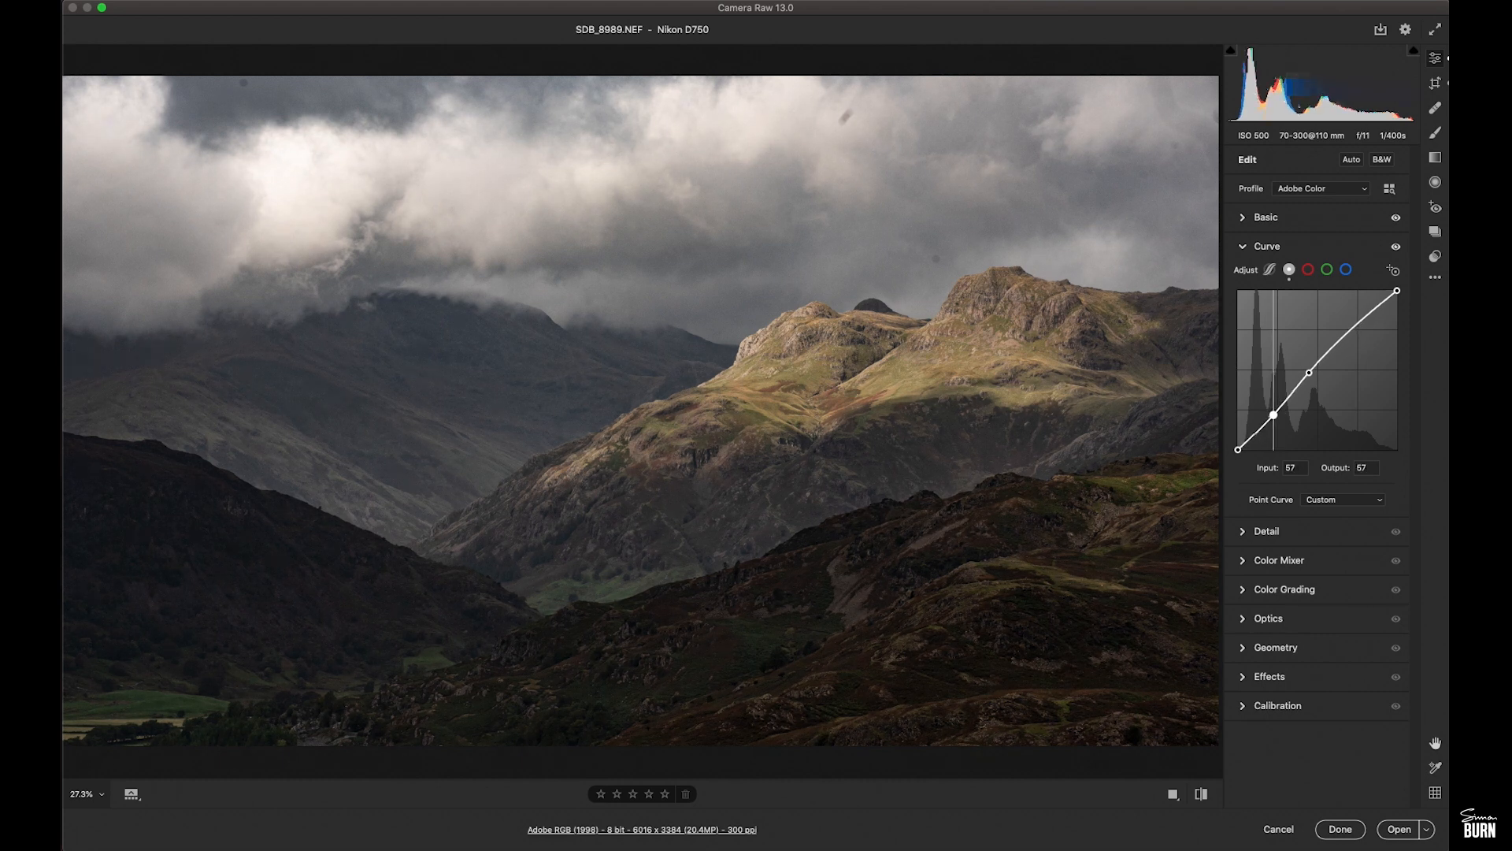
{"action": "left_click_drag", "start_coordinate": [1273, 414], "coordinate": [1275, 418]}
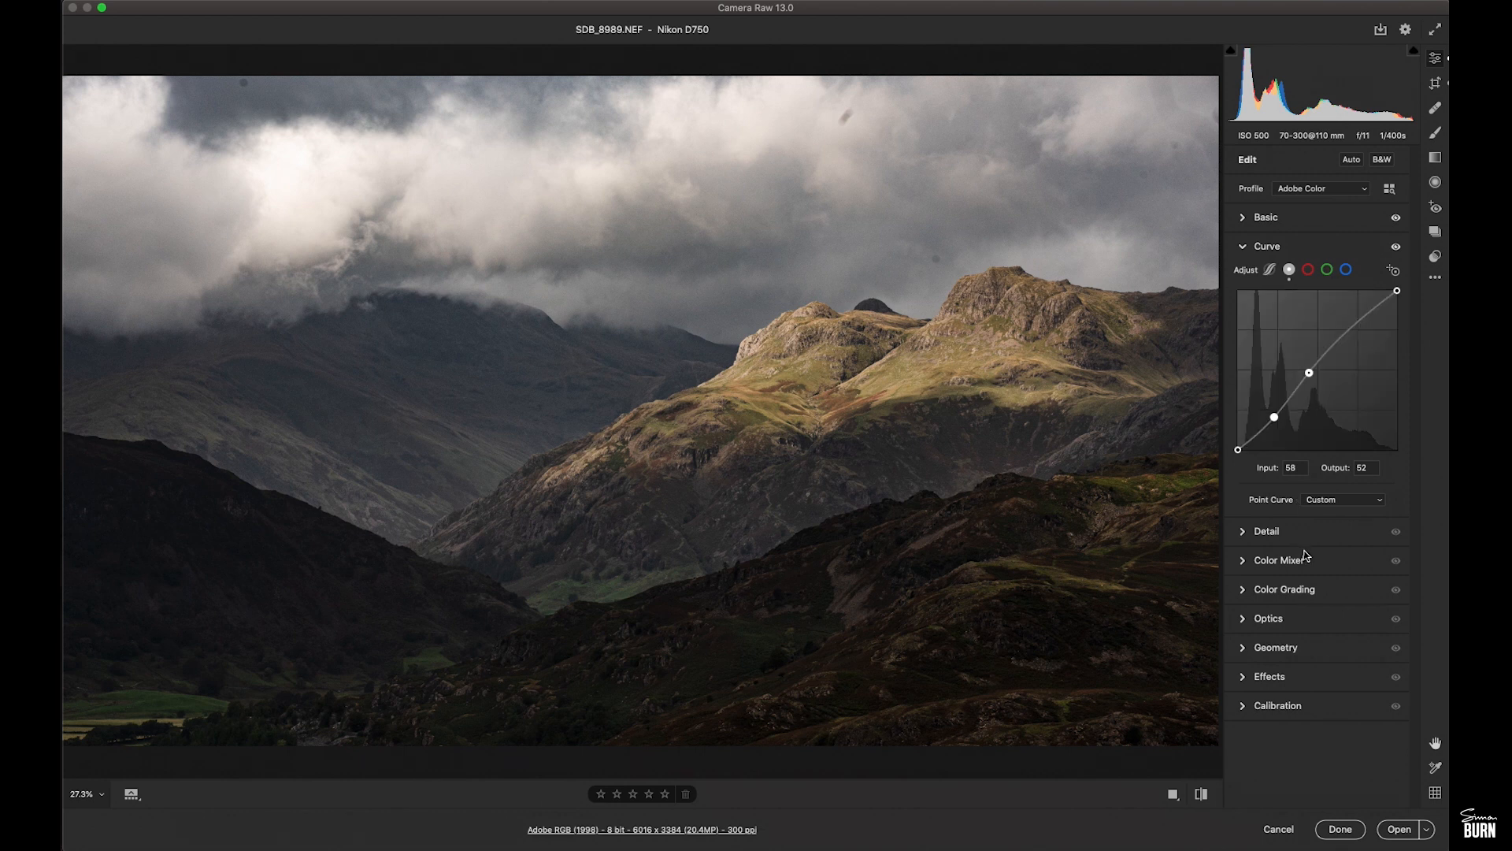
{"action": "mouse_move", "coordinate": [1282, 570]}
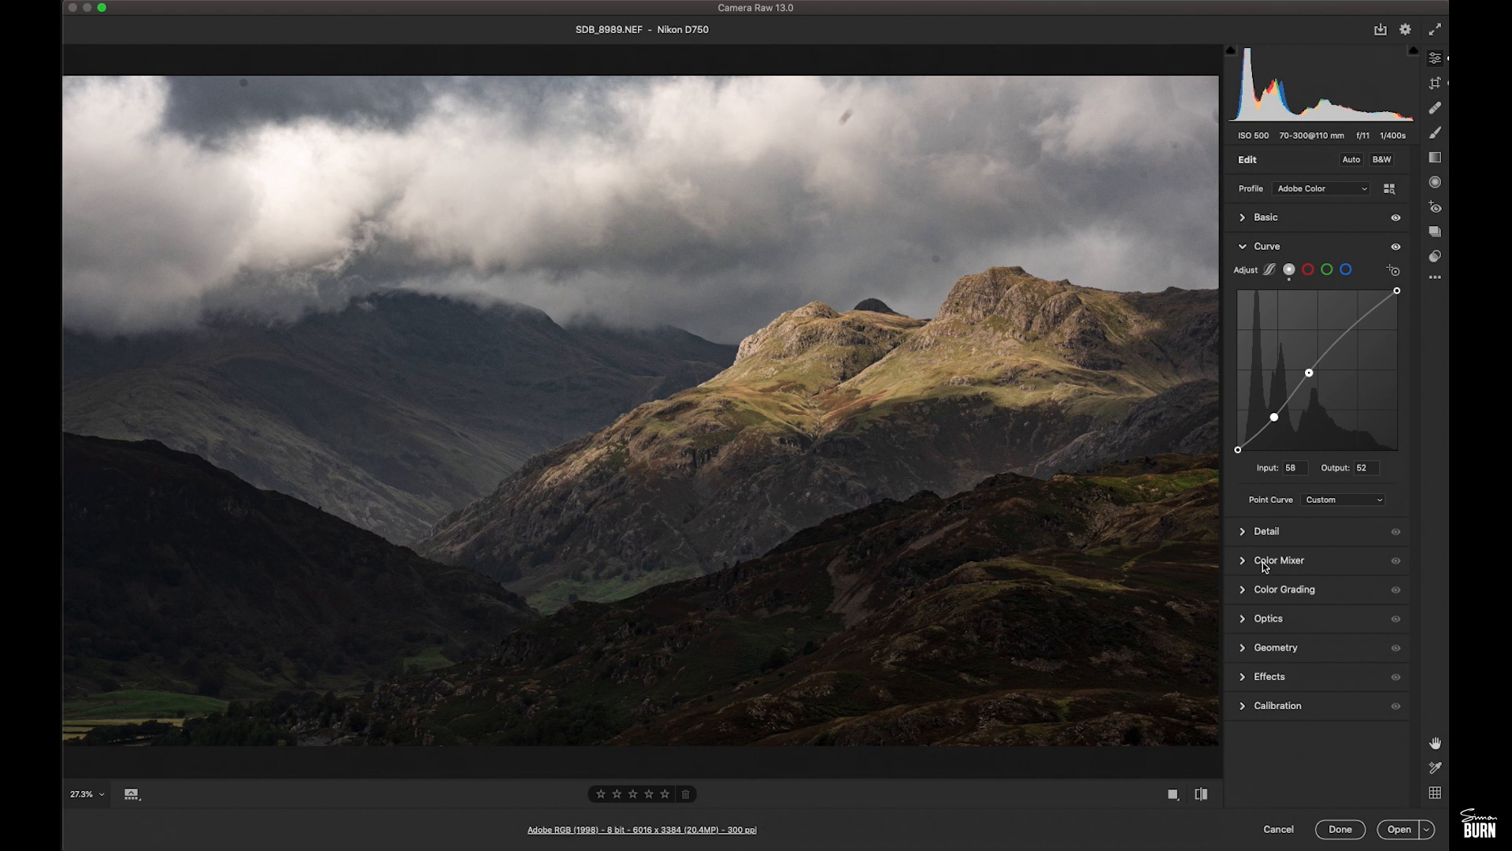
In the Color Mixer, shift Yellows hue to -47 and cut Blues and Aquas
{"action": "left_click", "coordinate": [1279, 560]}
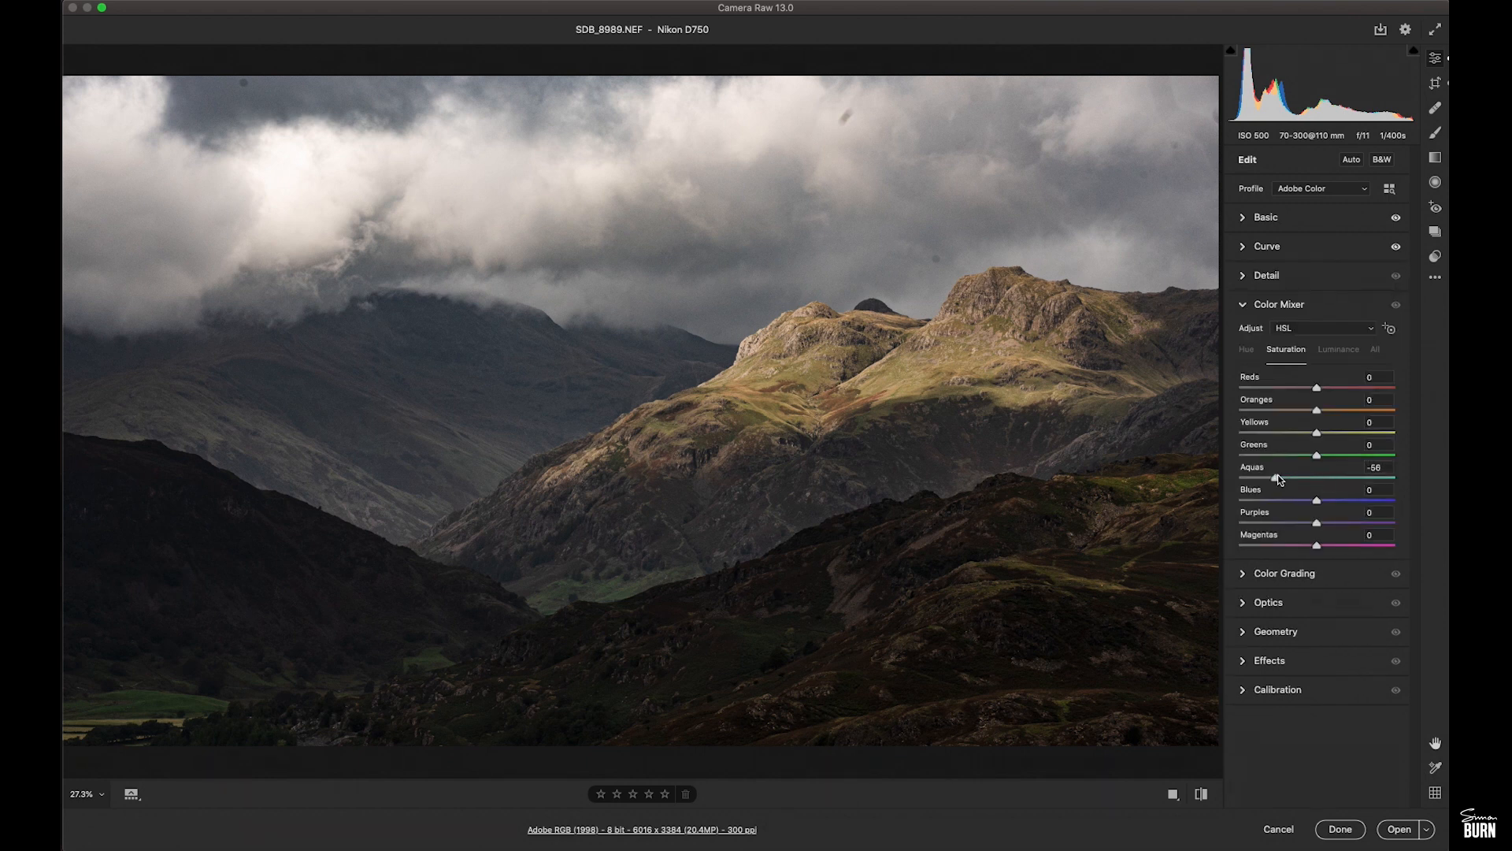
{"action": "left_click_drag", "start_coordinate": [1316, 500], "coordinate": [1273, 499]}
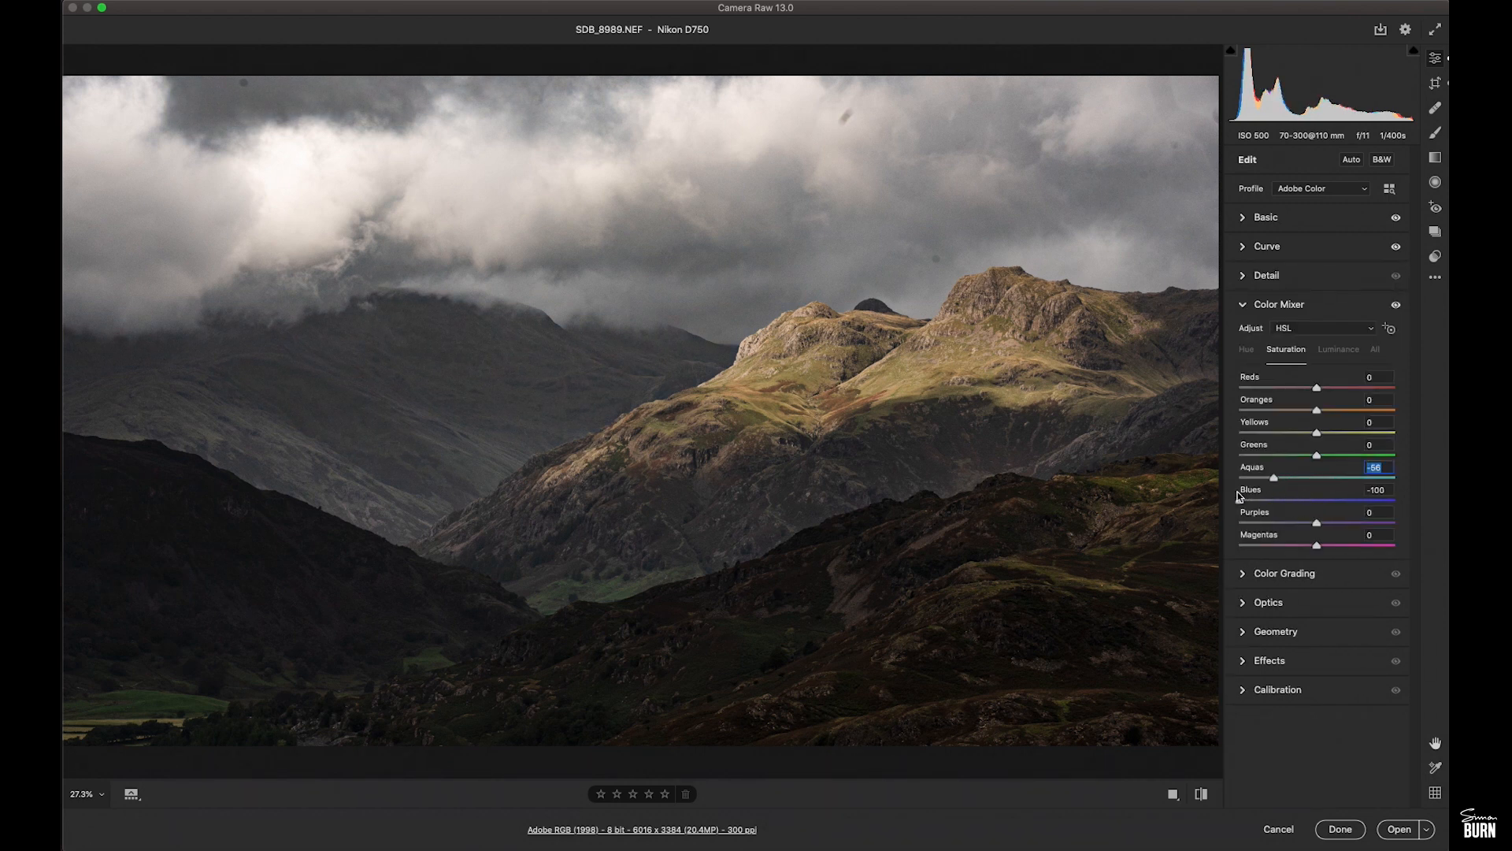
{"action": "left_click_drag", "start_coordinate": [1260, 500], "coordinate": [1278, 500]}
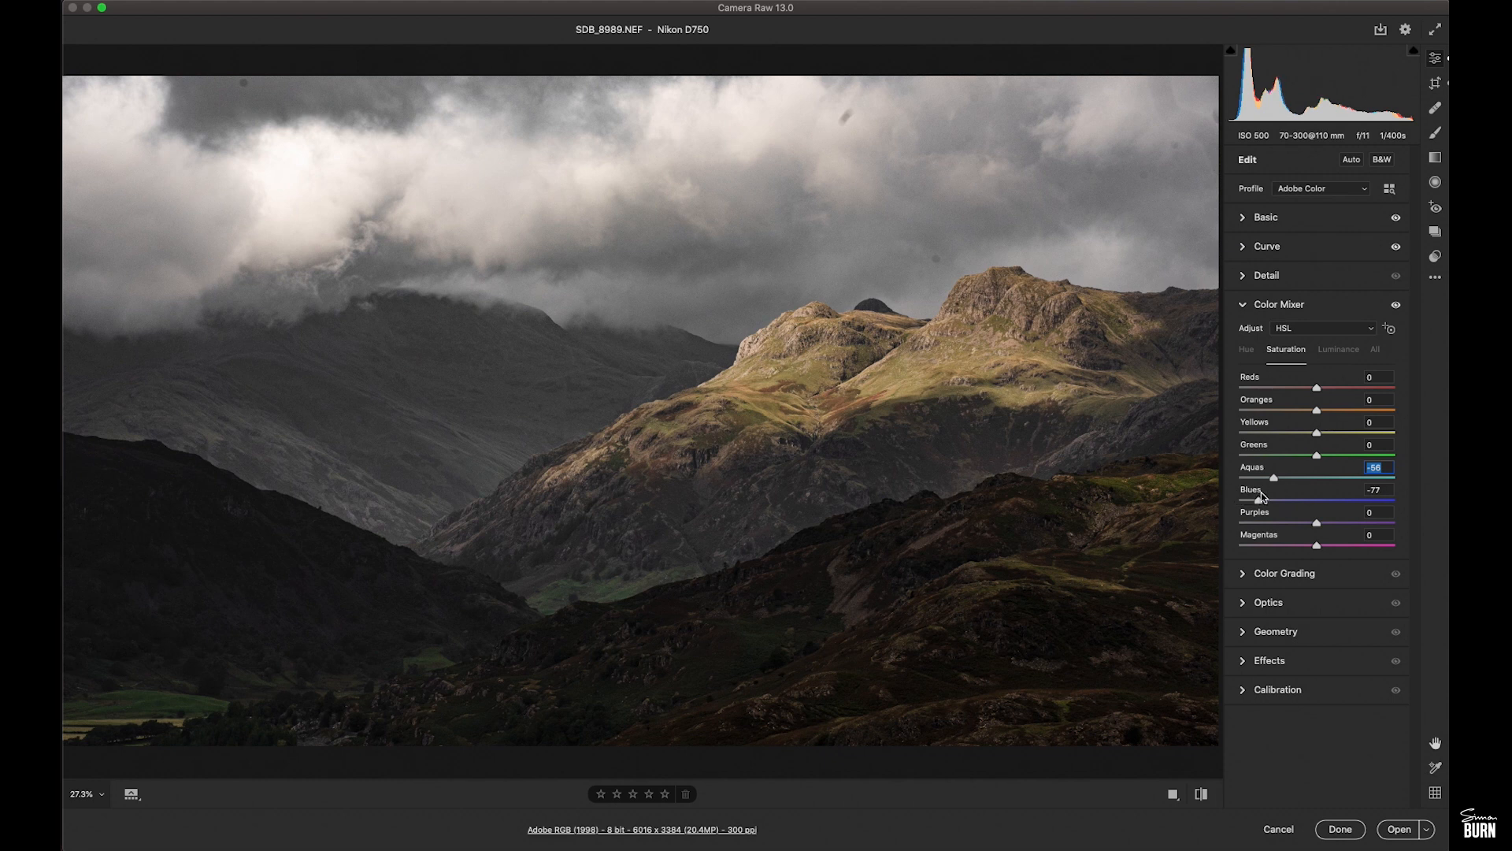
{"action": "left_click_drag", "start_coordinate": [1275, 499], "coordinate": [1295, 499]}
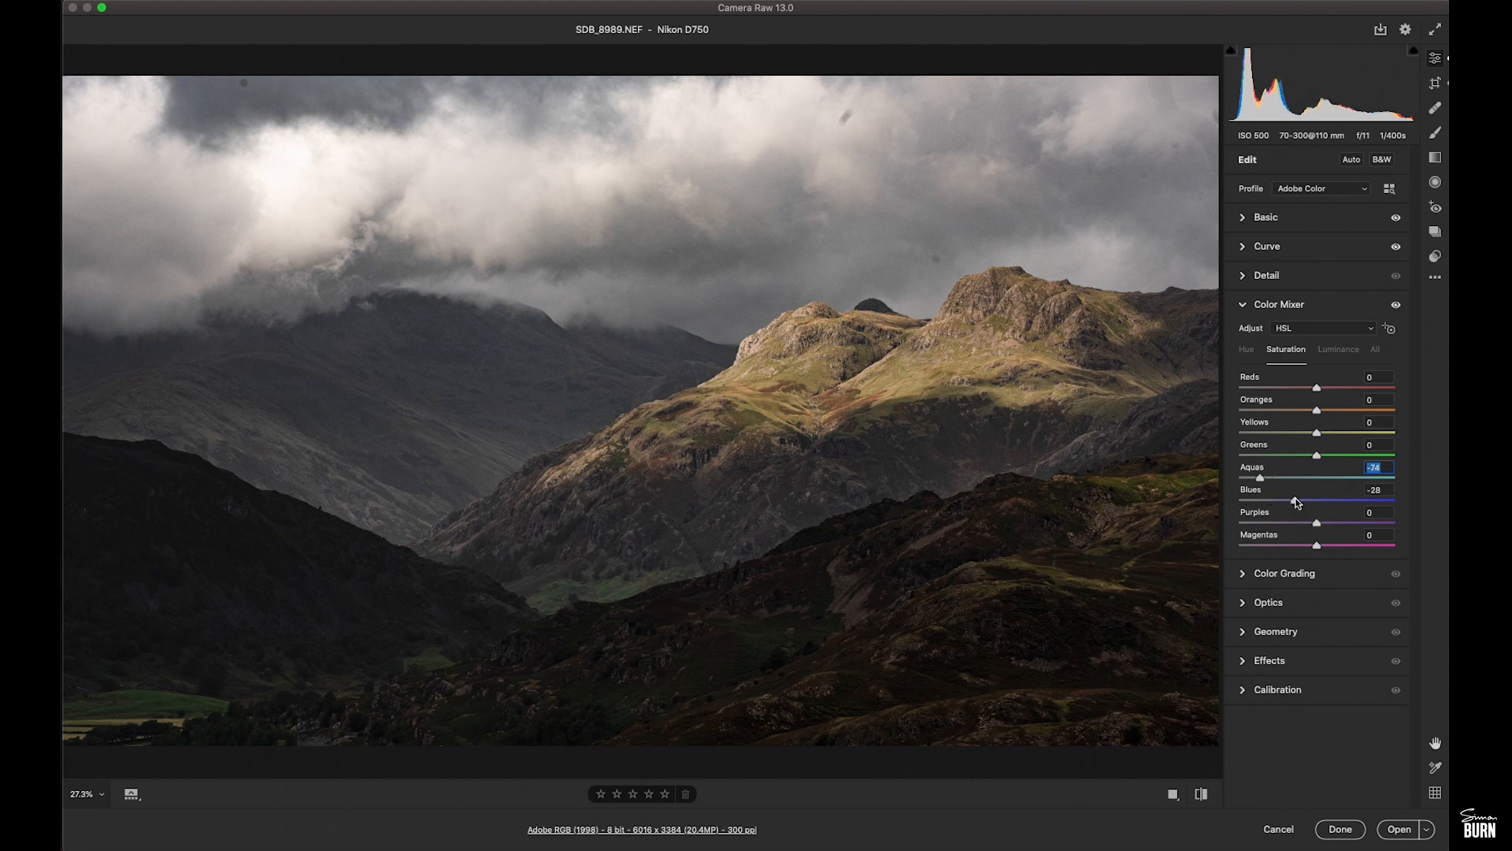
{"action": "left_click_drag", "start_coordinate": [1295, 499], "coordinate": [1277, 499]}
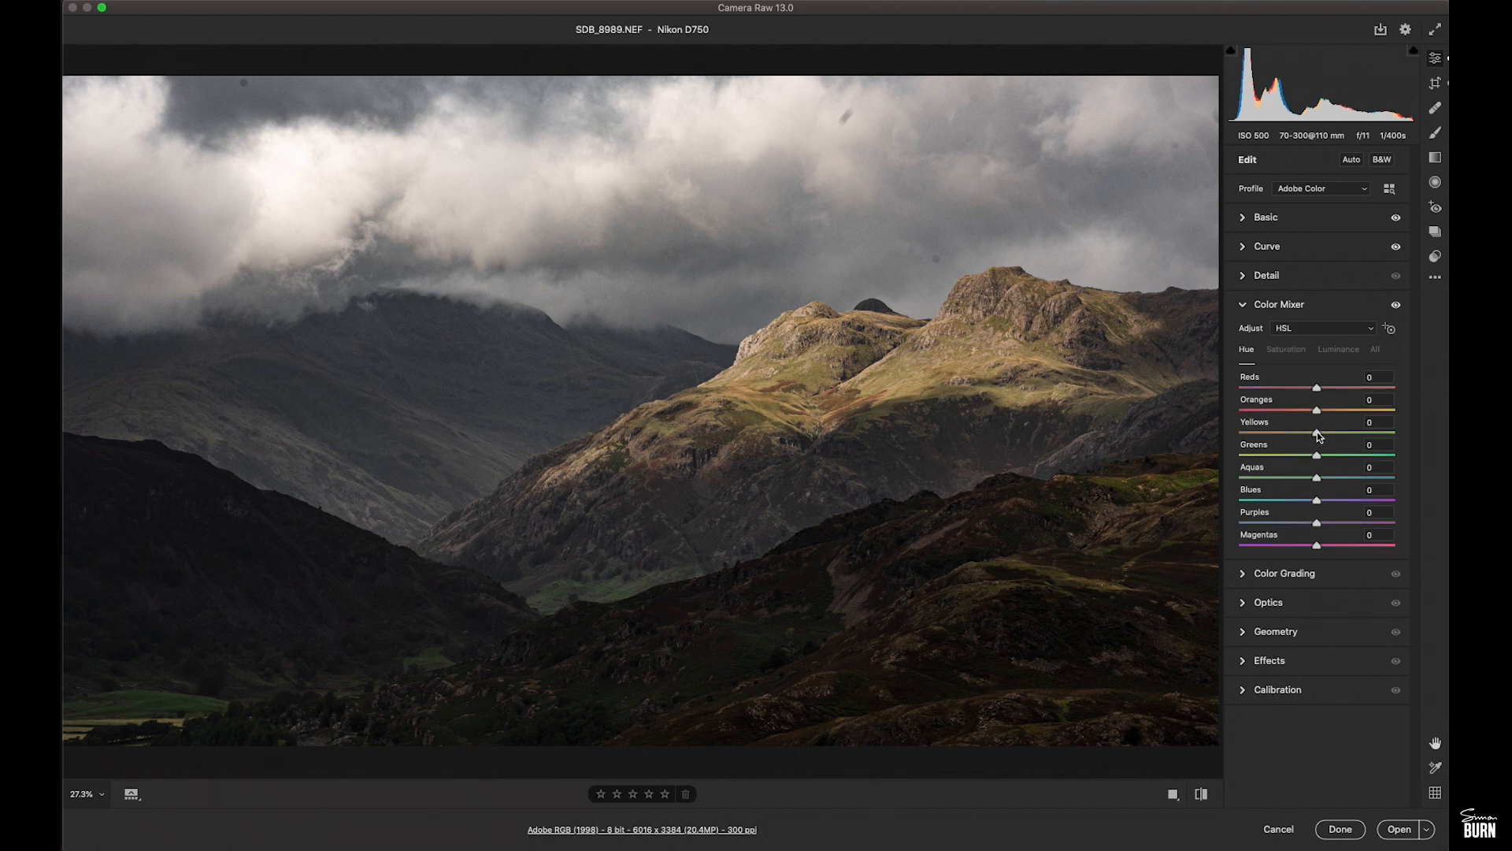
{"action": "left_click_drag", "start_coordinate": [1316, 433], "coordinate": [1278, 433]}
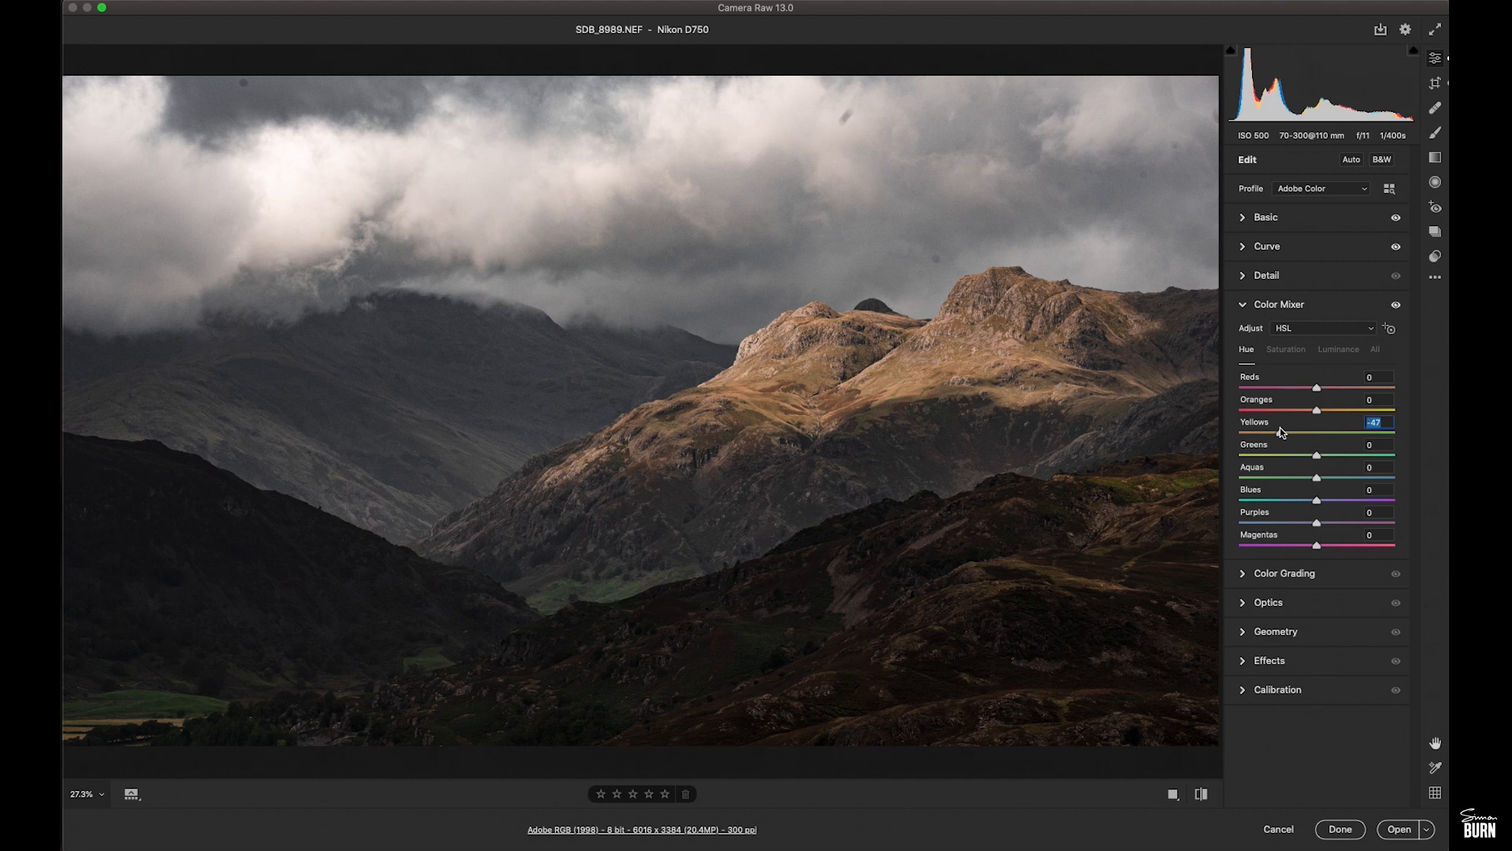
On the Saturation tab, desaturate Greens to -100 and finalize Aquas -74, Blues -50
{"action": "left_click", "coordinate": [1285, 348]}
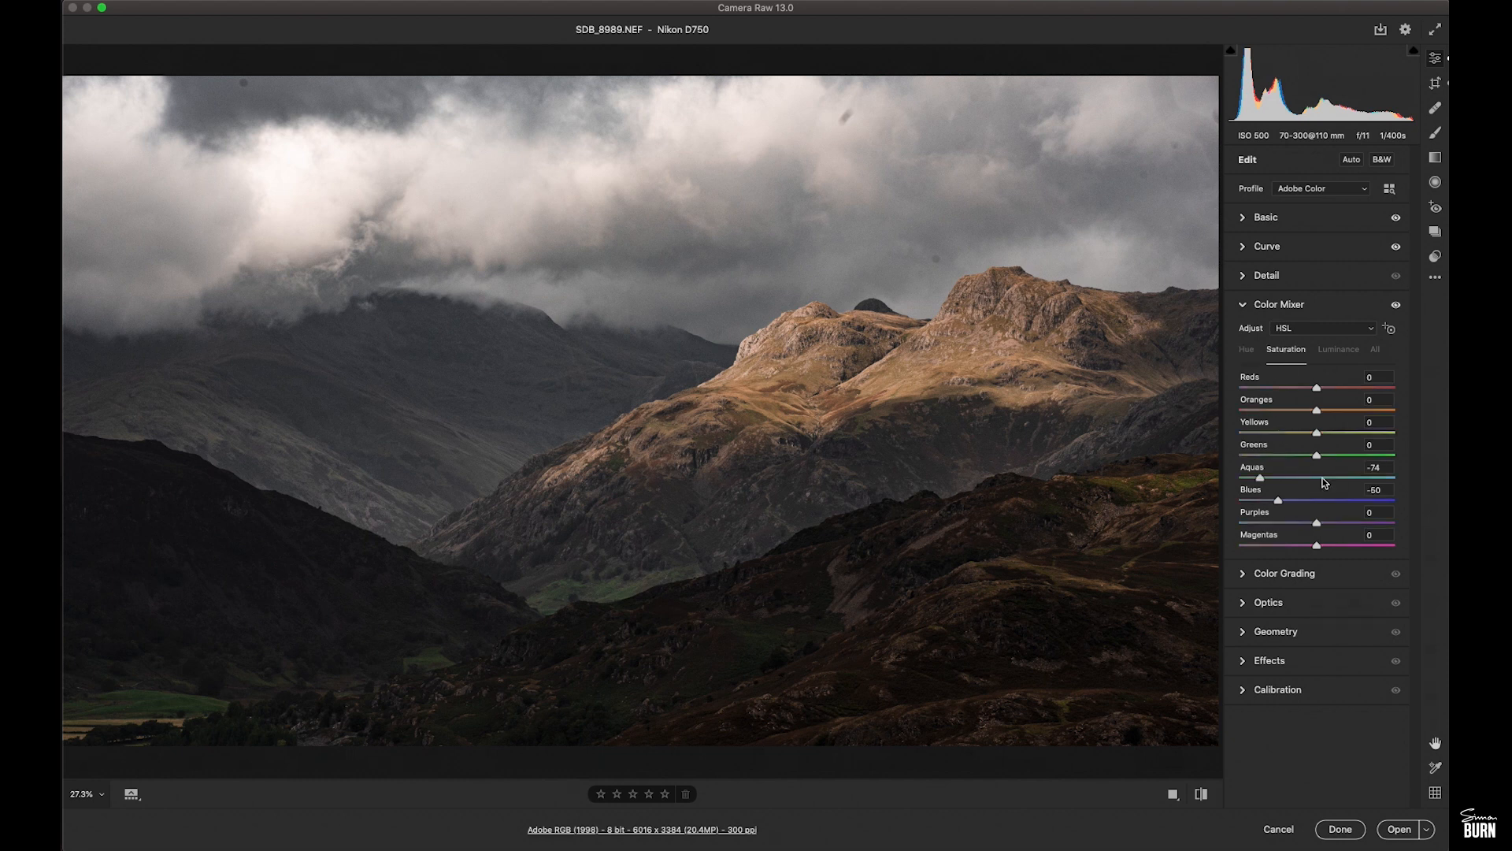
{"action": "left_click_drag", "start_coordinate": [1316, 454], "coordinate": [1244, 455]}
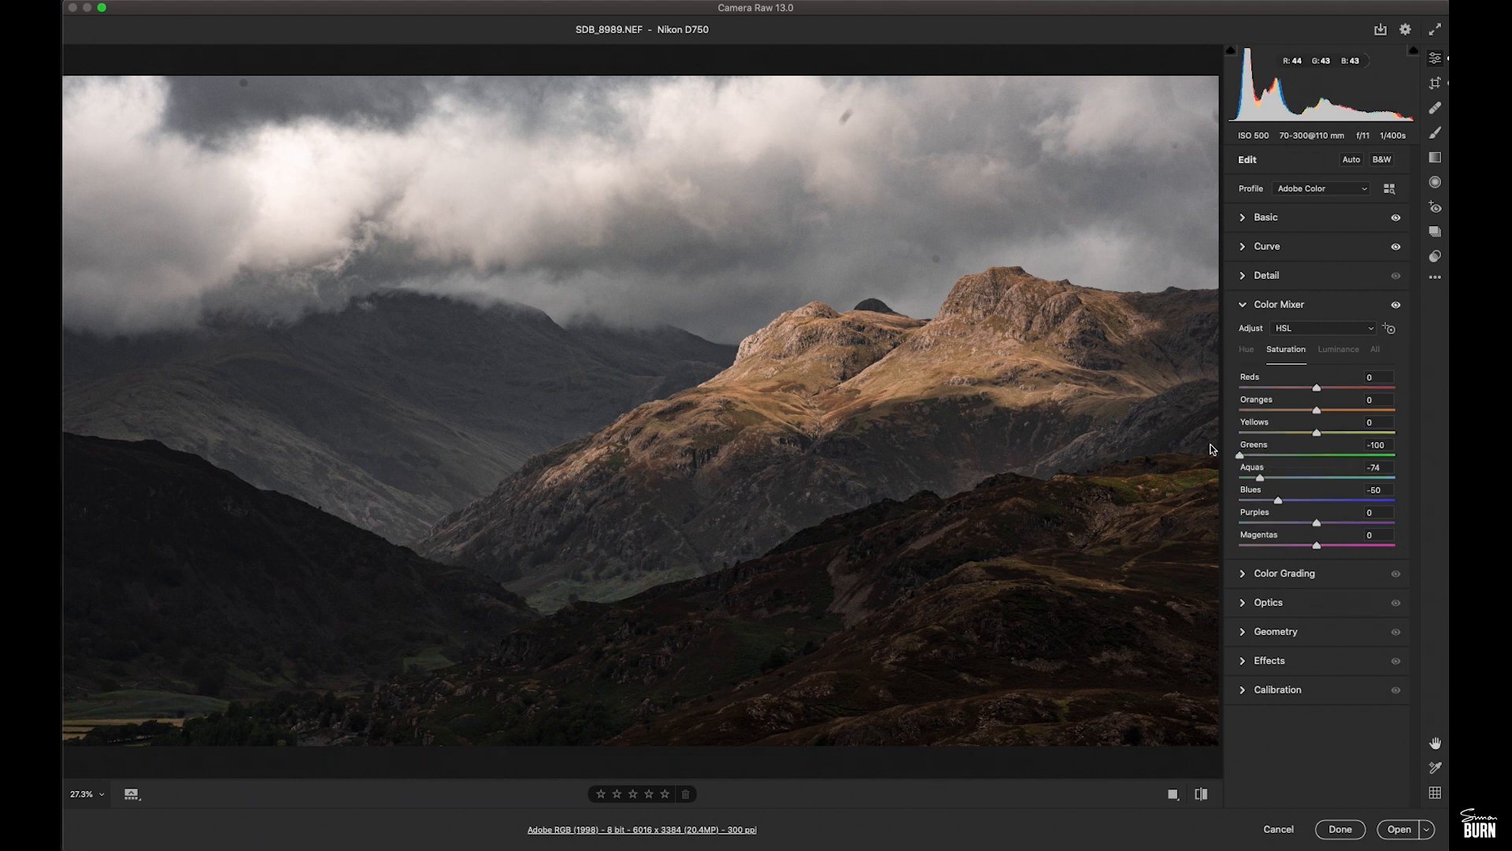
{"action": "double_click", "coordinate": [1374, 443]}
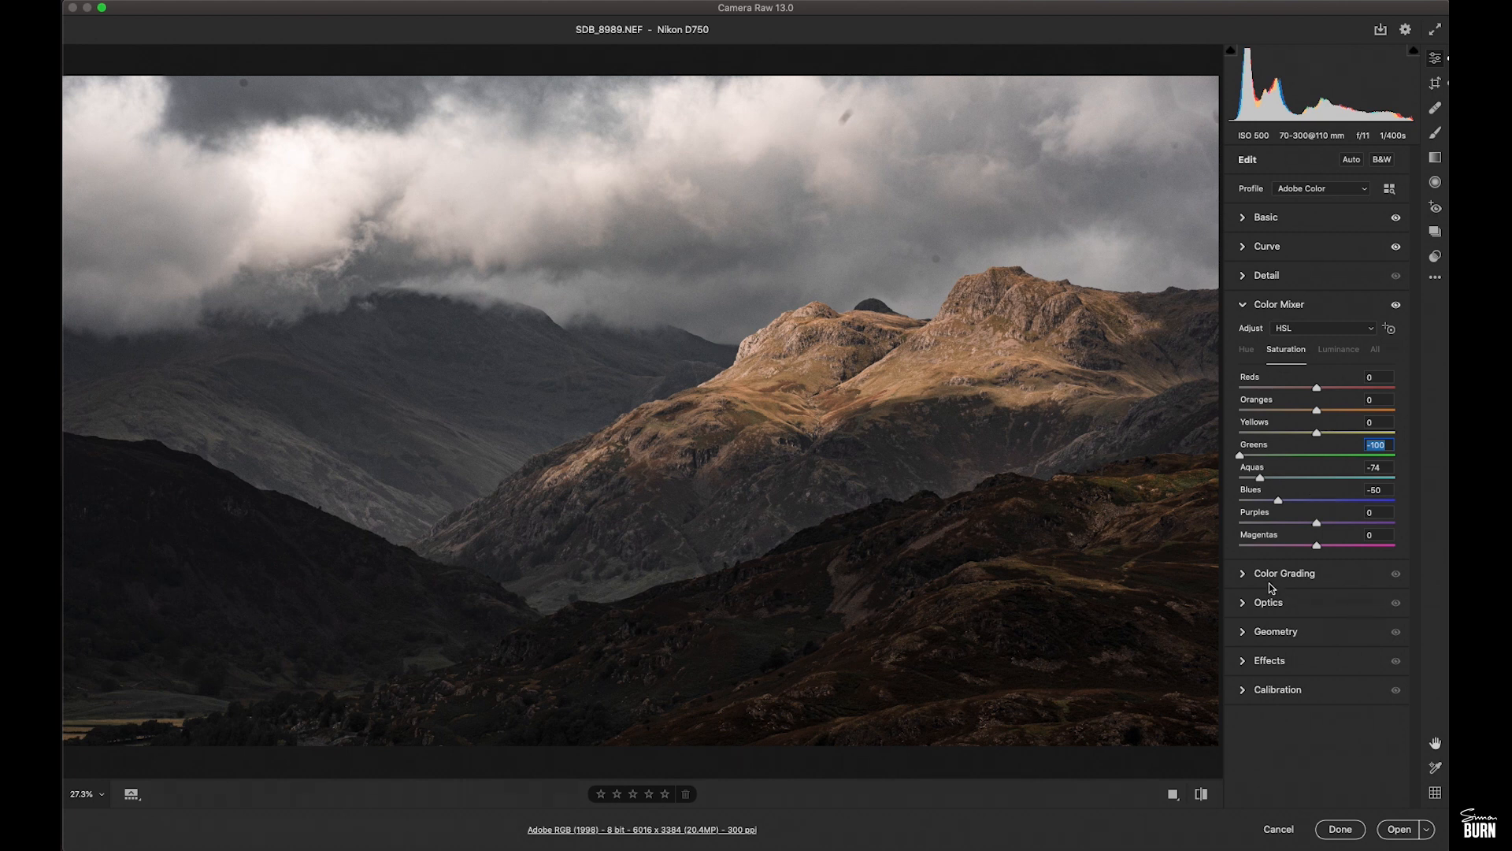
{"action": "mouse_move", "coordinate": [1139, 569]}
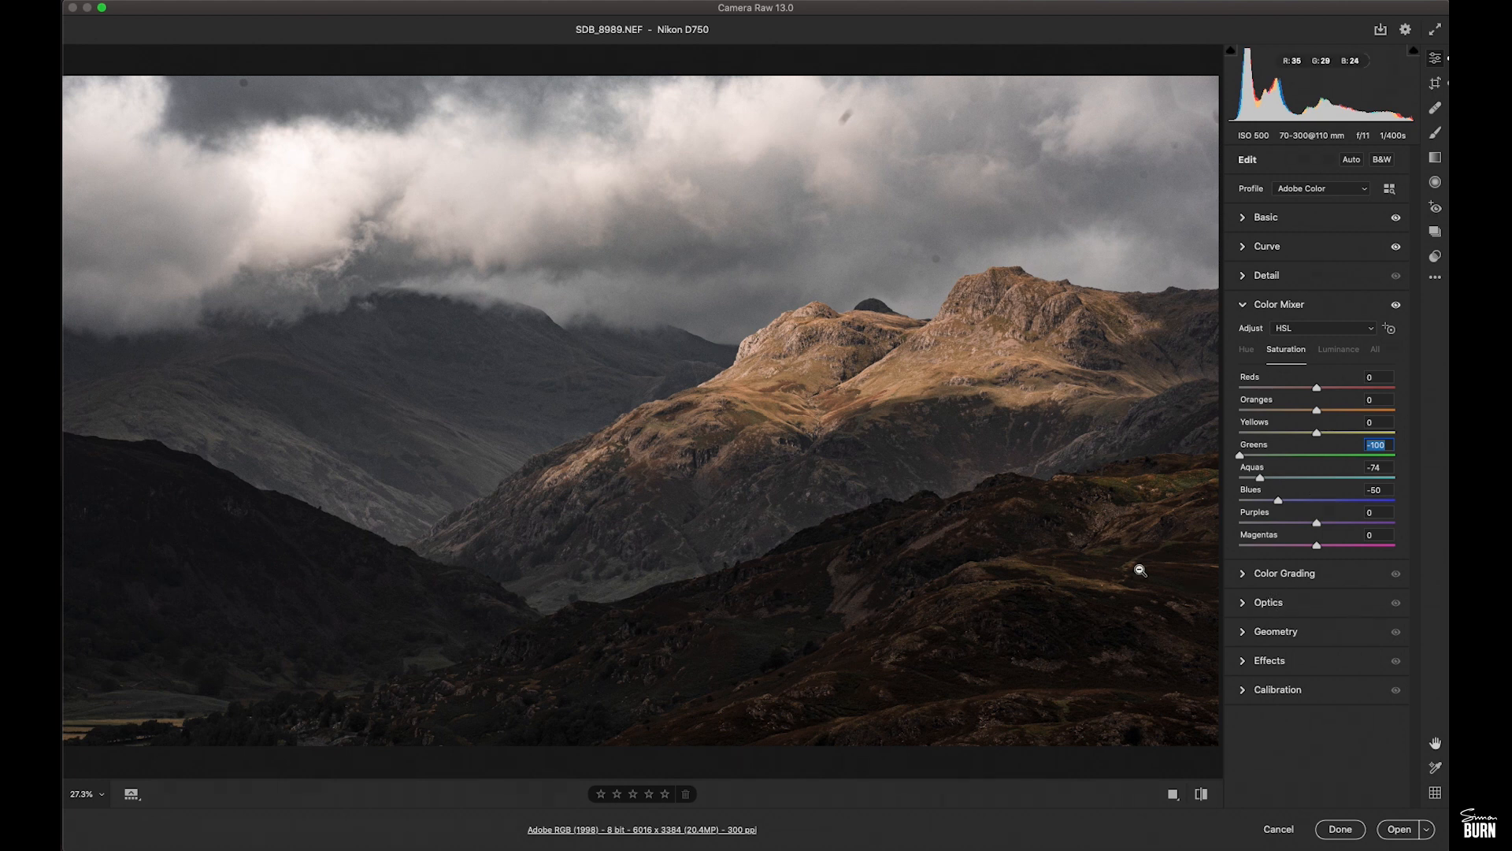
Expand the Basic panel and open the edited photo in Photoshop
{"action": "left_click", "coordinate": [1264, 214]}
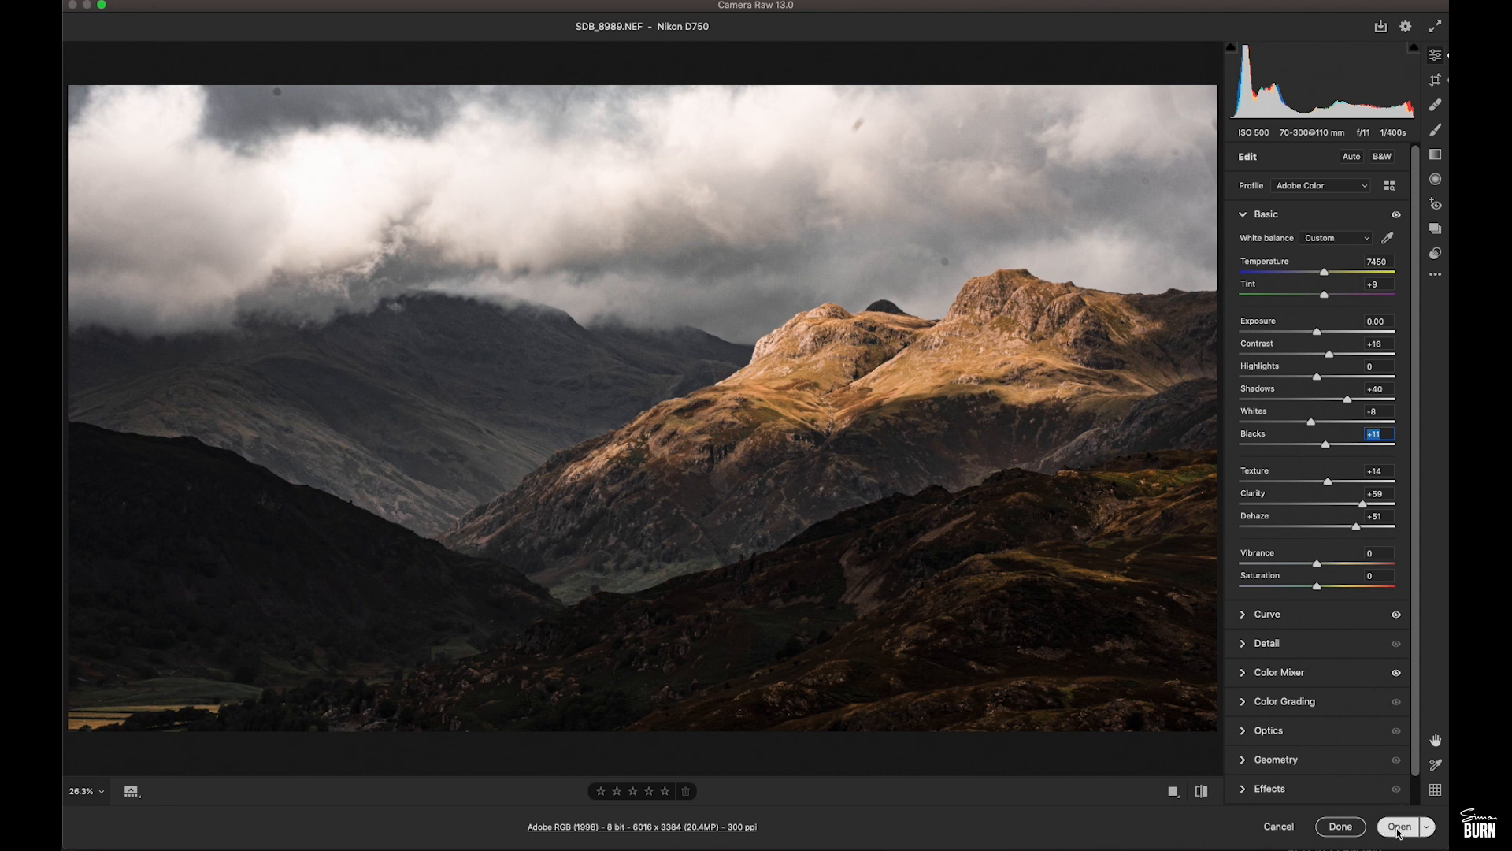
{"action": "left_click", "coordinate": [1397, 826]}
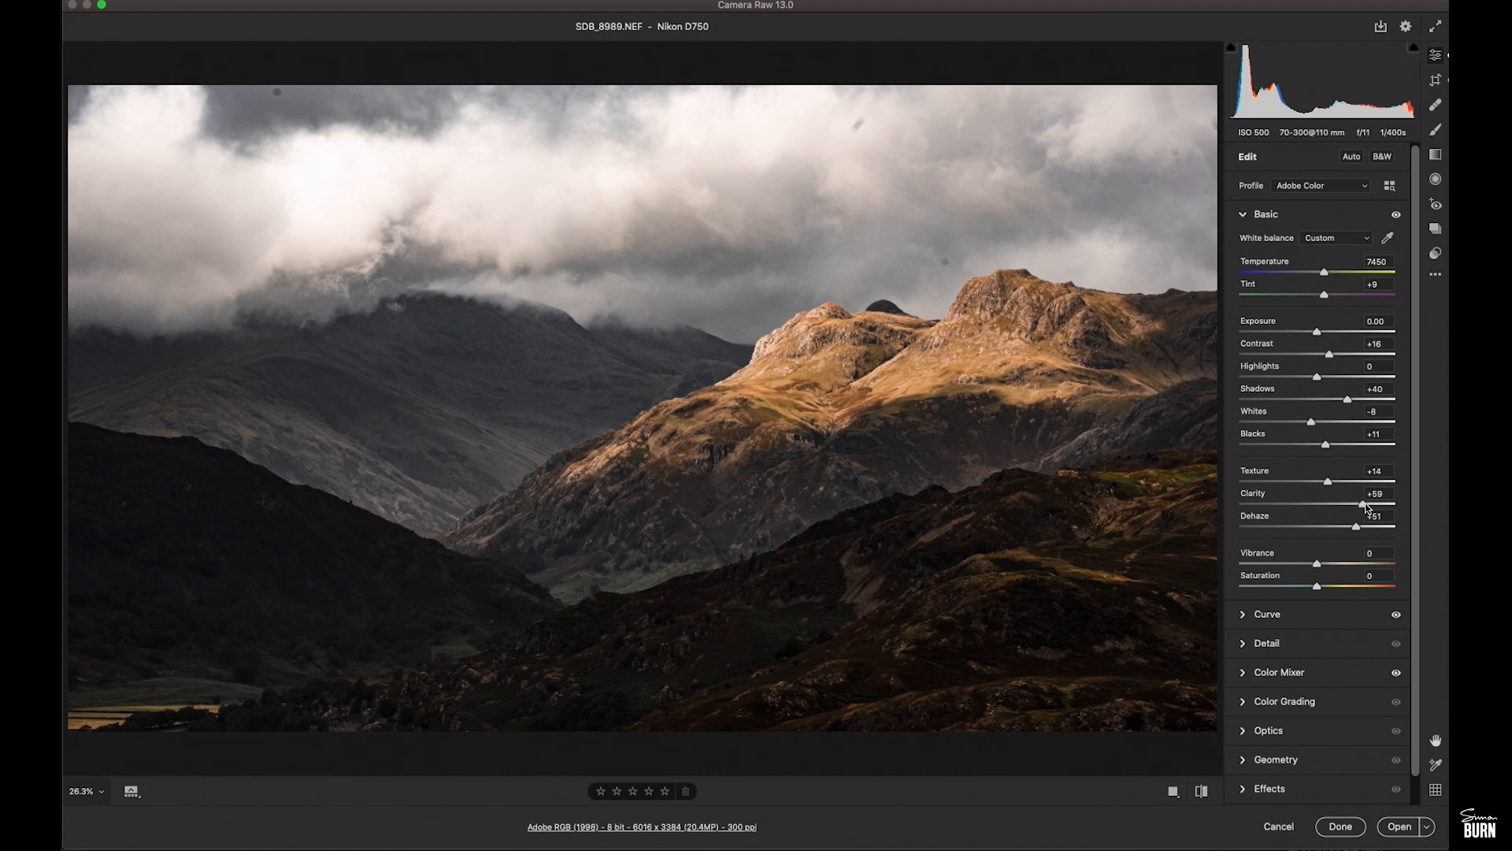
Lower clarity and dehaze, darken exposure, lift shadows to +82 and highlights to -17
{"action": "left_click_drag", "start_coordinate": [1365, 504], "coordinate": [1319, 504]}
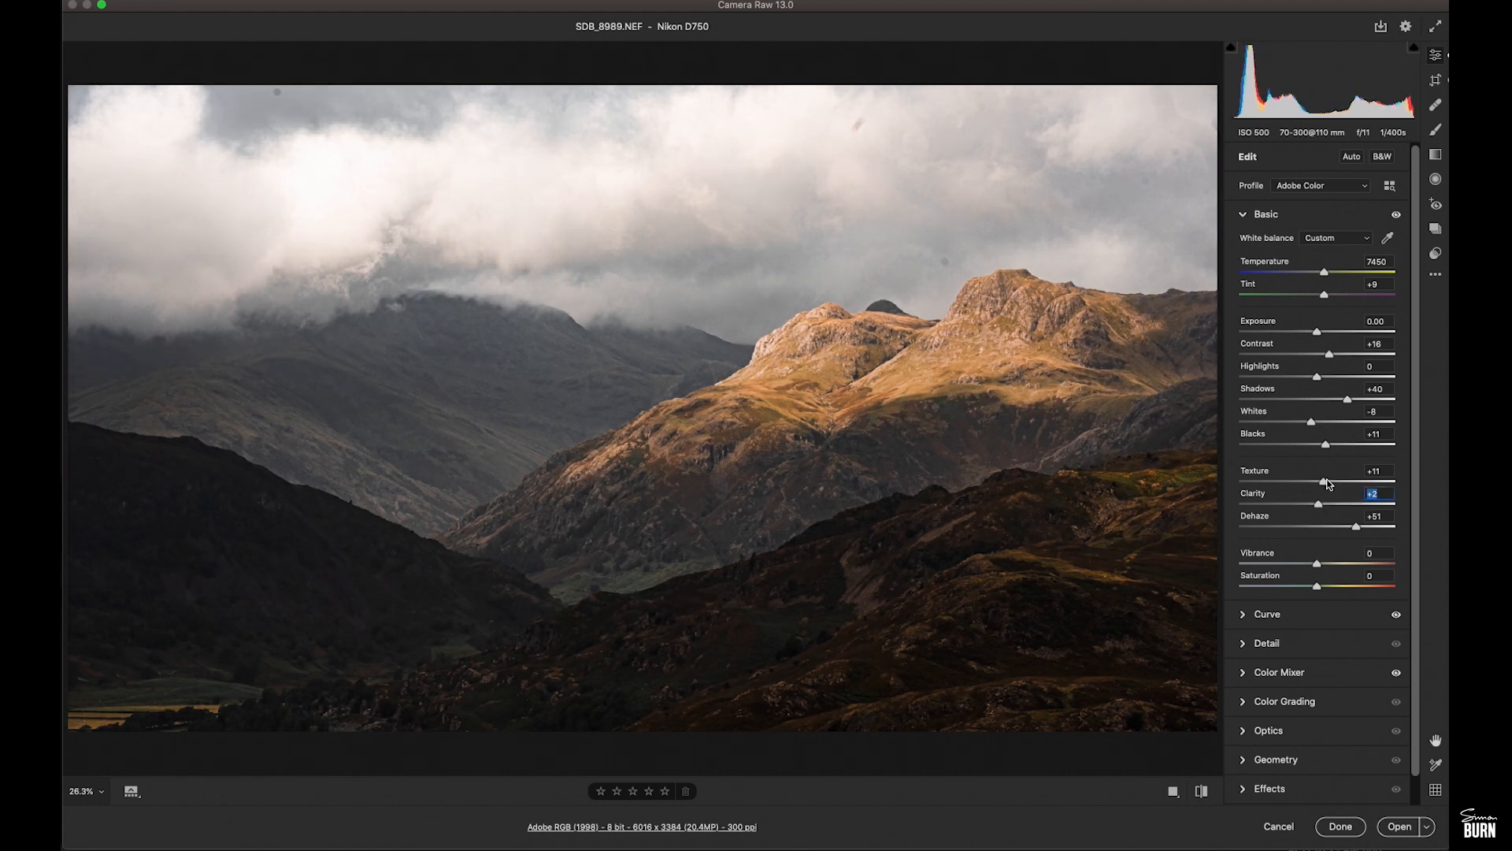
{"action": "left_click_drag", "start_coordinate": [1355, 525], "coordinate": [1310, 525]}
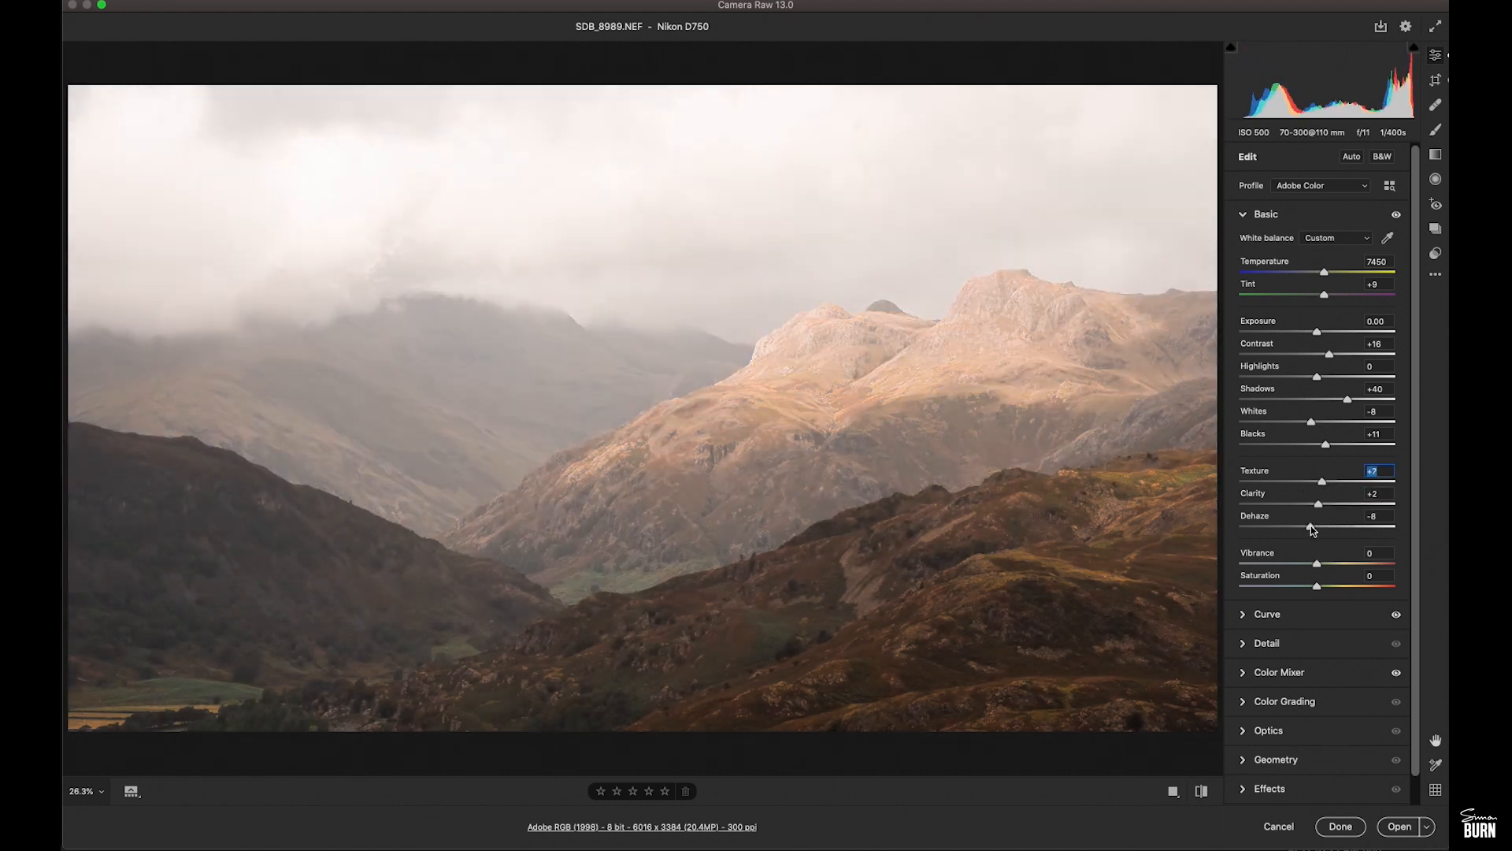
{"action": "left_click_drag", "start_coordinate": [1297, 526], "coordinate": [1340, 527]}
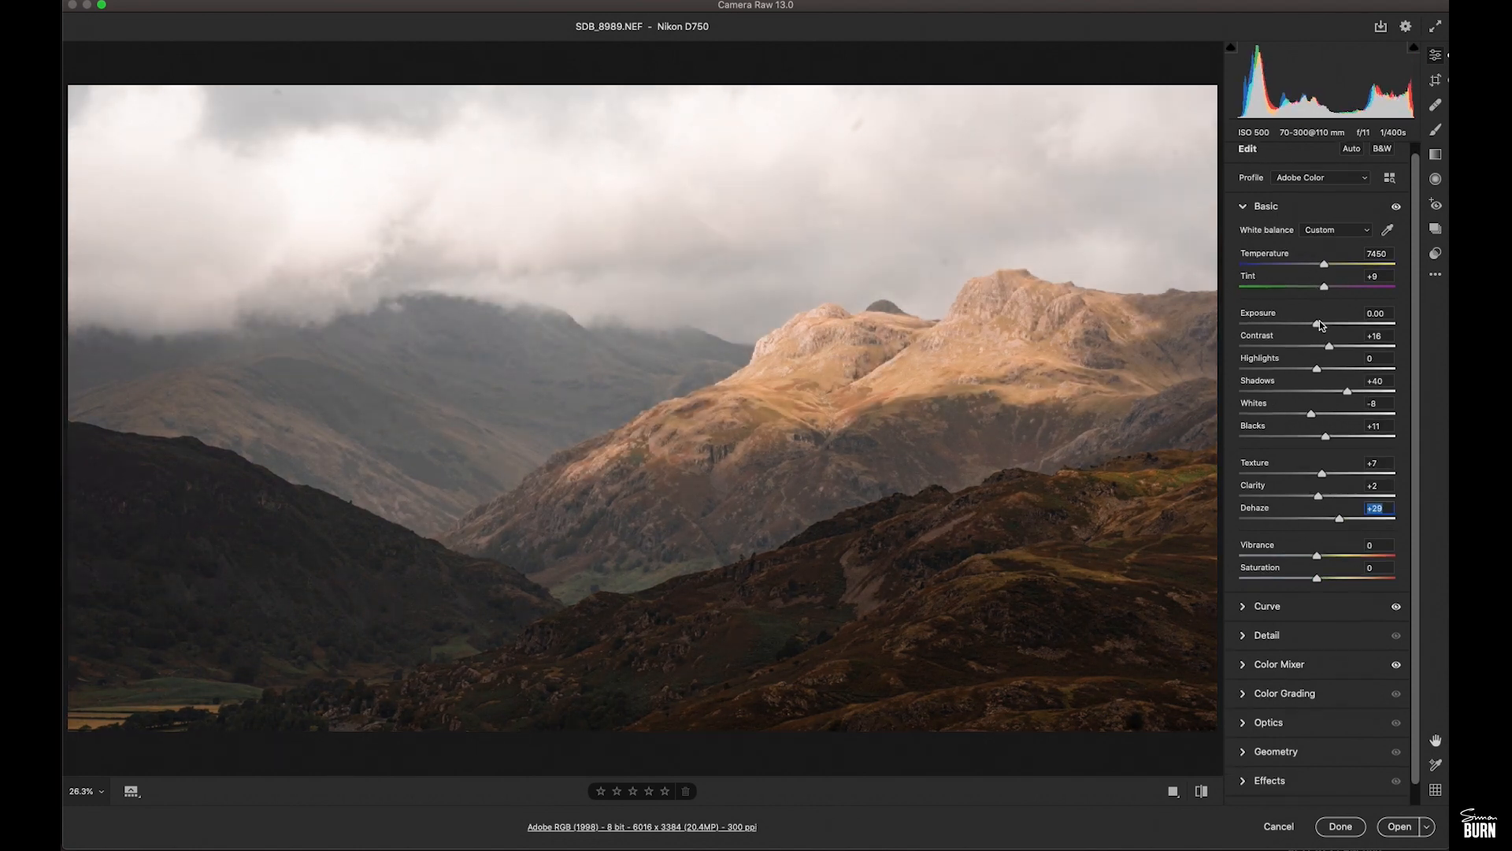
{"action": "left_click_drag", "start_coordinate": [1324, 324], "coordinate": [1310, 323]}
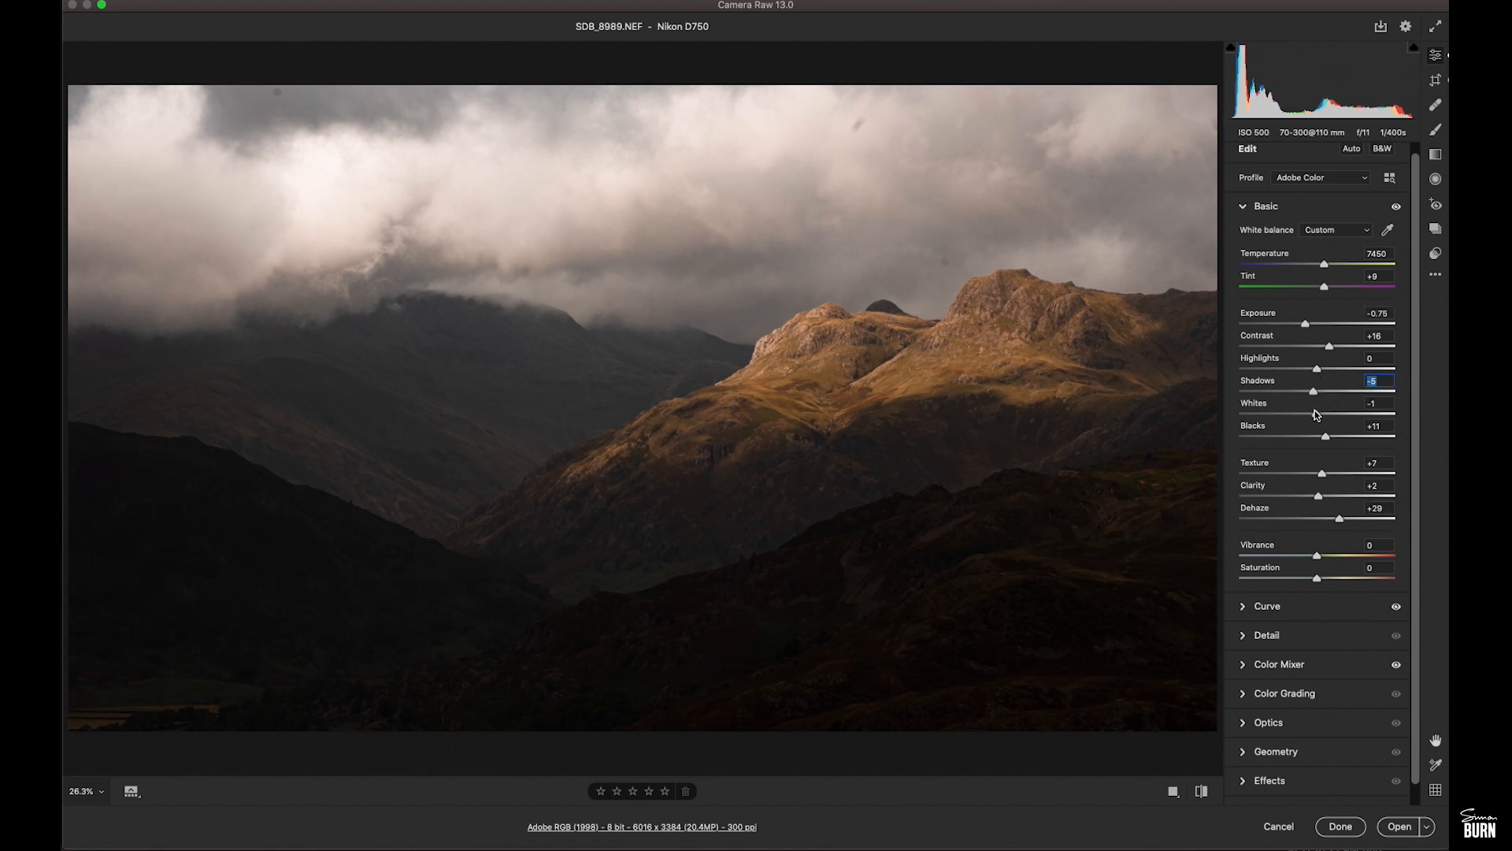
{"action": "left_click_drag", "start_coordinate": [1314, 391], "coordinate": [1377, 391]}
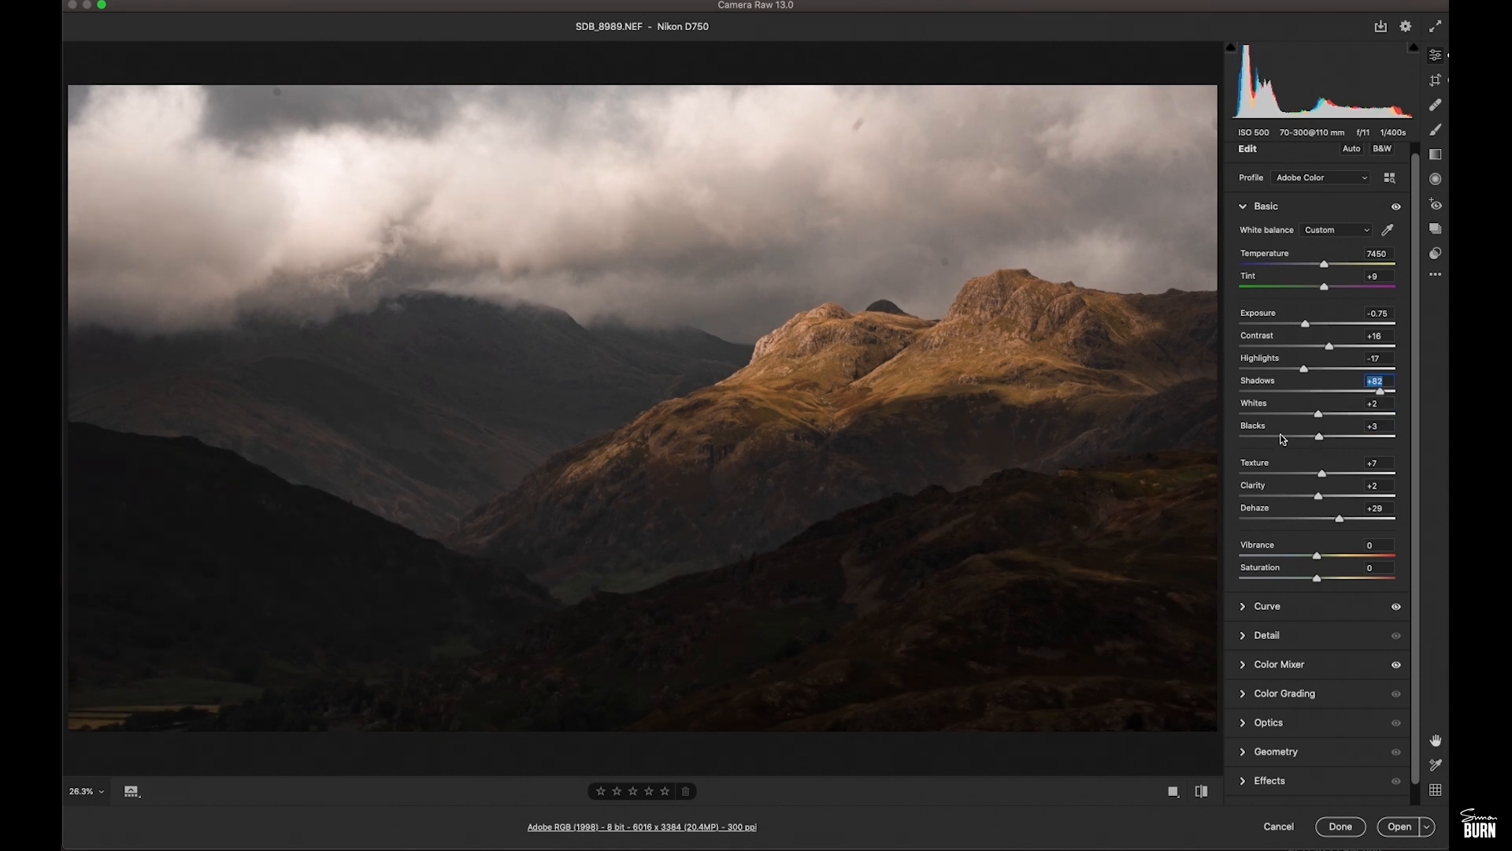
{"action": "mouse_move", "coordinate": [1341, 521]}
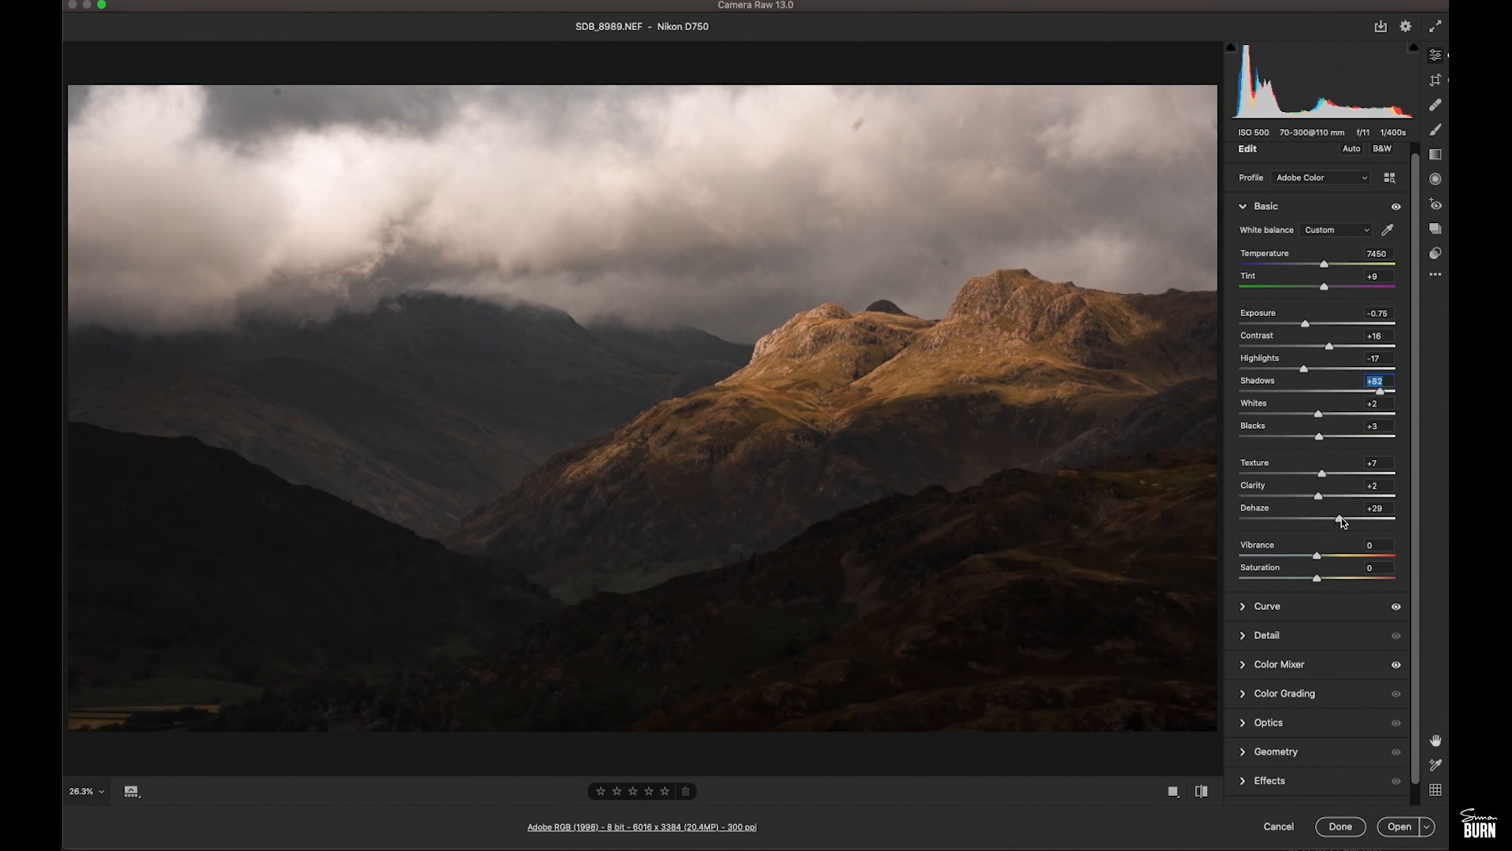
Fine-tune Dehaze to -8 and exposure to about -1.55
{"action": "left_click_drag", "start_coordinate": [1339, 519], "coordinate": [1309, 519]}
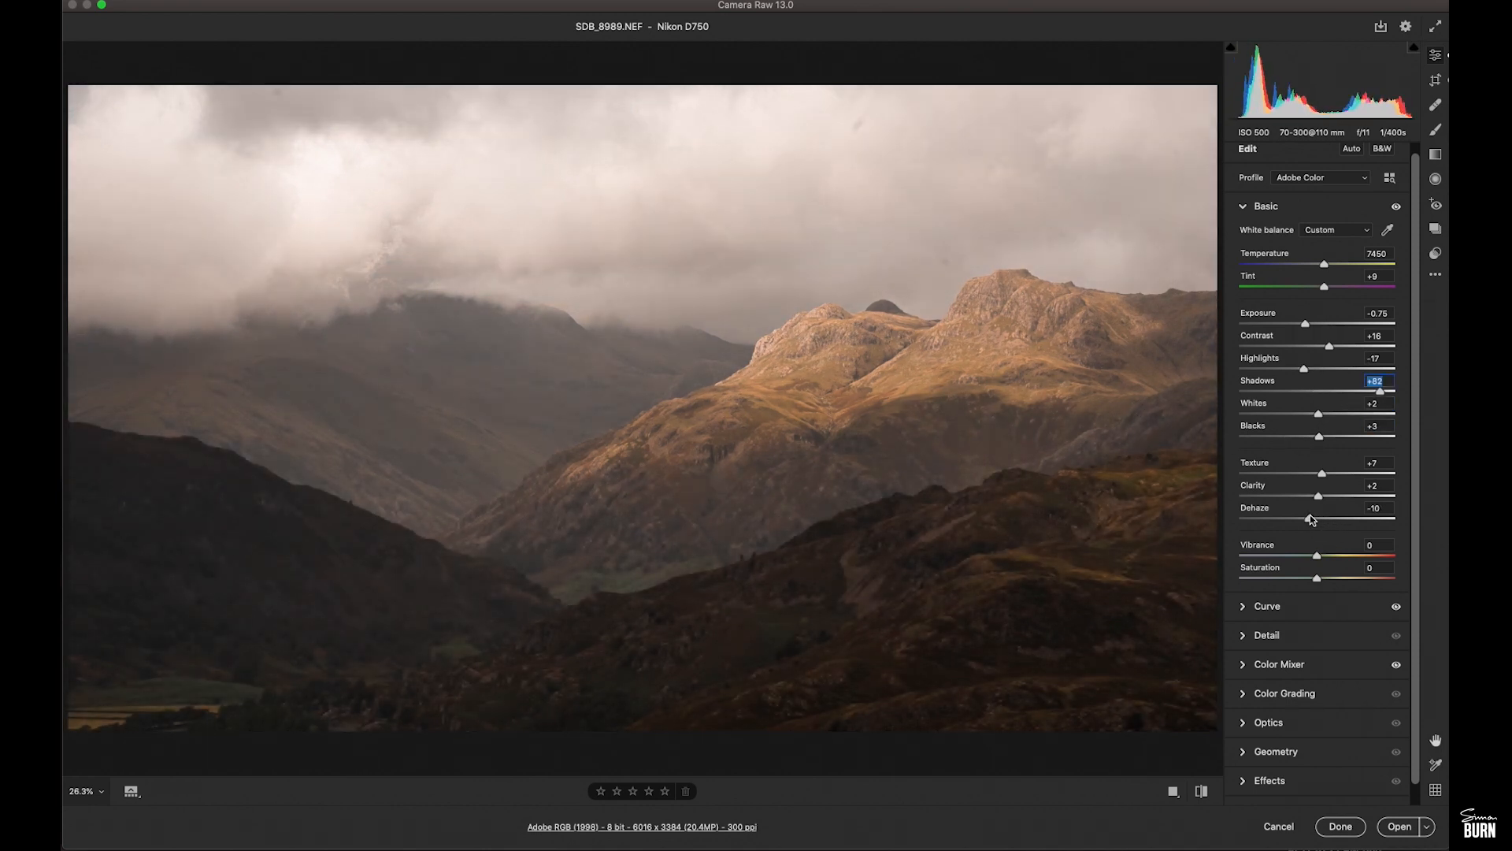
{"action": "left_click_drag", "start_coordinate": [1320, 495], "coordinate": [1318, 495]}
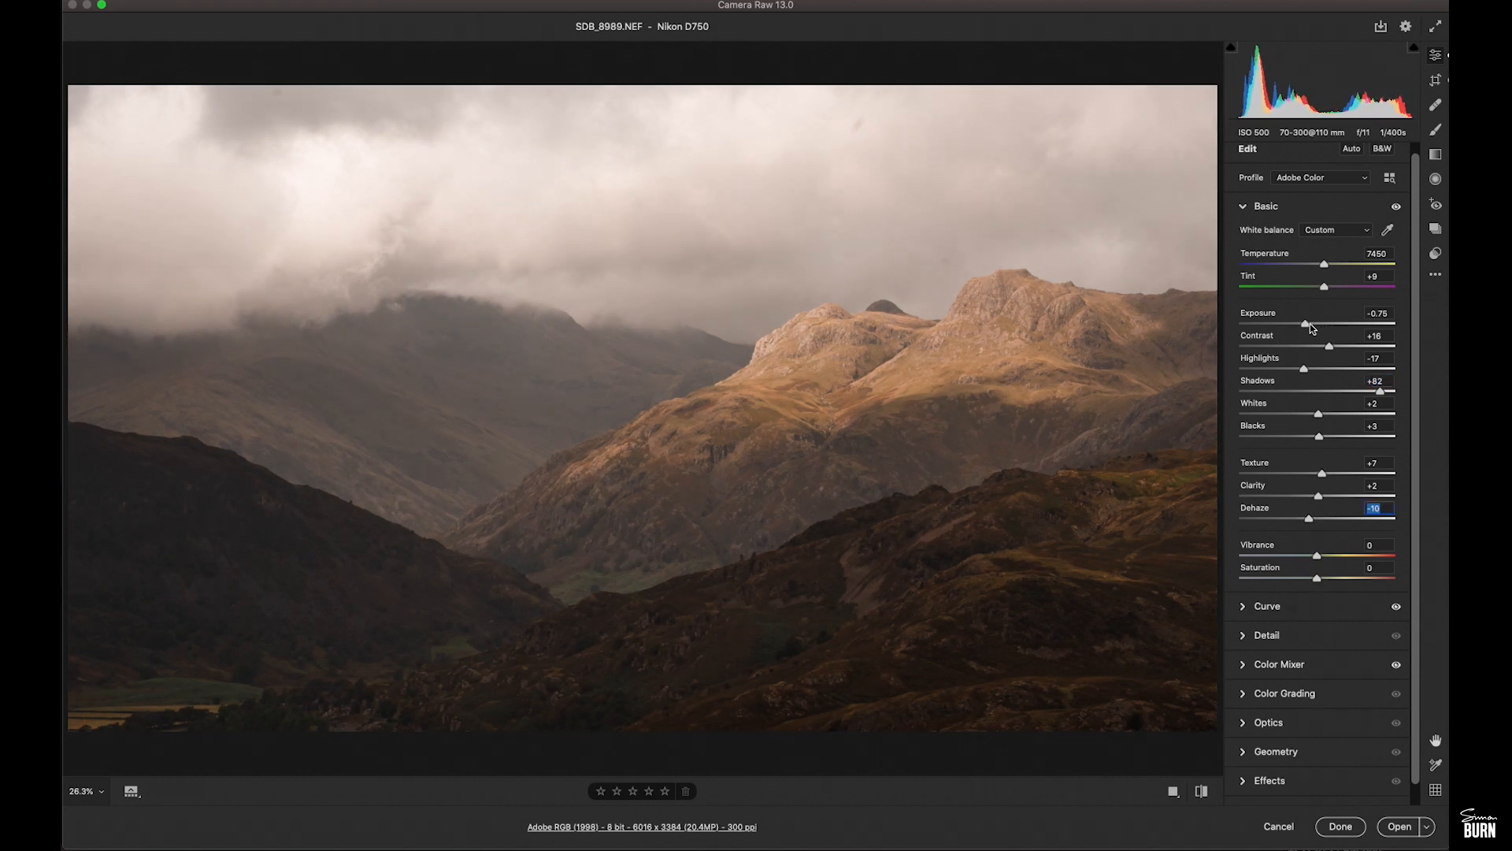
{"action": "left_click_drag", "start_coordinate": [1311, 323], "coordinate": [1298, 323]}
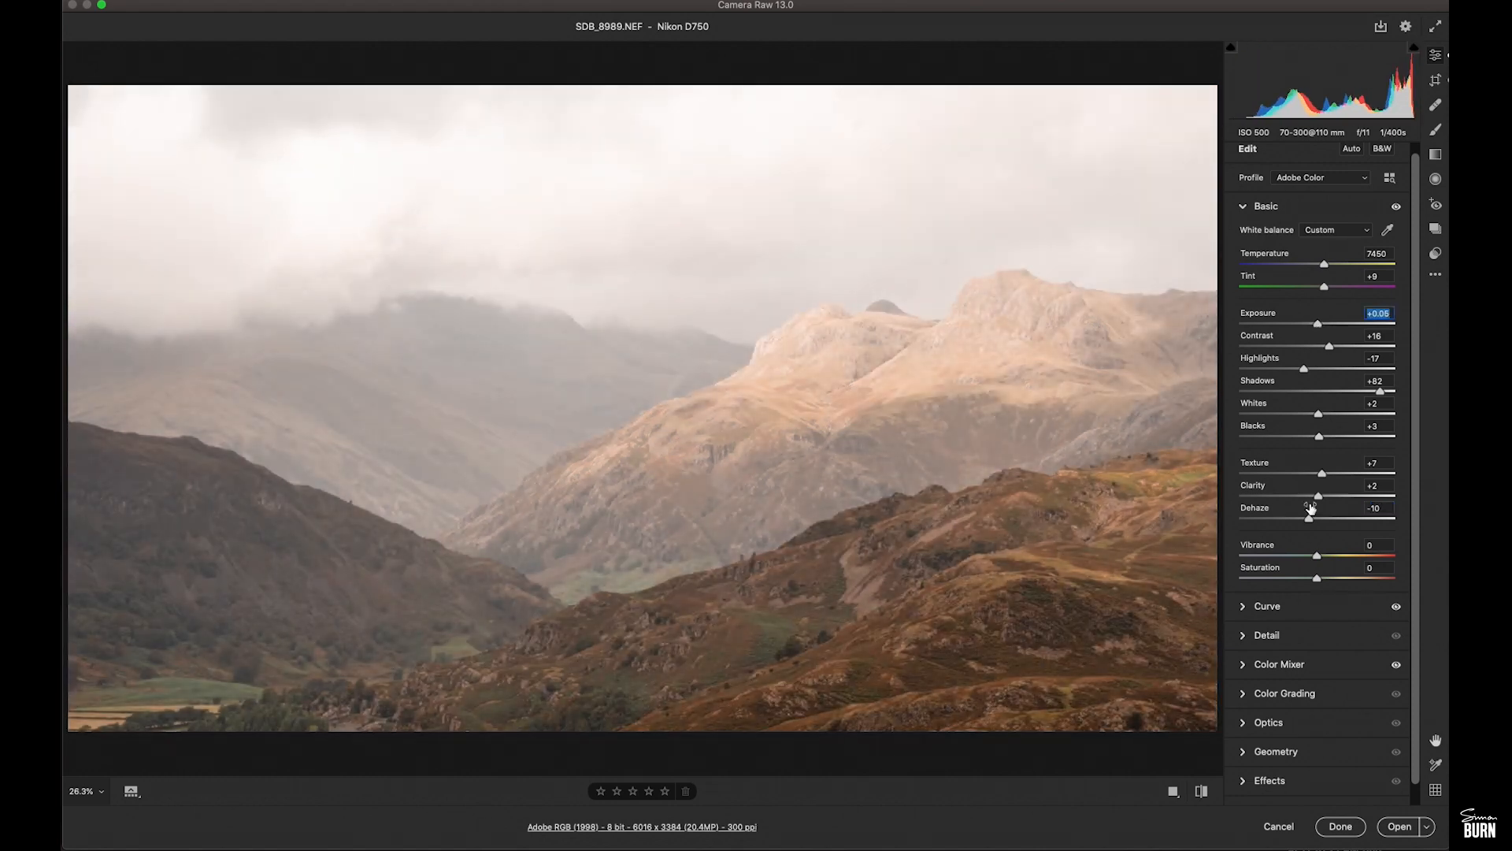
{"action": "left_click_drag", "start_coordinate": [1309, 516], "coordinate": [1381, 517]}
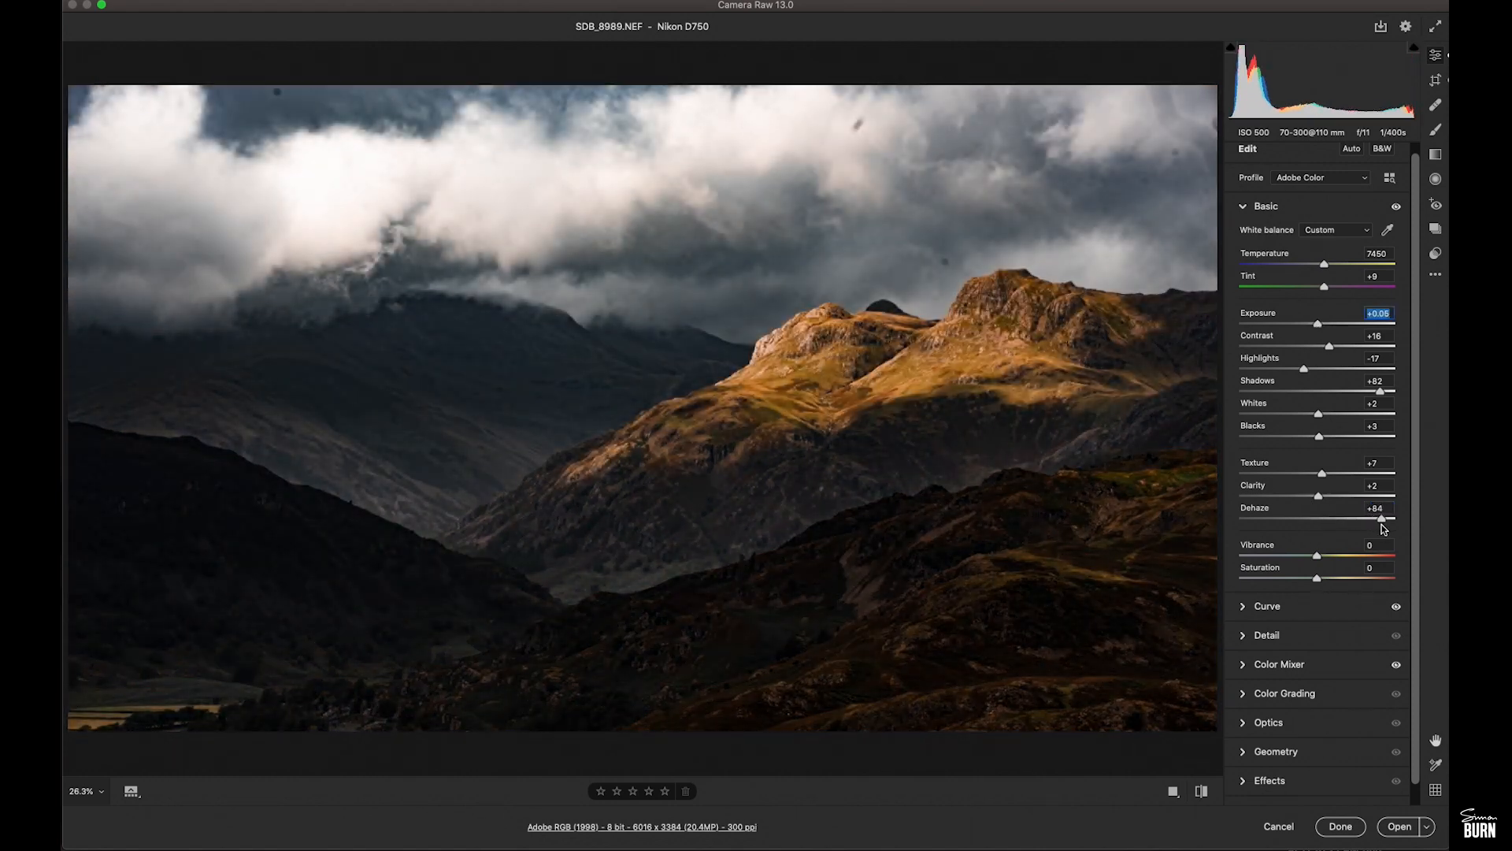
{"action": "left_click_drag", "start_coordinate": [1381, 519], "coordinate": [1310, 519]}
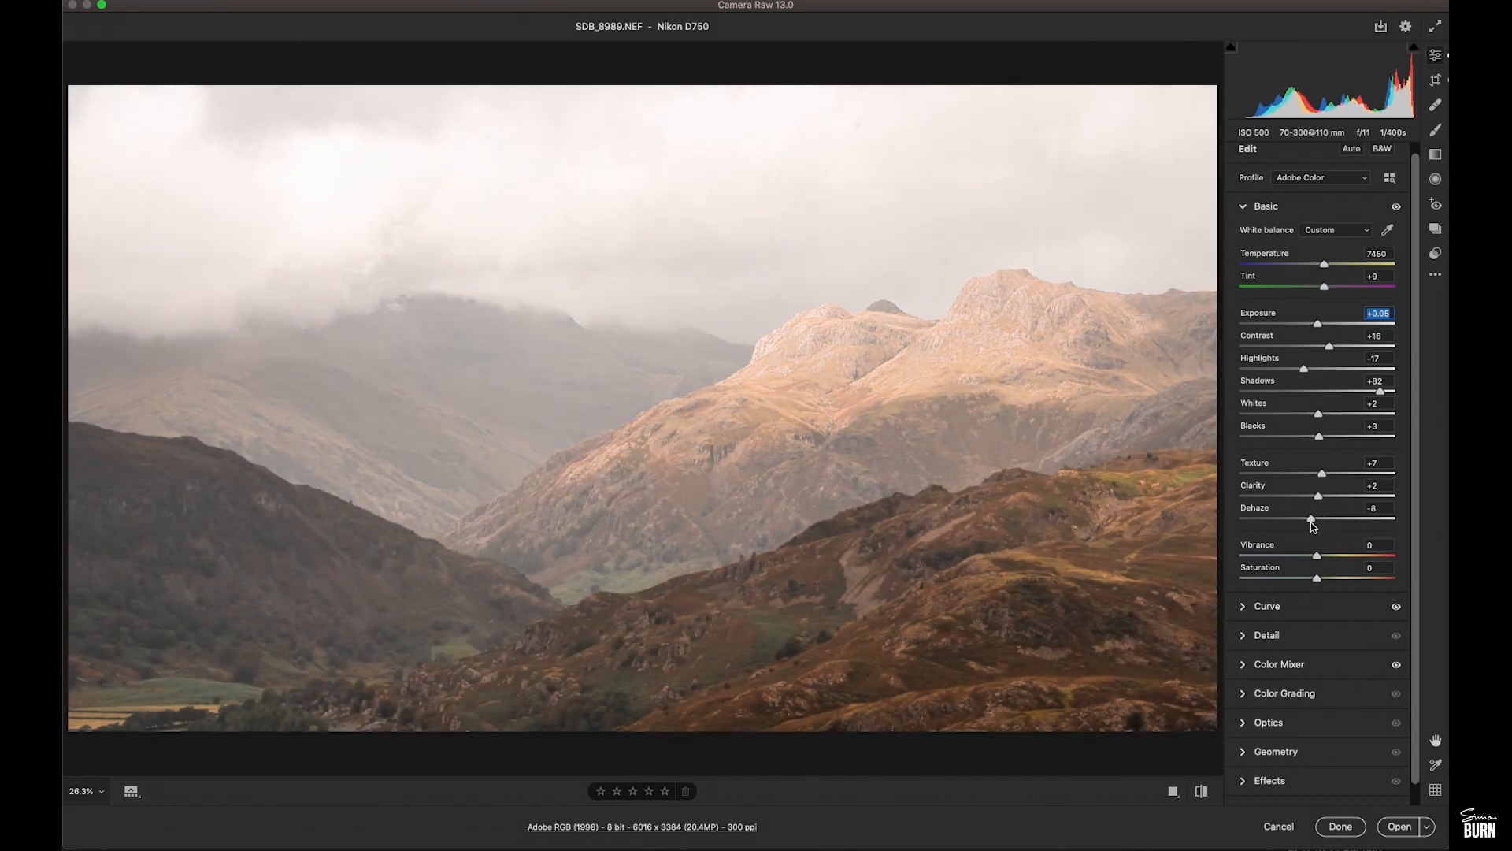
{"action": "left_click_drag", "start_coordinate": [1298, 323], "coordinate": [1302, 323]}
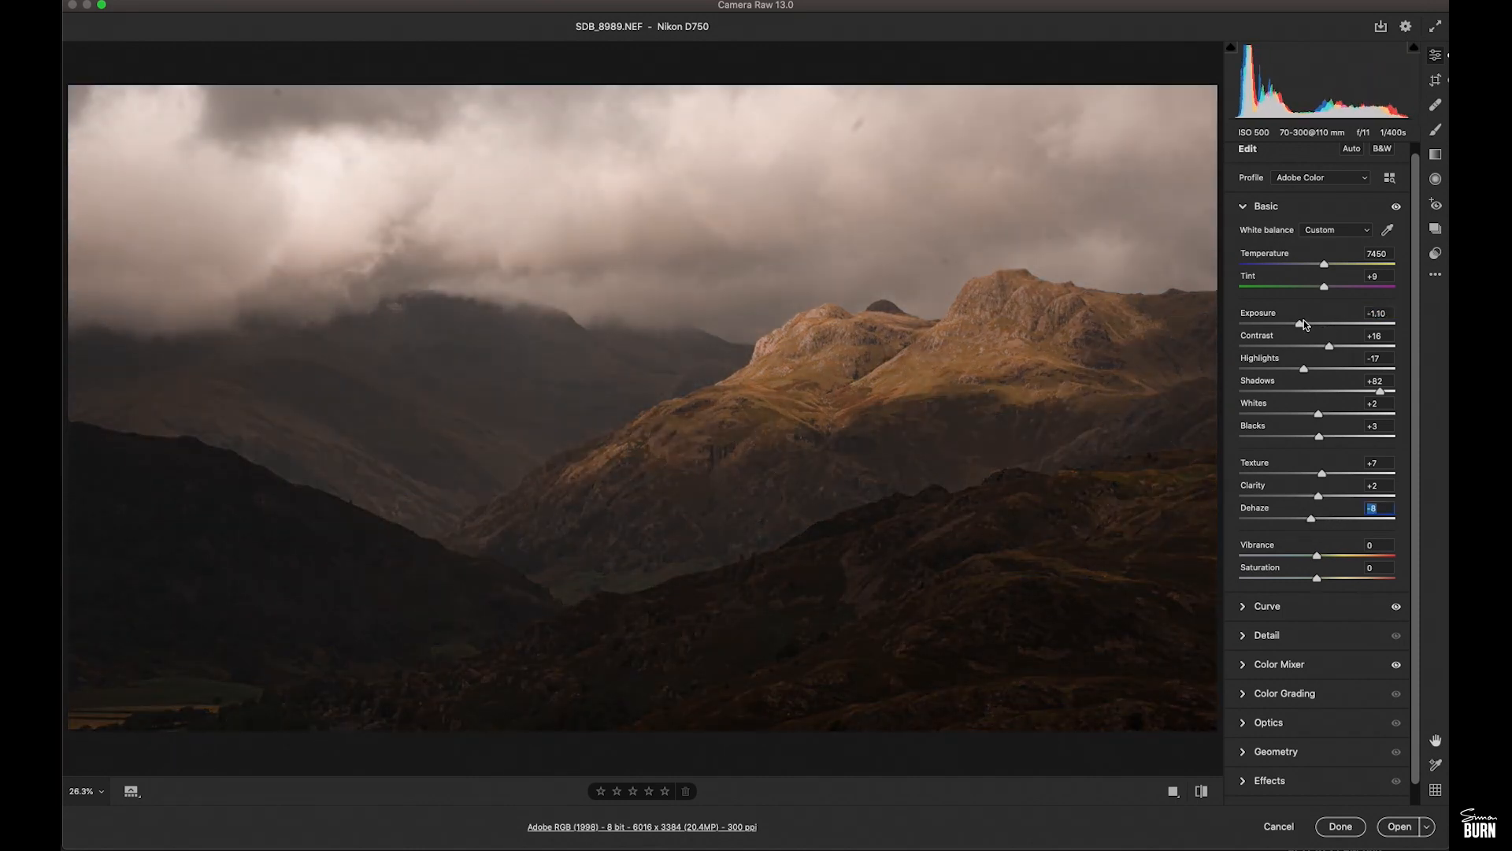
{"action": "left_click_drag", "start_coordinate": [1323, 321], "coordinate": [1299, 321]}
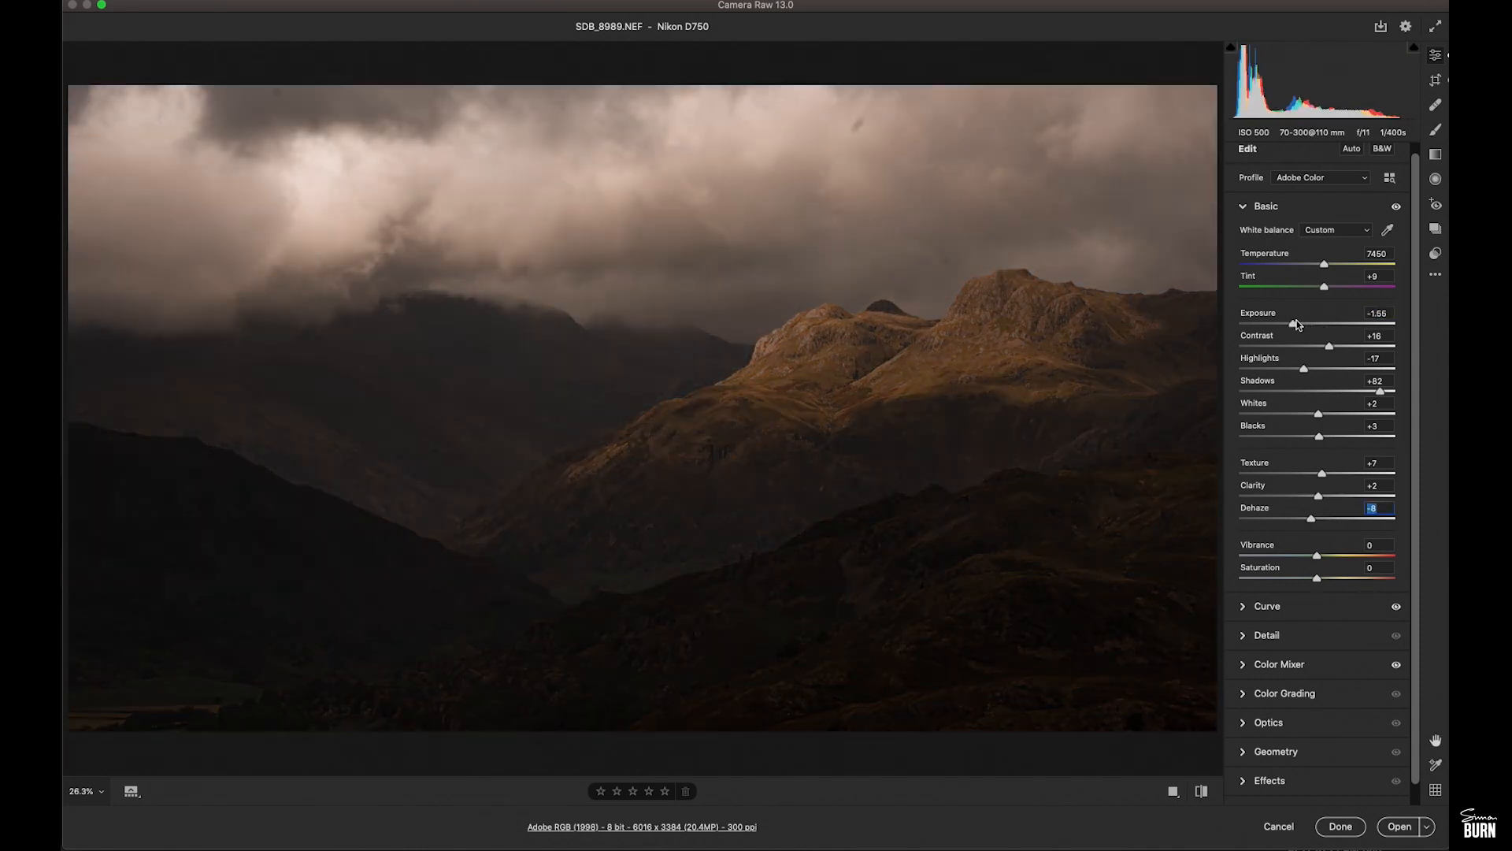
{"action": "left_click_drag", "start_coordinate": [1297, 323], "coordinate": [1302, 323]}
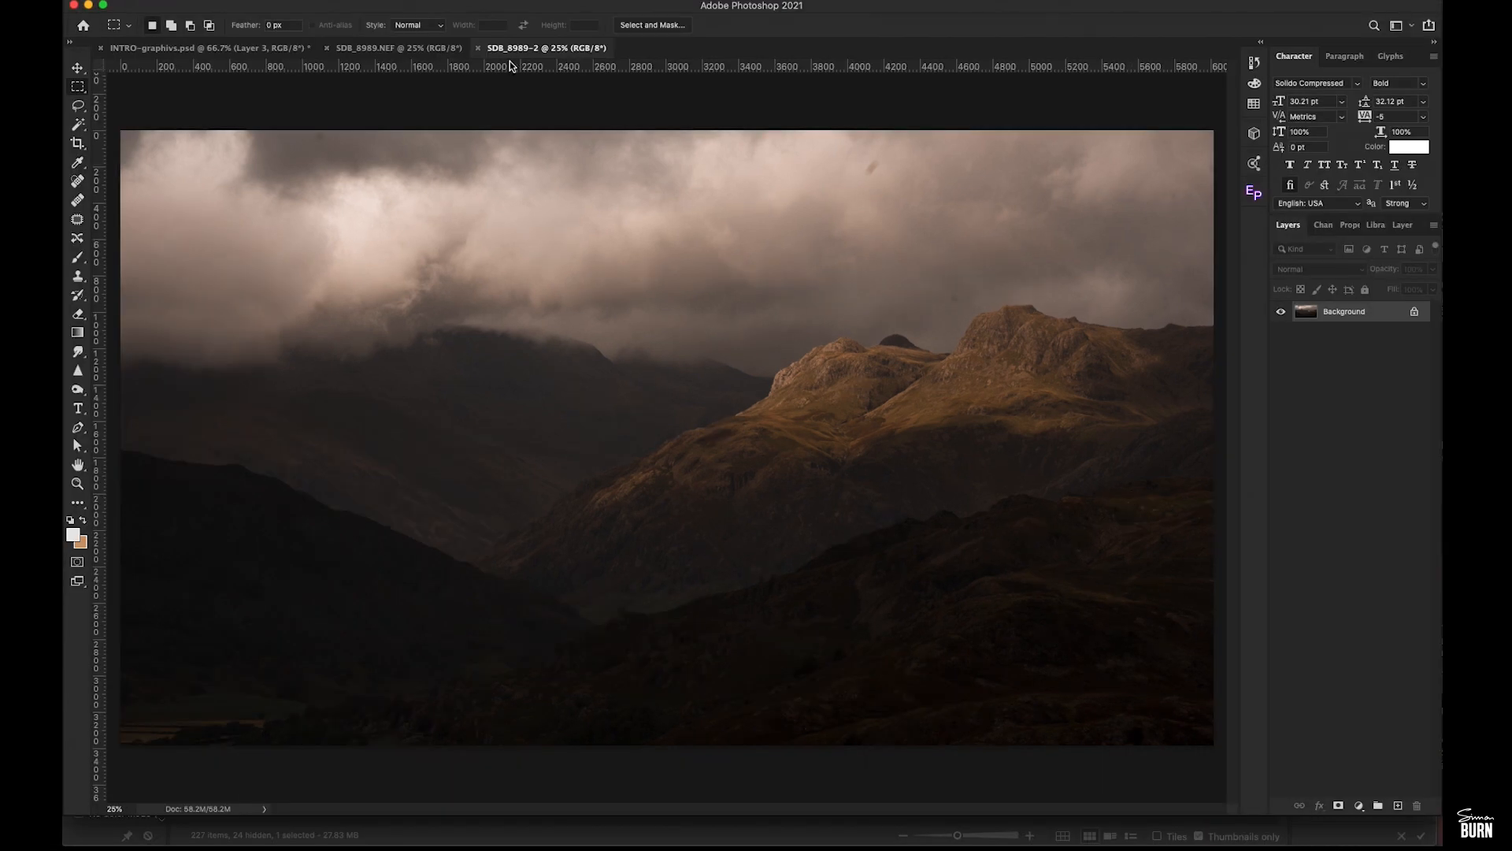
Copy all of SDB_8989-2 into SDB_8989.NEF as Layer 1, closing the copy unsaved
{"action": "left_click", "coordinate": [396, 47]}
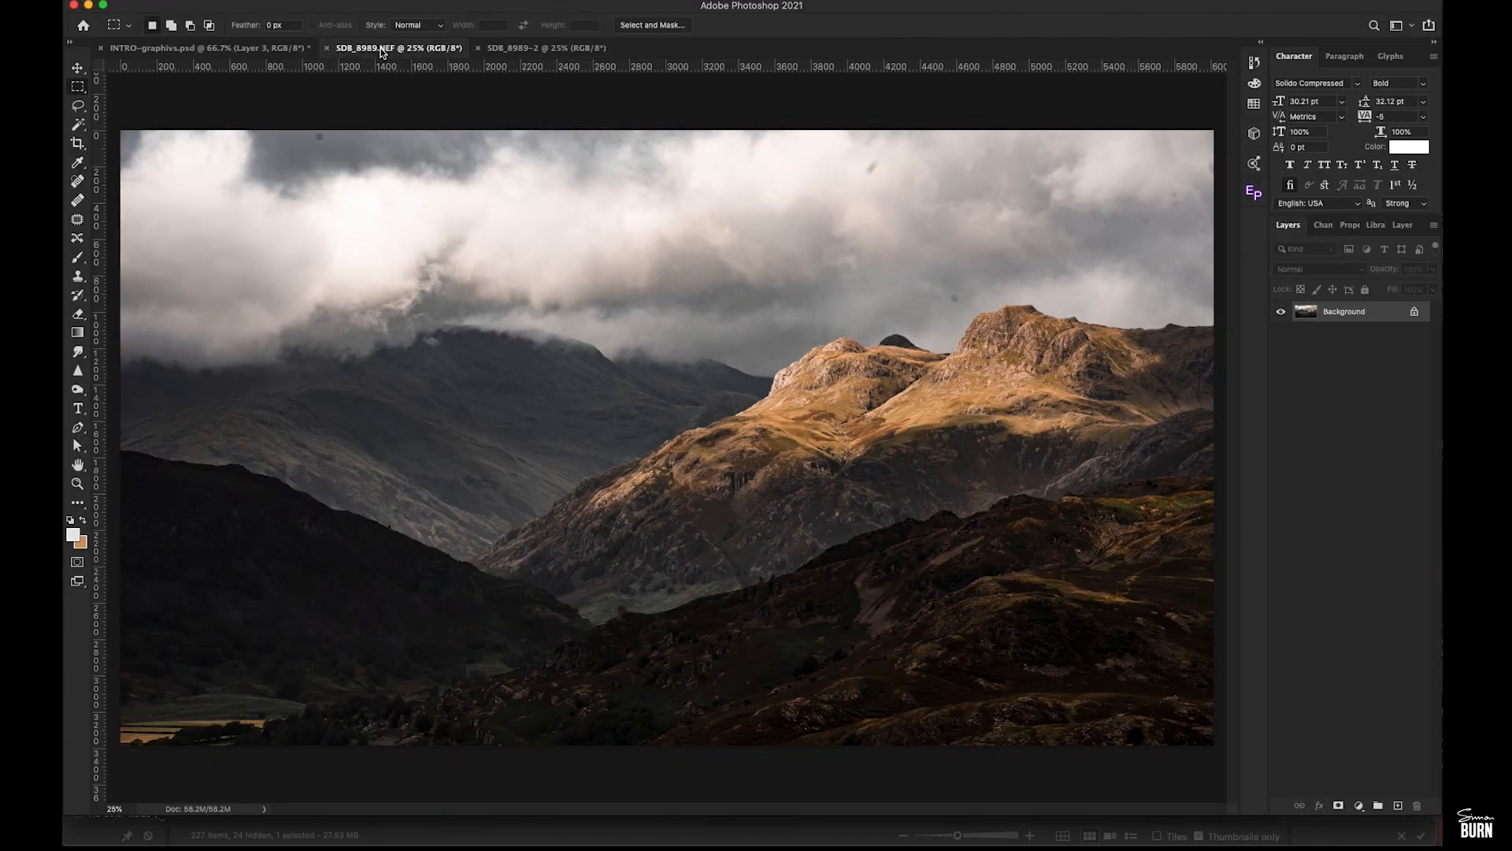
{"action": "mouse_move", "coordinate": [506, 47]}
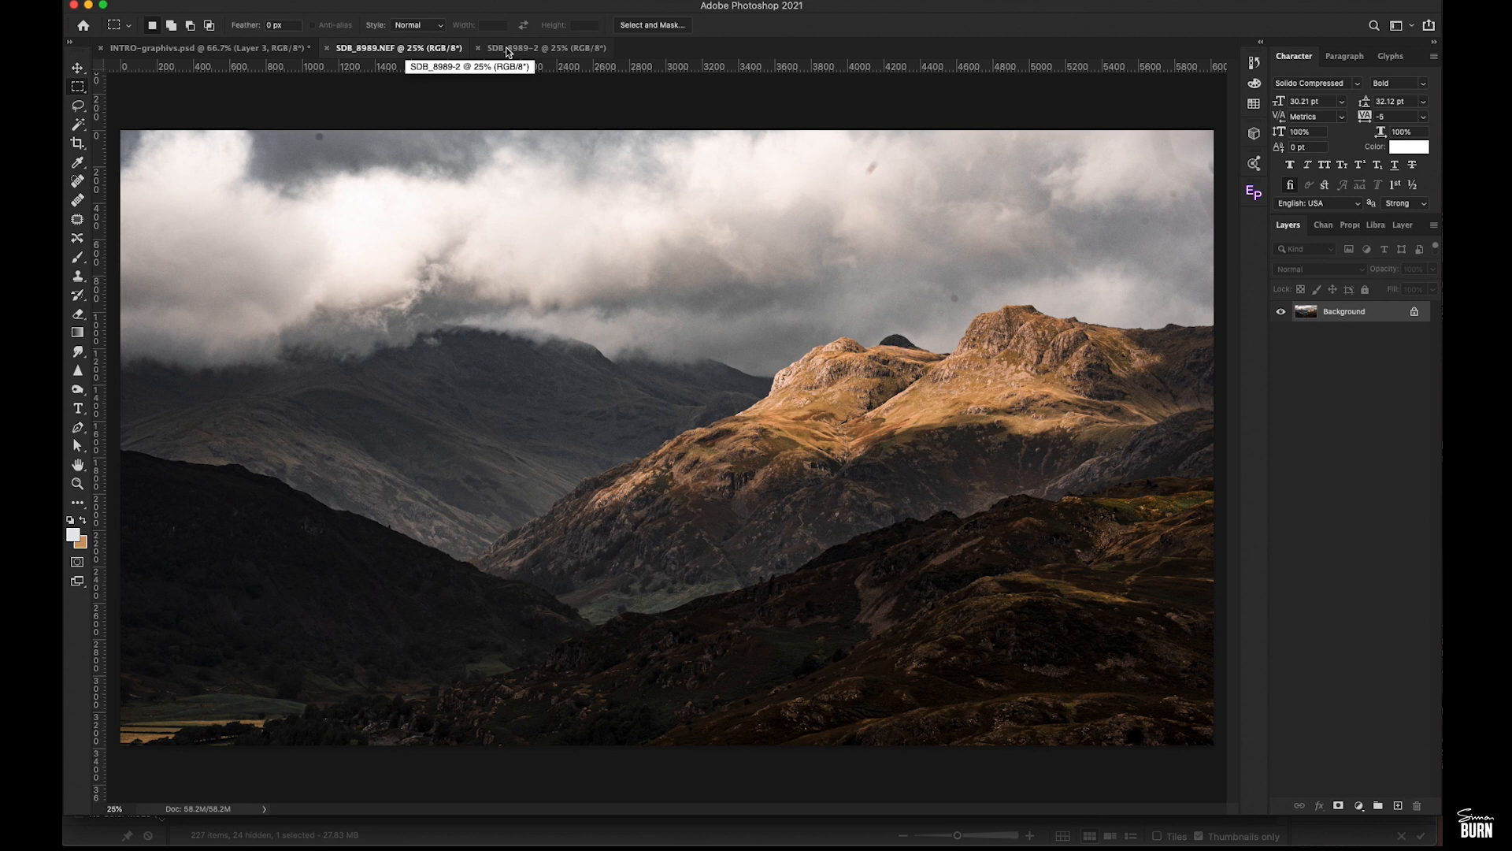
{"action": "left_click", "coordinate": [545, 48]}
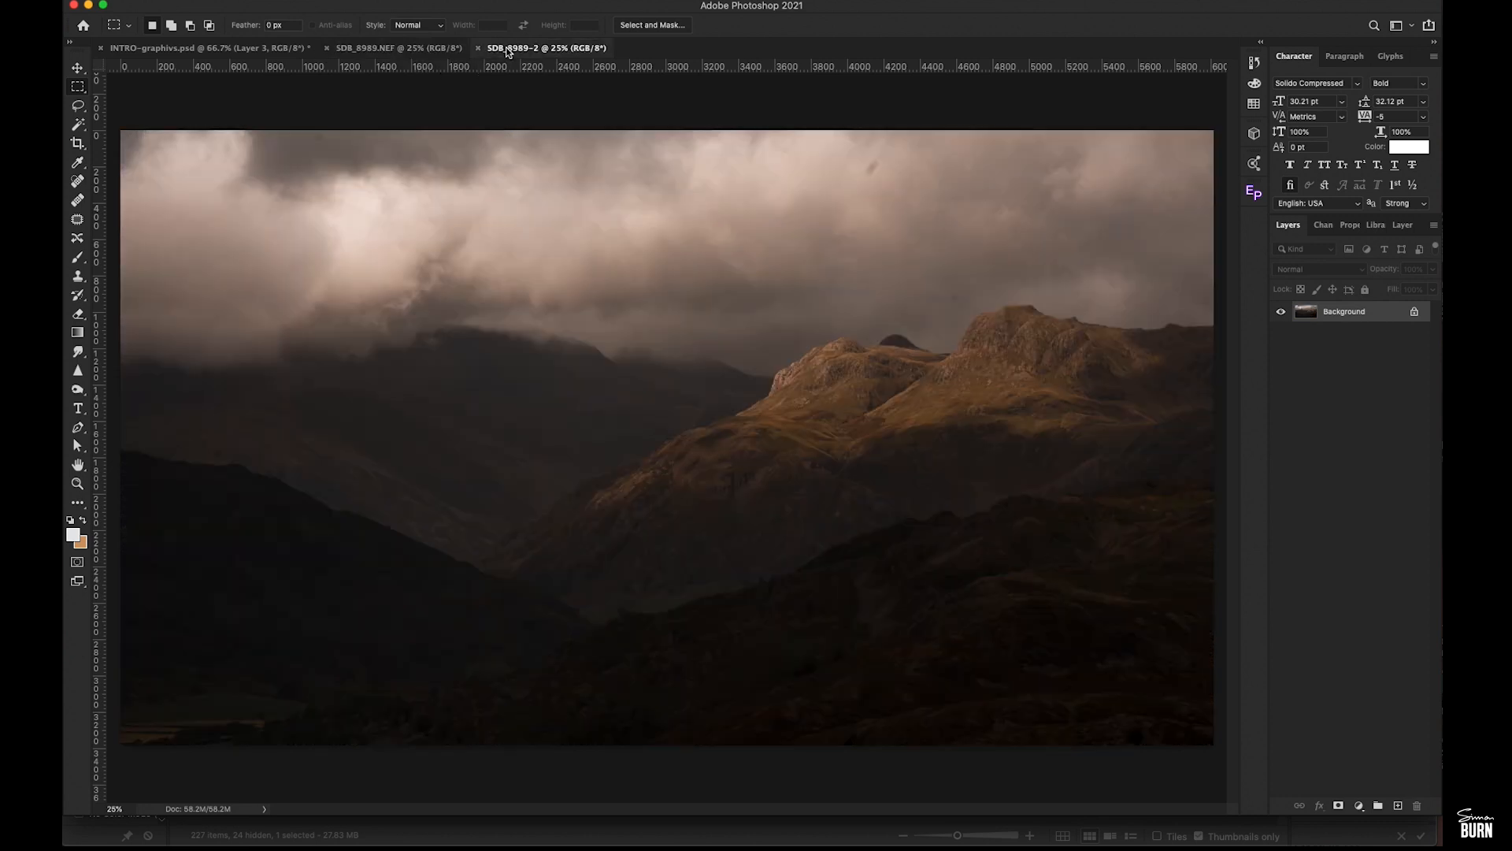
{"action": "key", "text": "cmd+a"}
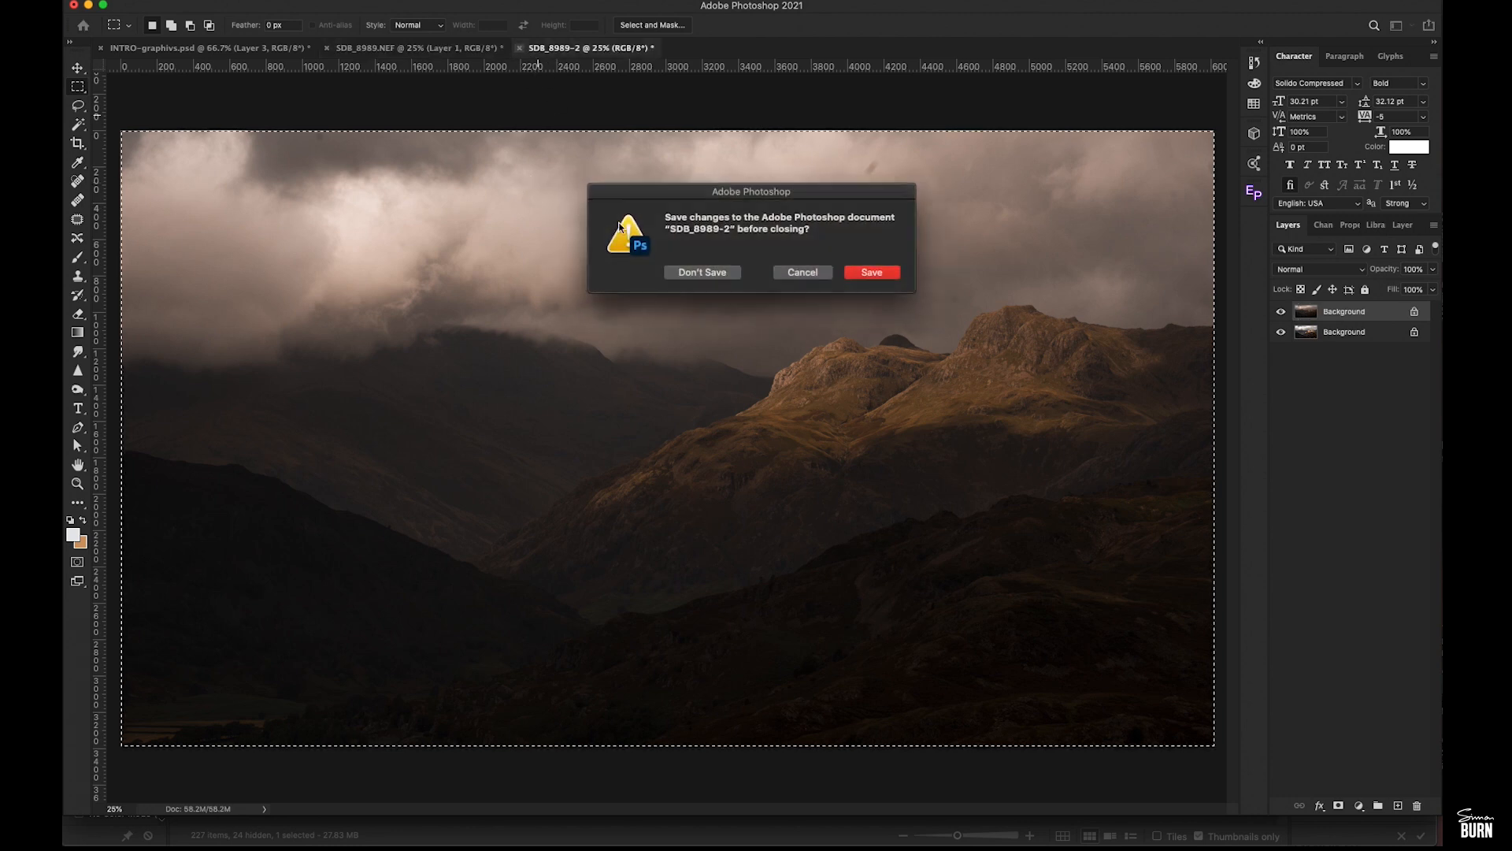
{"action": "left_click", "coordinate": [702, 272]}
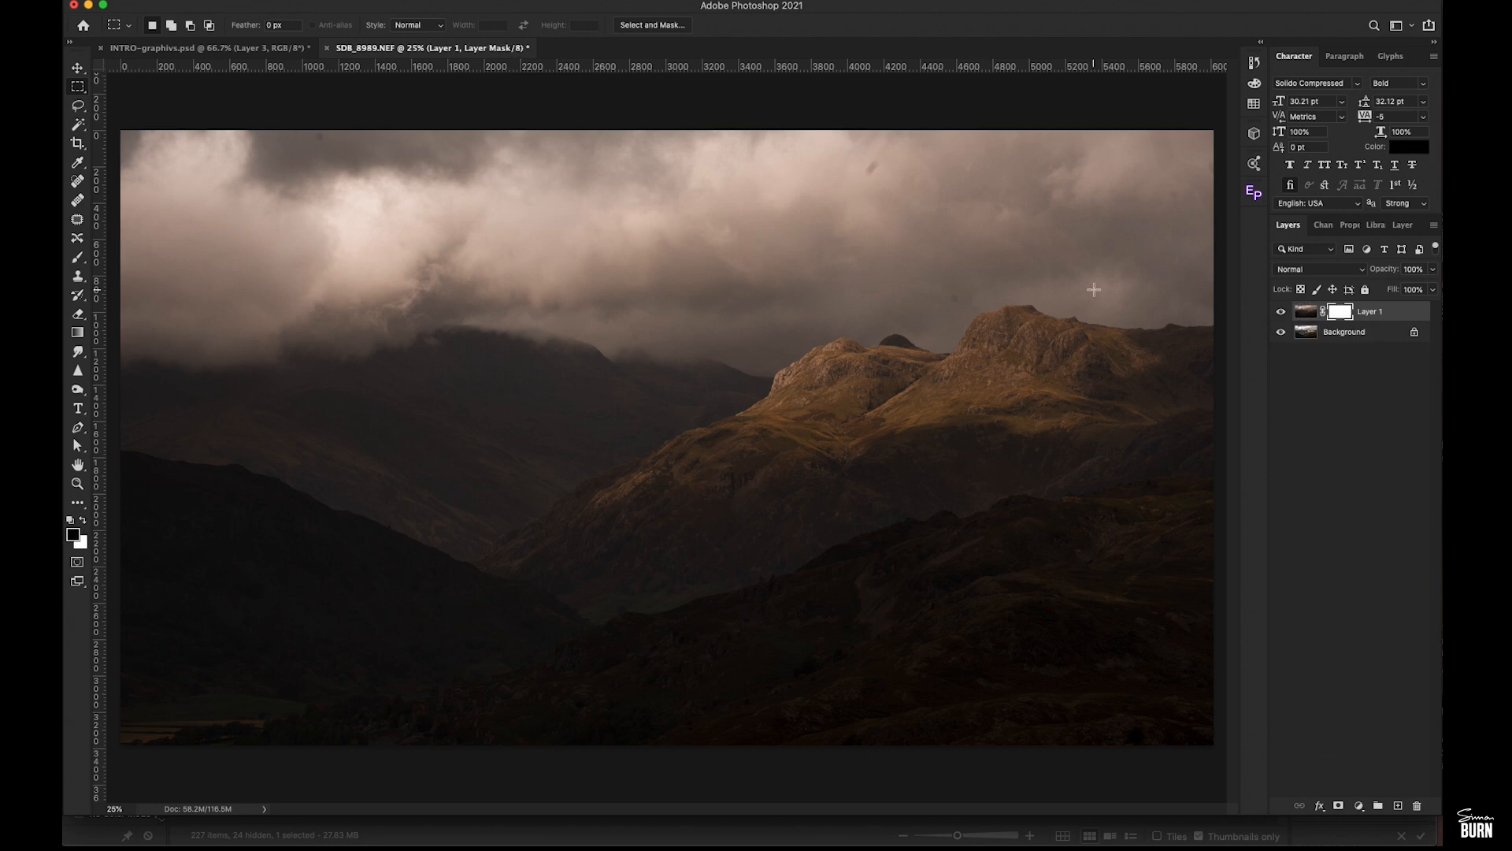
{"action": "mouse_move", "coordinate": [79, 259]}
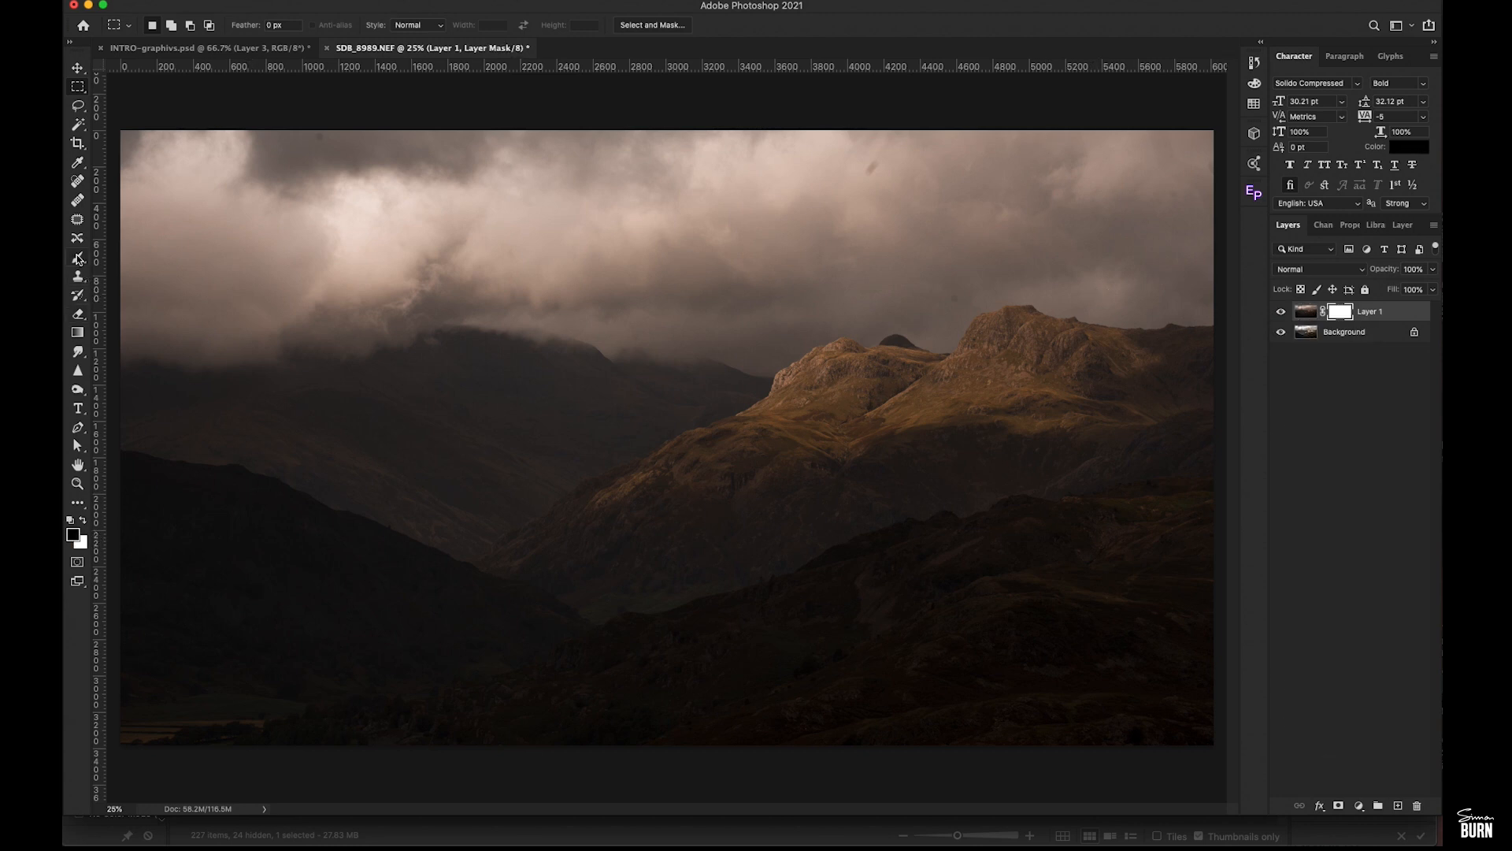
Paint black at about 27% on Layer 1's mask over the sunlit ridge, peak and slopes
{"action": "left_click", "coordinate": [78, 258]}
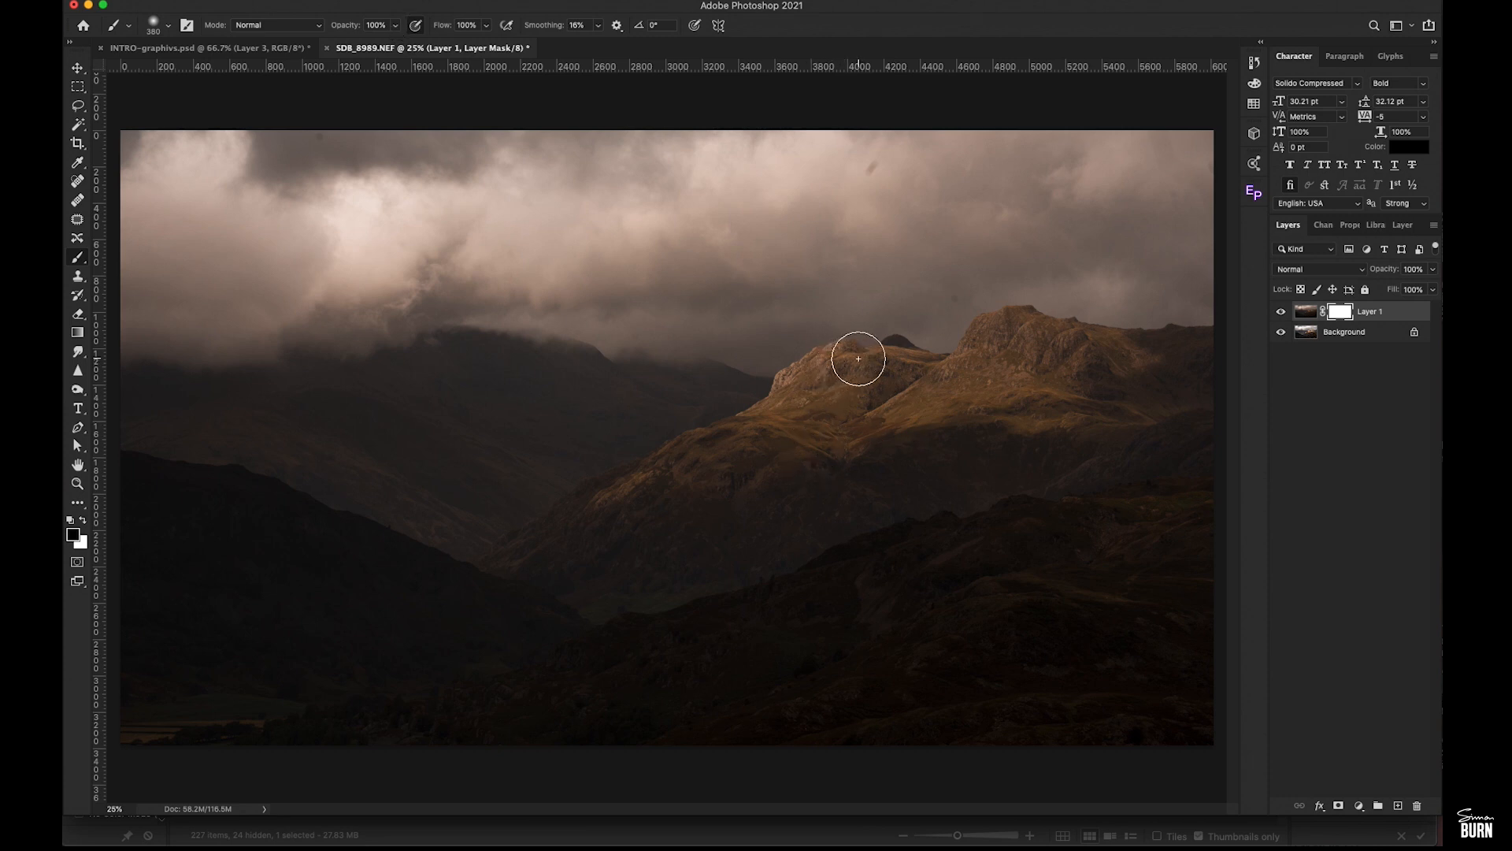
{"action": "left_click_drag", "start_coordinate": [856, 359], "coordinate": [613, 486]}
{"action": "type", "text": "27"}
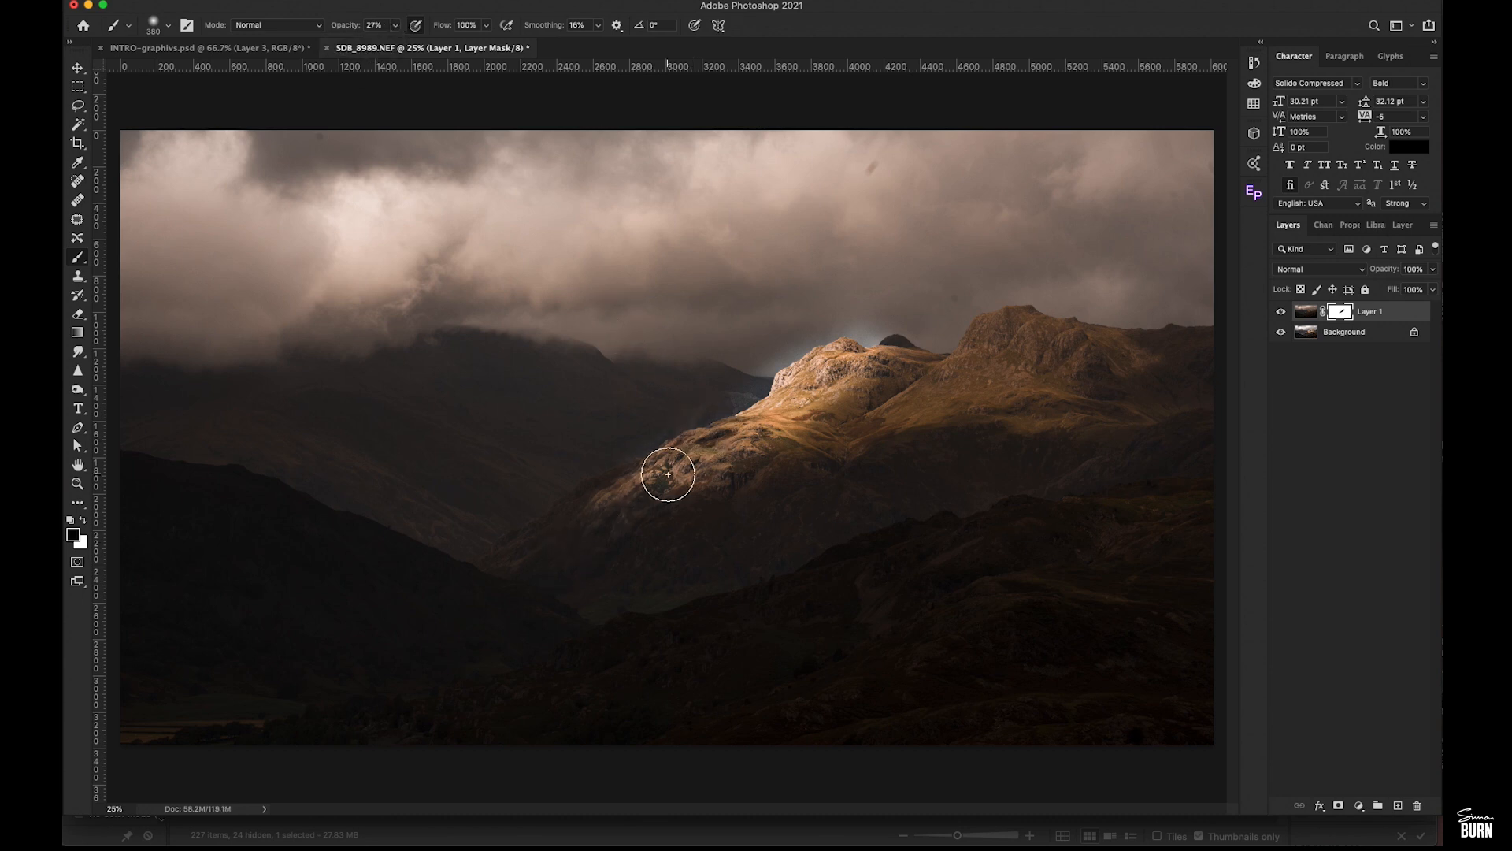
{"action": "left_click_drag", "start_coordinate": [667, 473], "coordinate": [875, 408]}
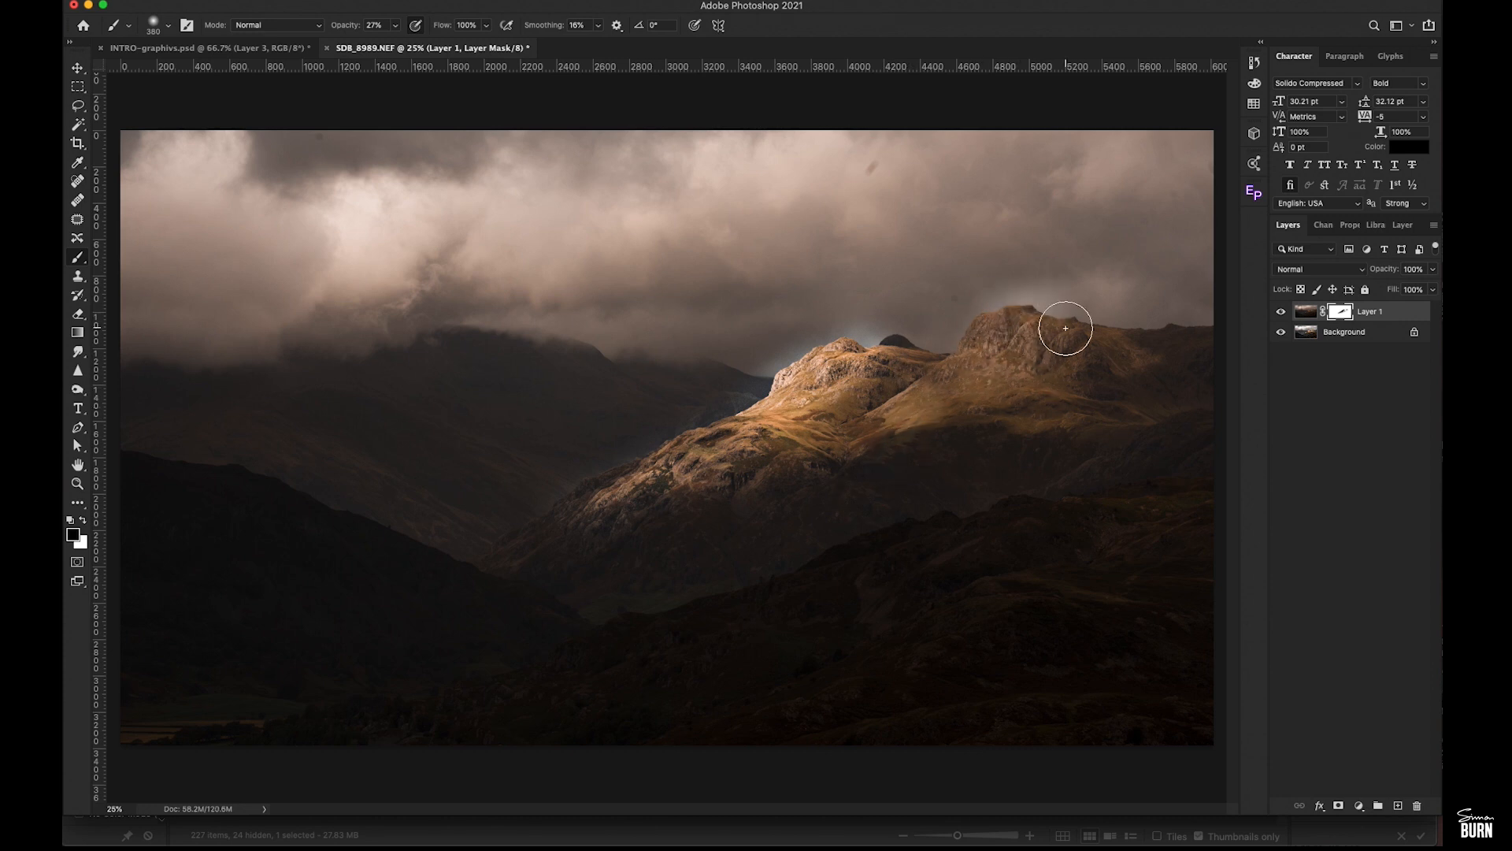
{"action": "left_click_drag", "start_coordinate": [1065, 328], "coordinate": [816, 396]}
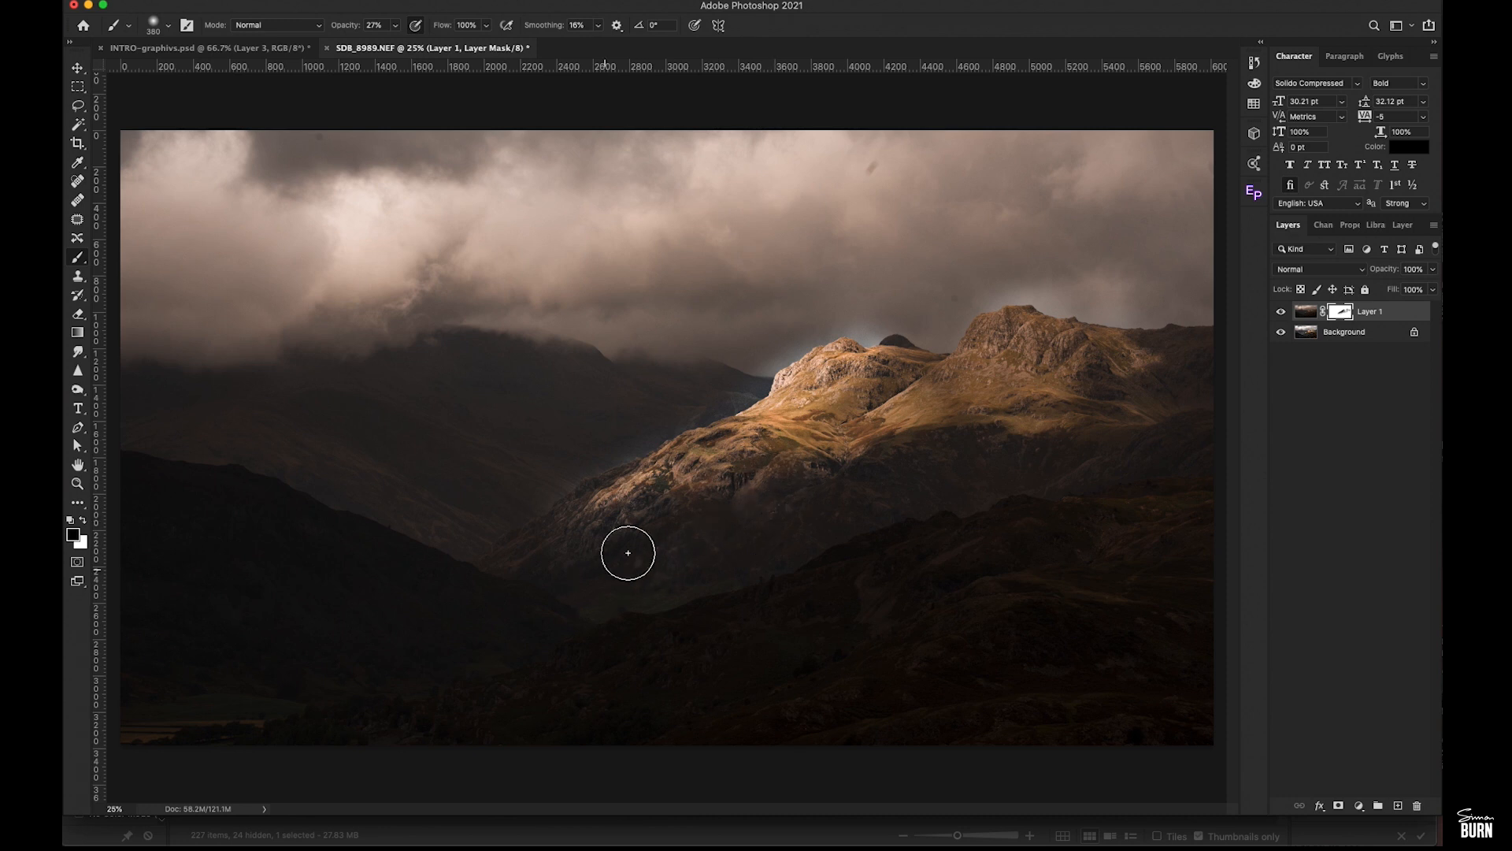
{"action": "left_click_drag", "start_coordinate": [627, 552], "coordinate": [653, 530]}
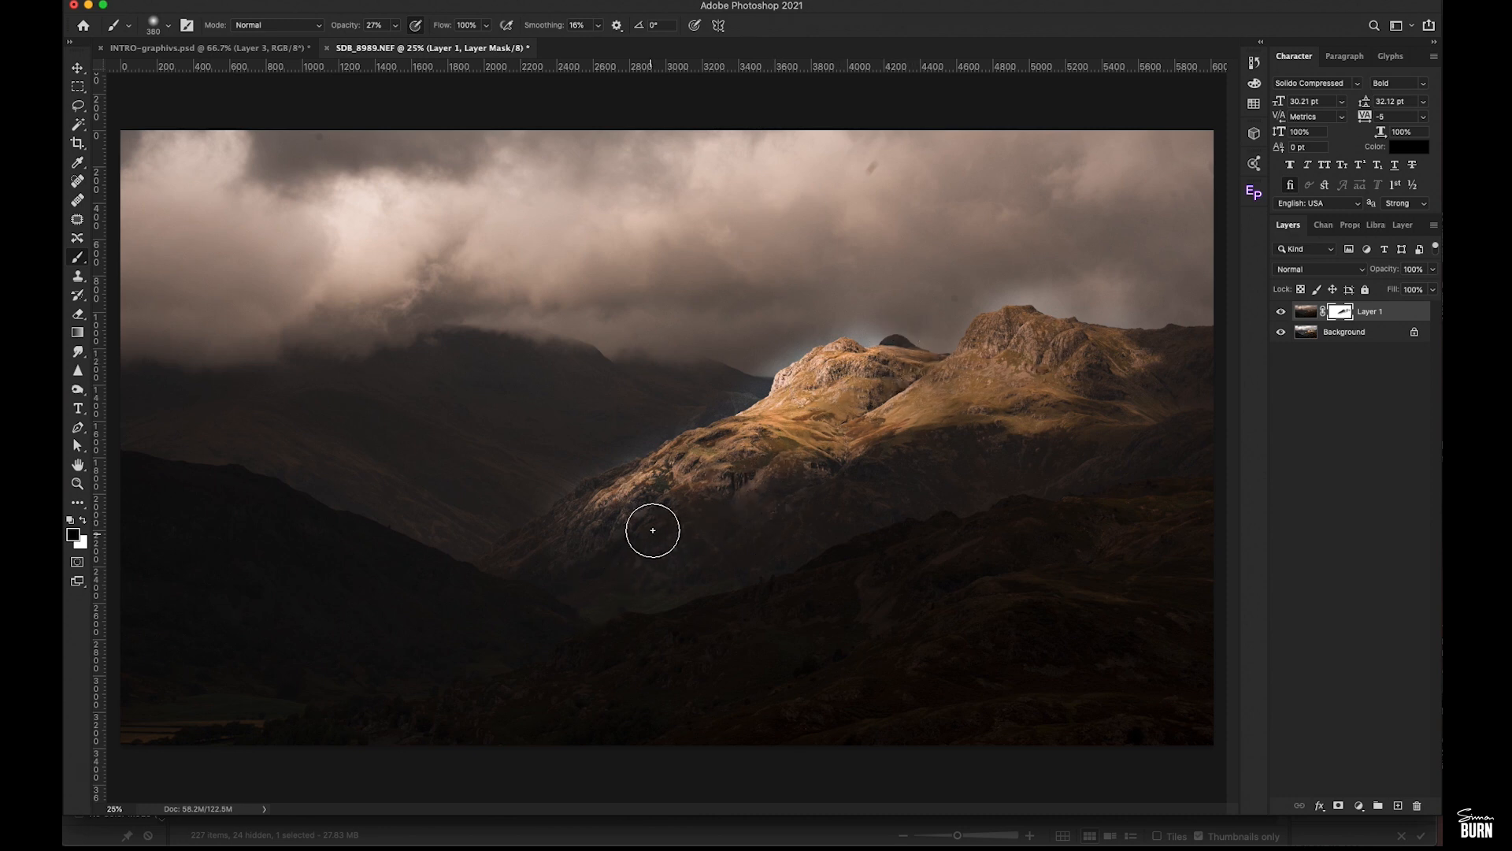
{"action": "left_click_drag", "start_coordinate": [653, 530], "coordinate": [992, 407]}
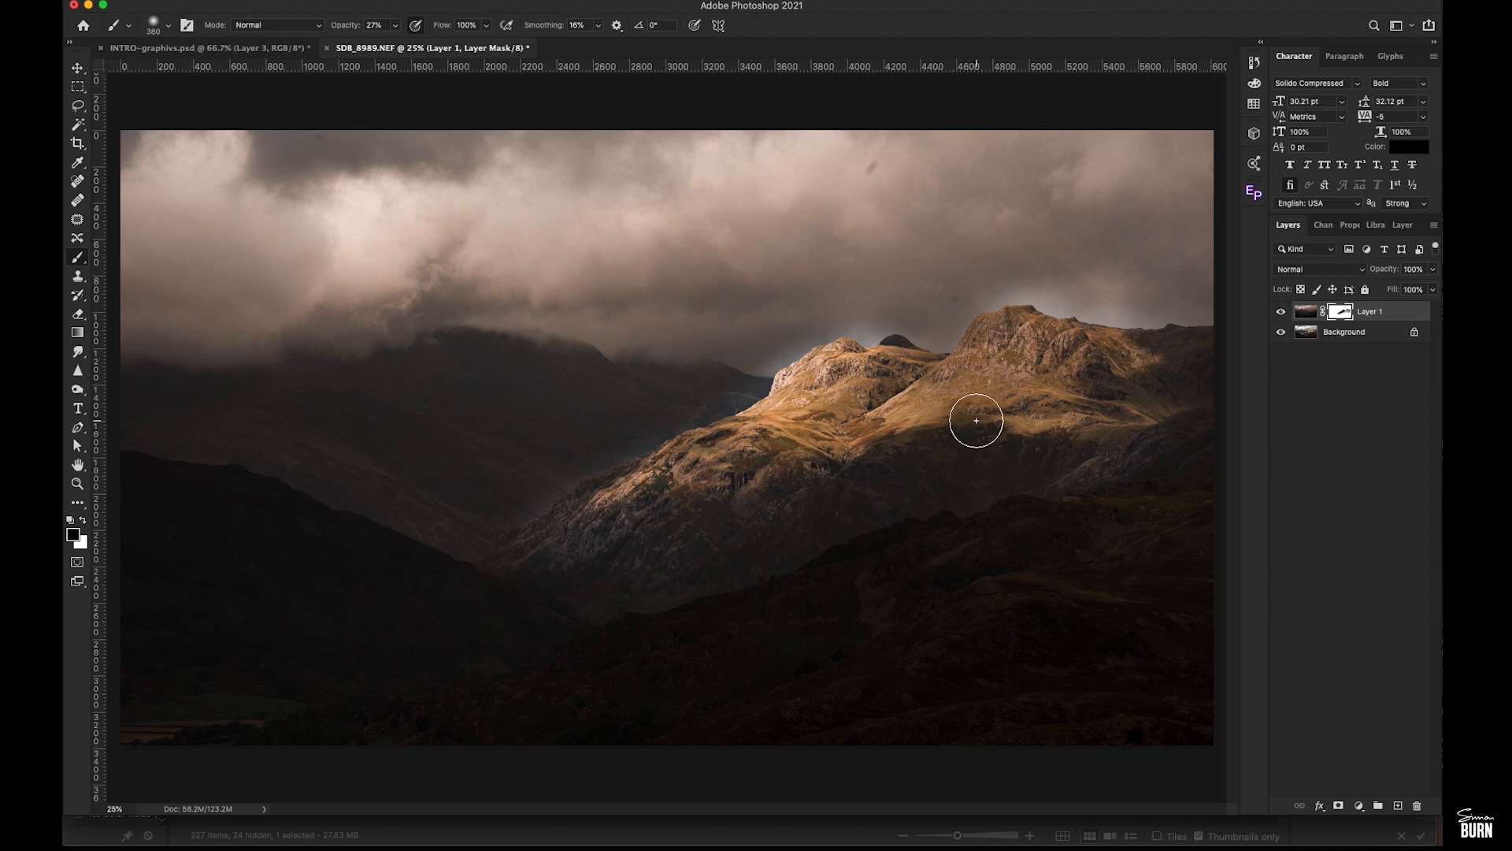
Set a mid-gray foreground colour in the Color Picker
{"action": "left_click", "coordinate": [73, 532]}
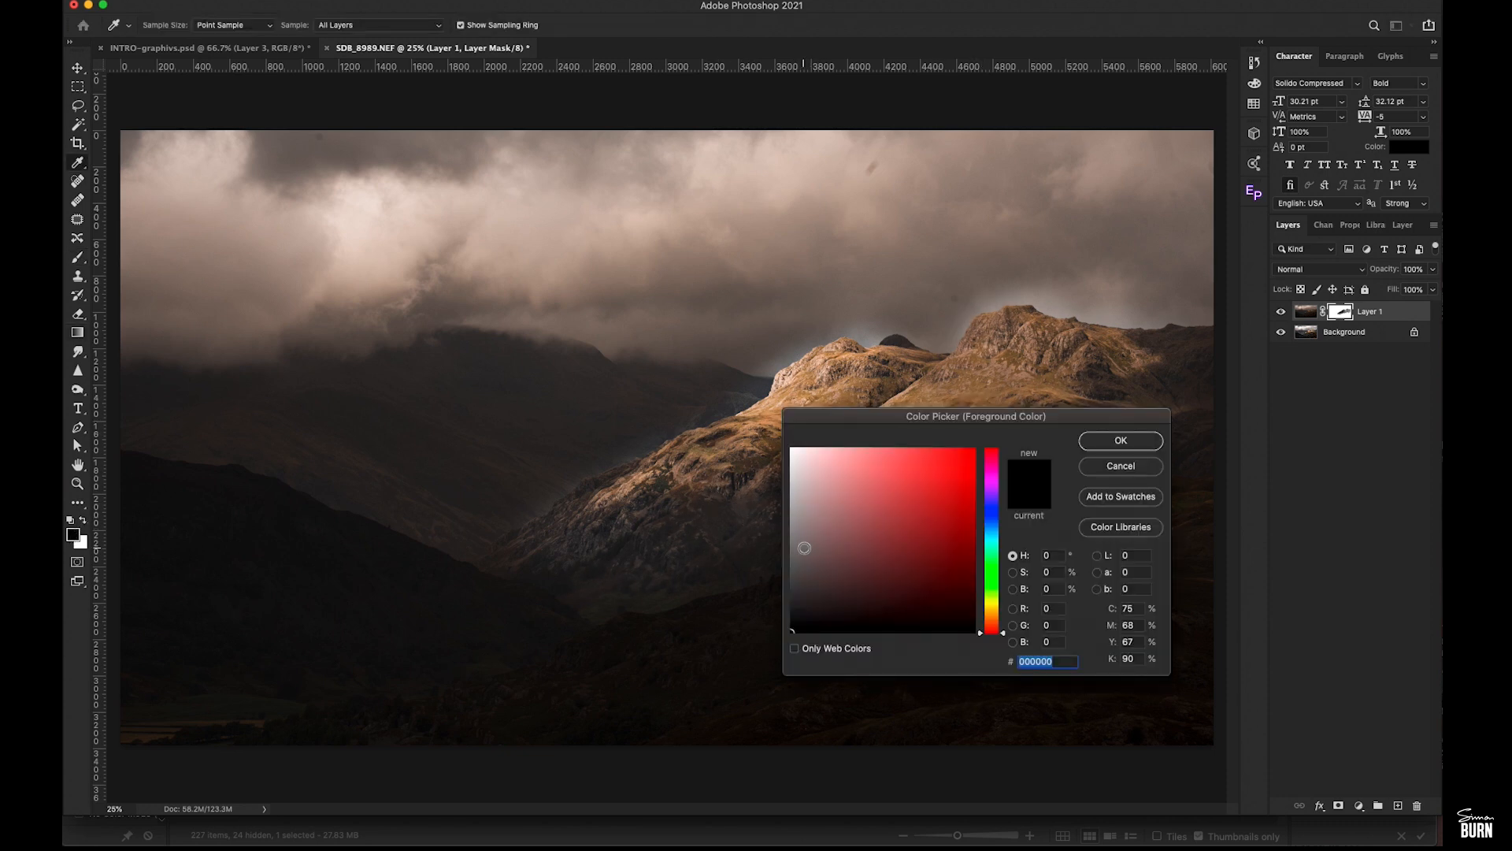
{"action": "left_click", "coordinate": [1119, 440]}
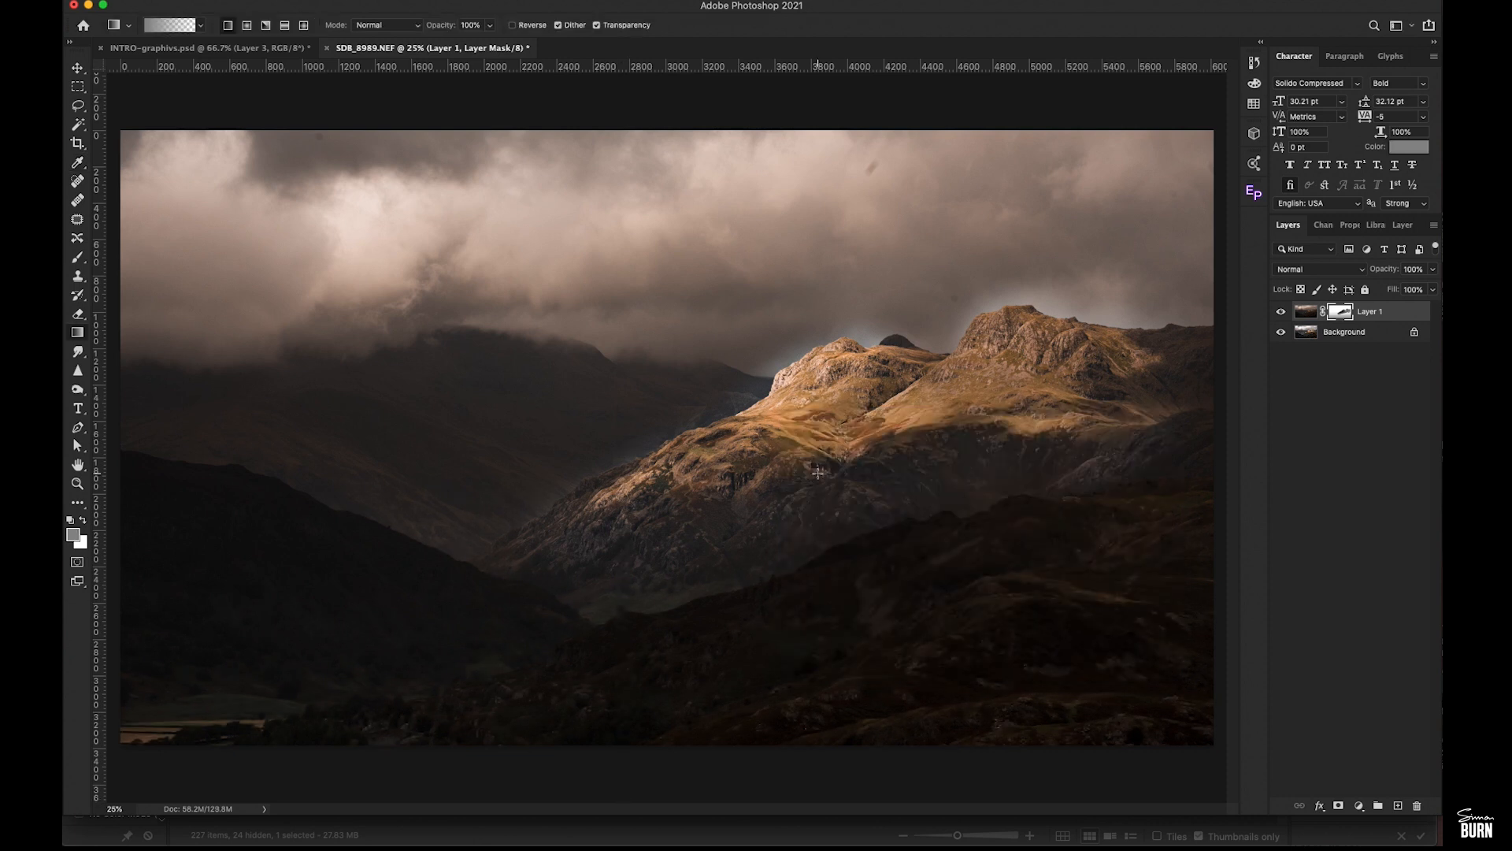
{"action": "mouse_move", "coordinate": [907, 528]}
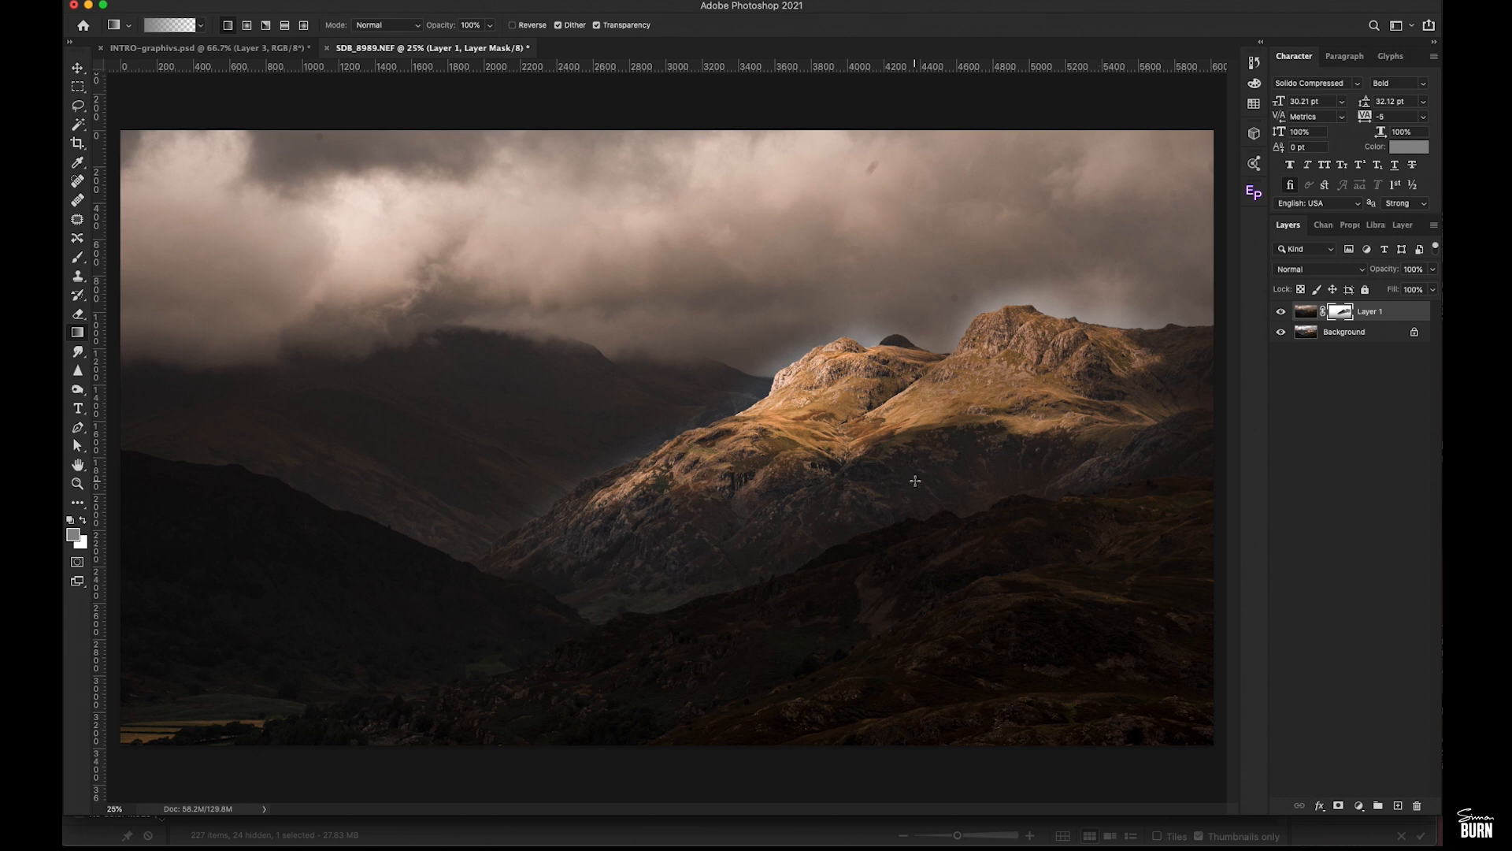
{"action": "mouse_move", "coordinate": [1189, 366]}
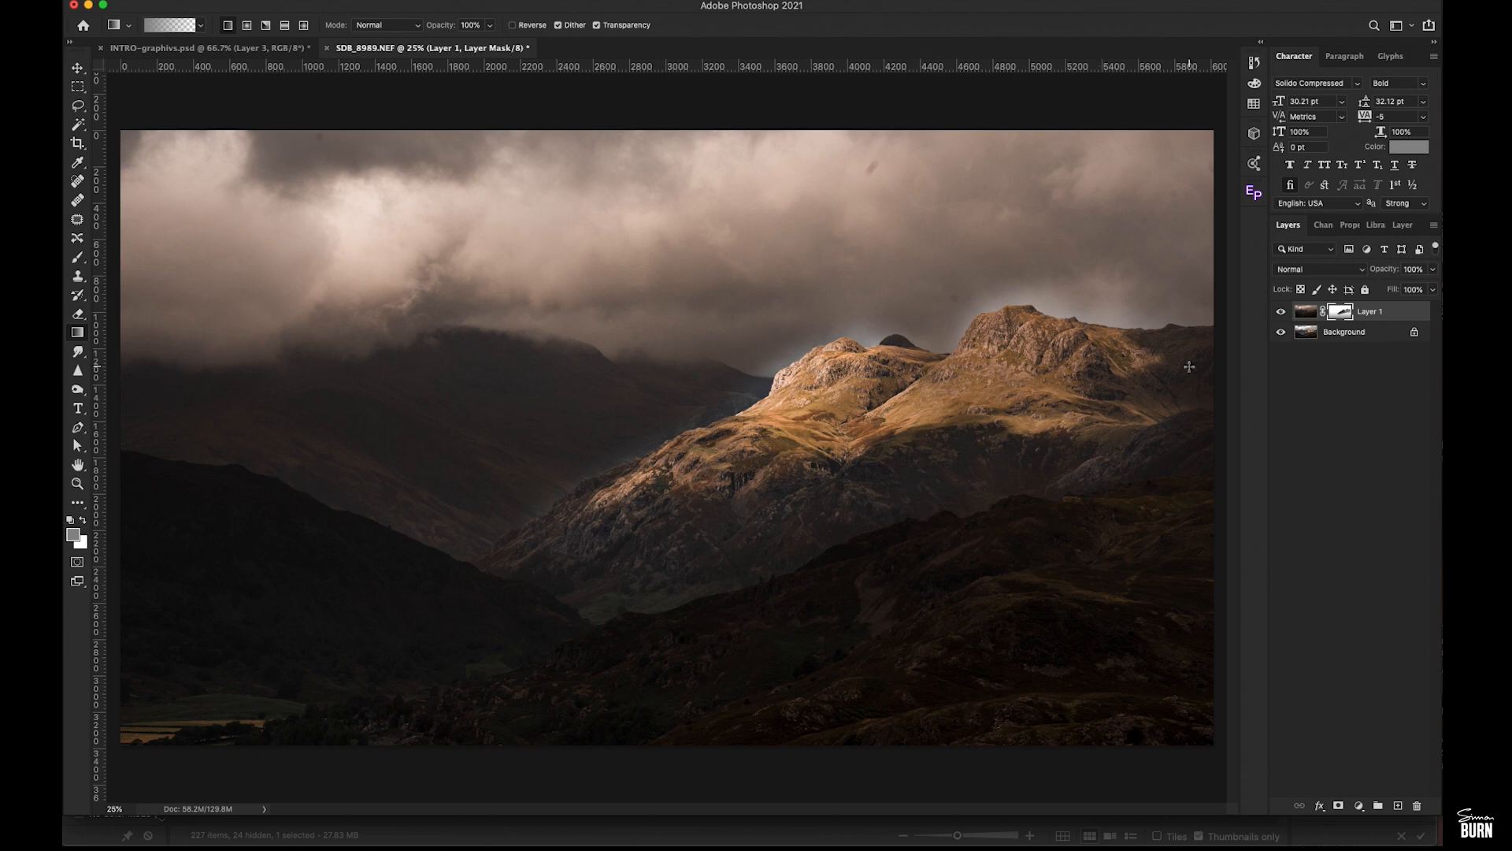
{"action": "mouse_move", "coordinate": [435, 309]}
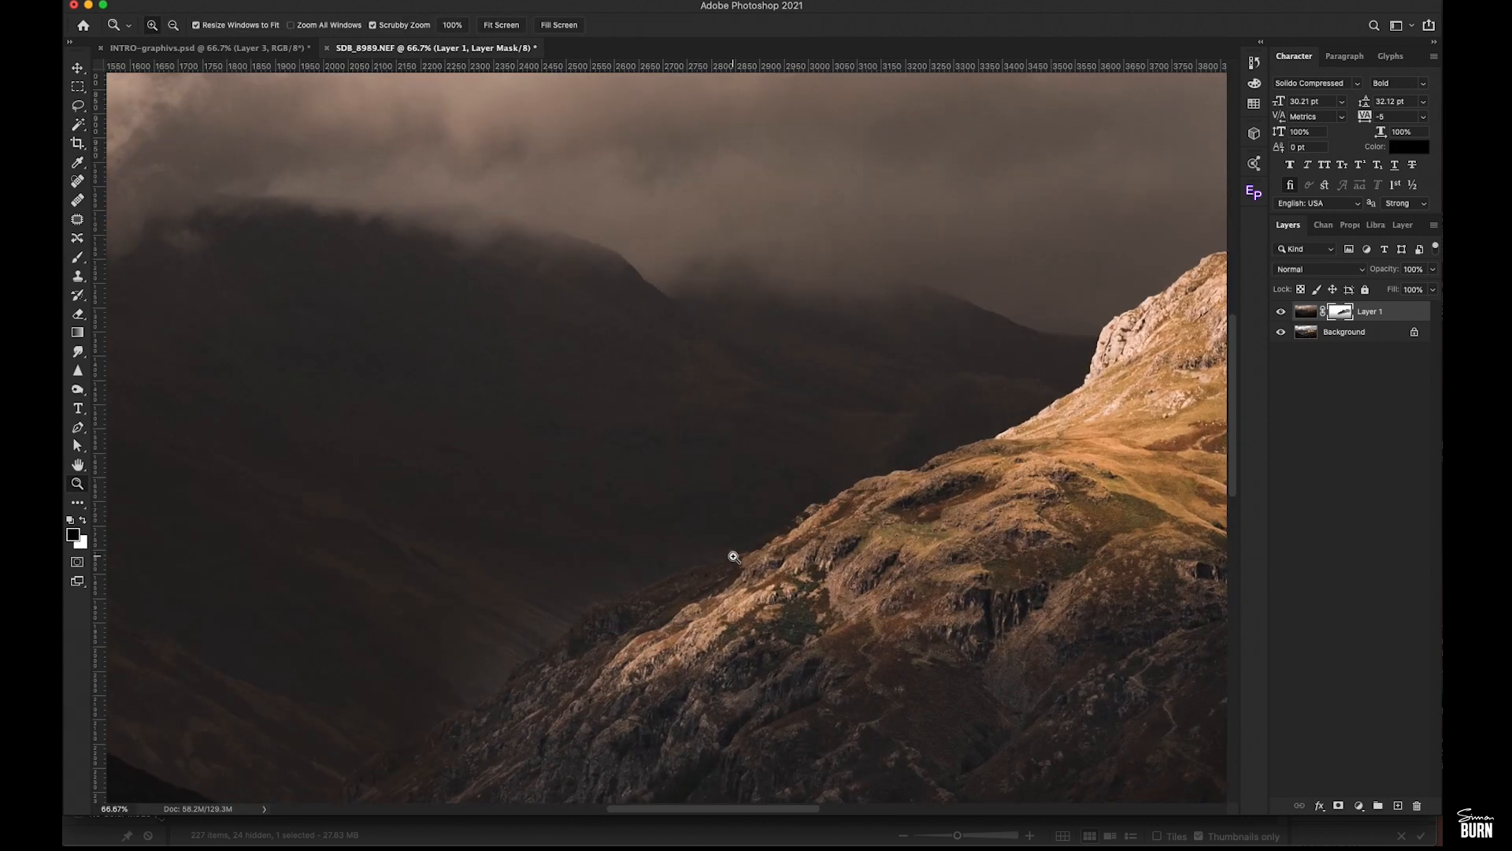
{"action": "left_click", "coordinate": [733, 556]}
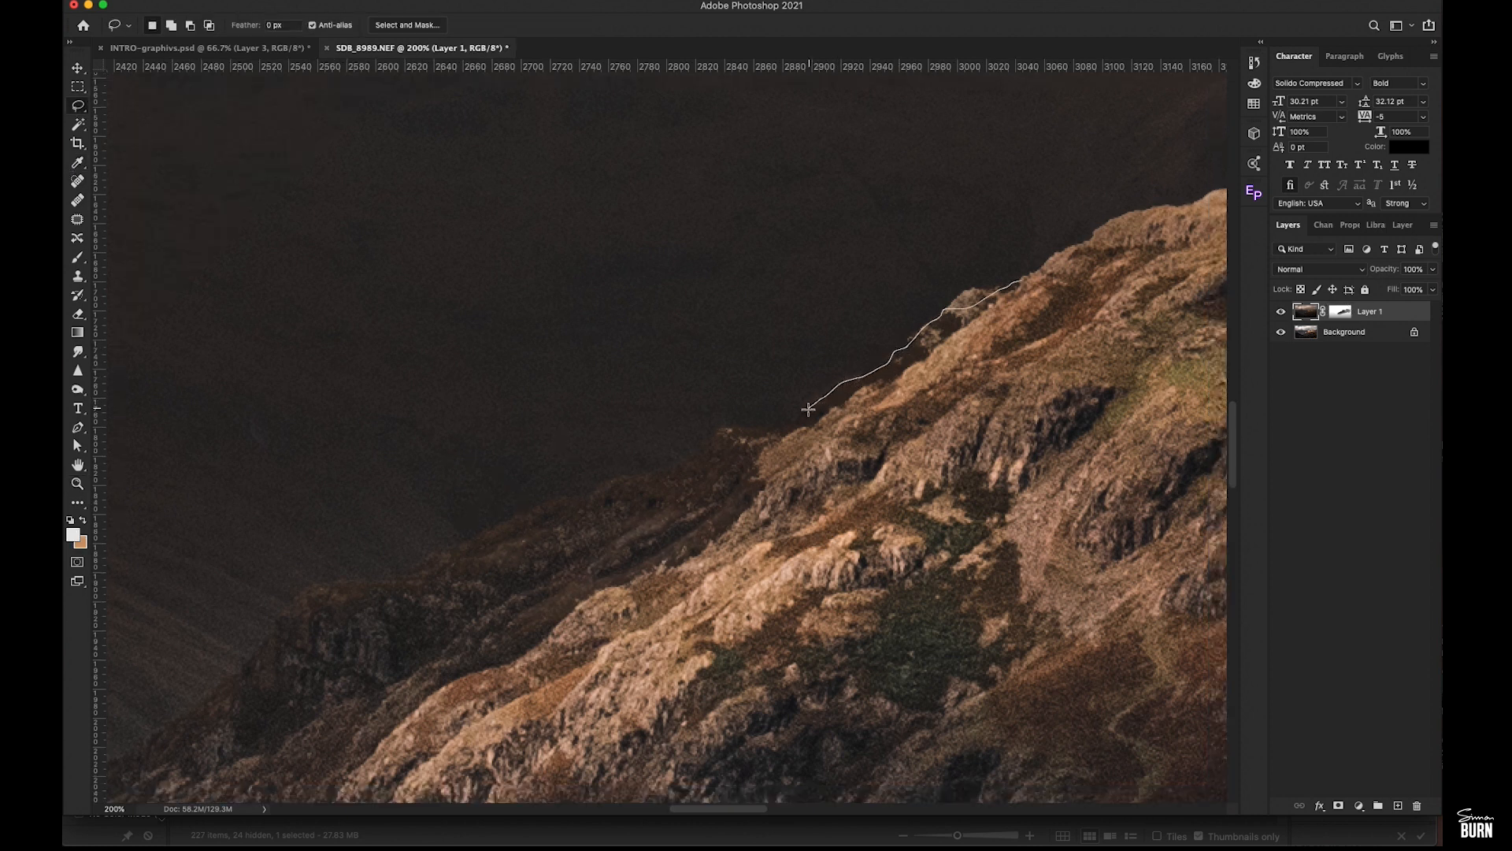
{"action": "left_click", "coordinate": [733, 596]}
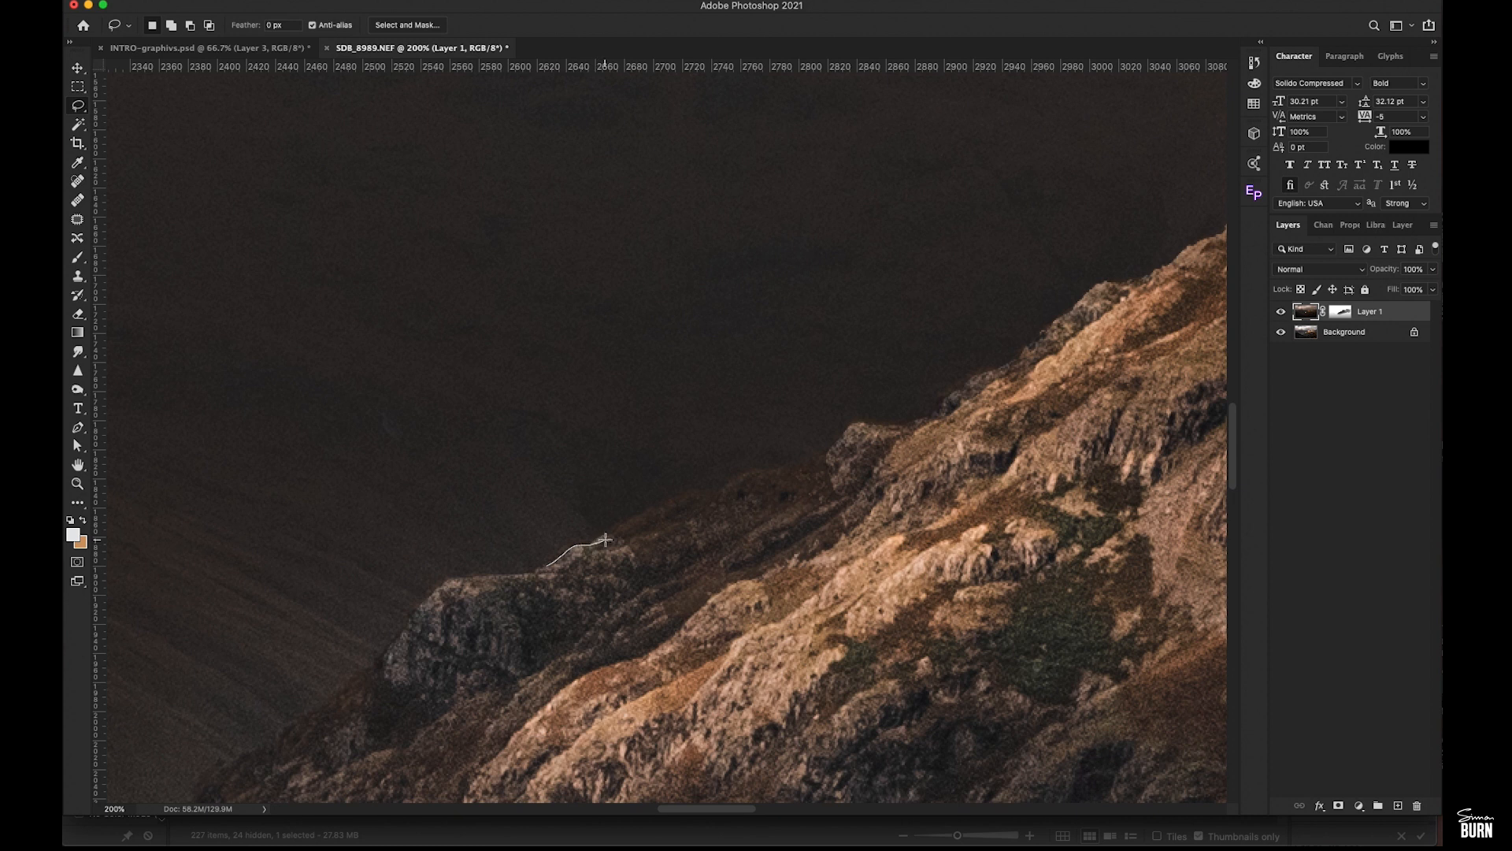
{"action": "left_click_drag", "start_coordinate": [602, 540], "coordinate": [742, 477]}
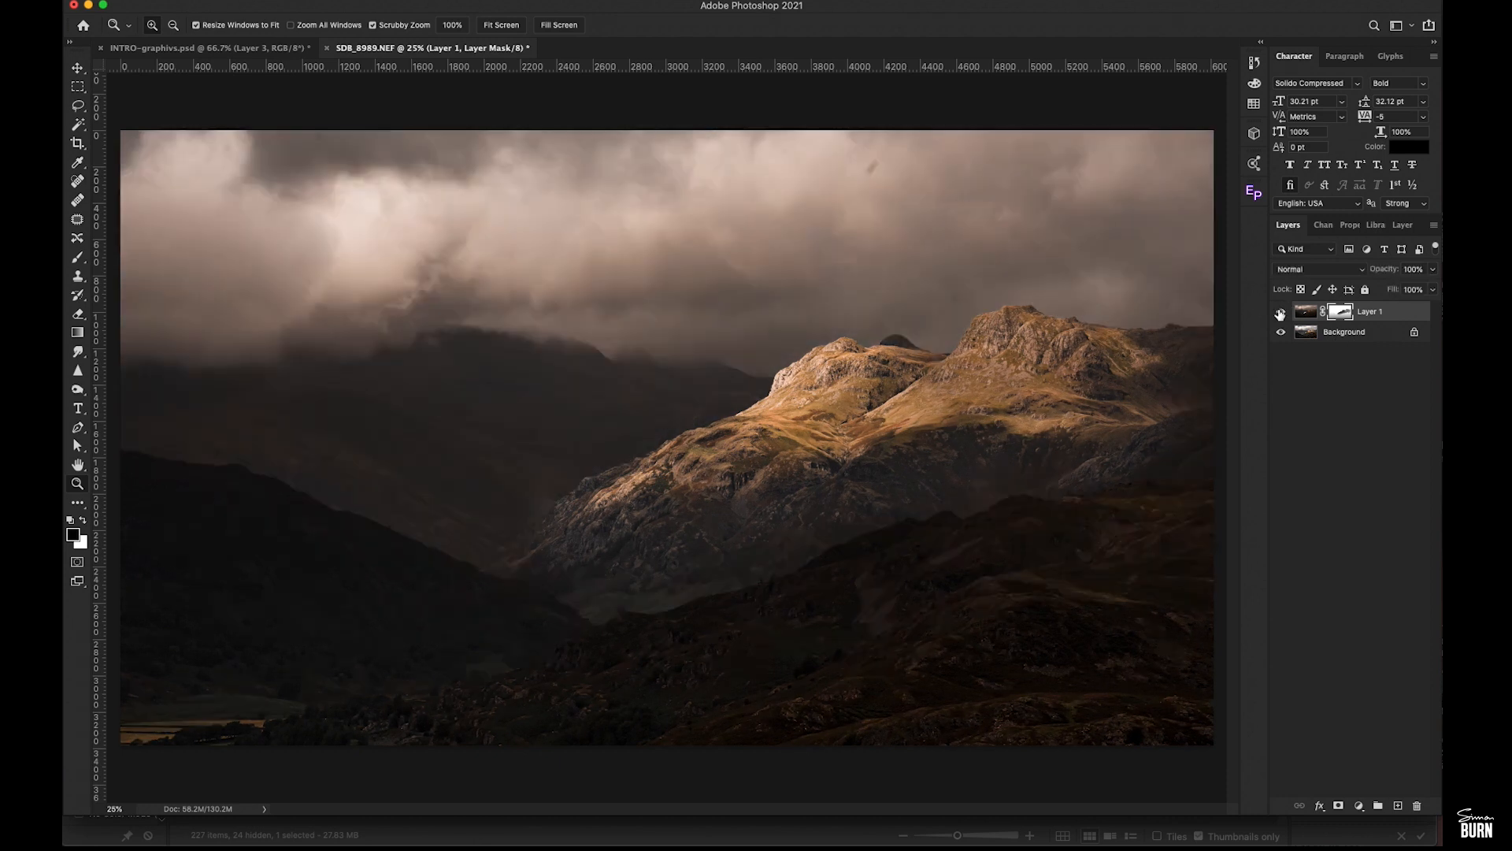
{"action": "left_click", "coordinate": [153, 25]}
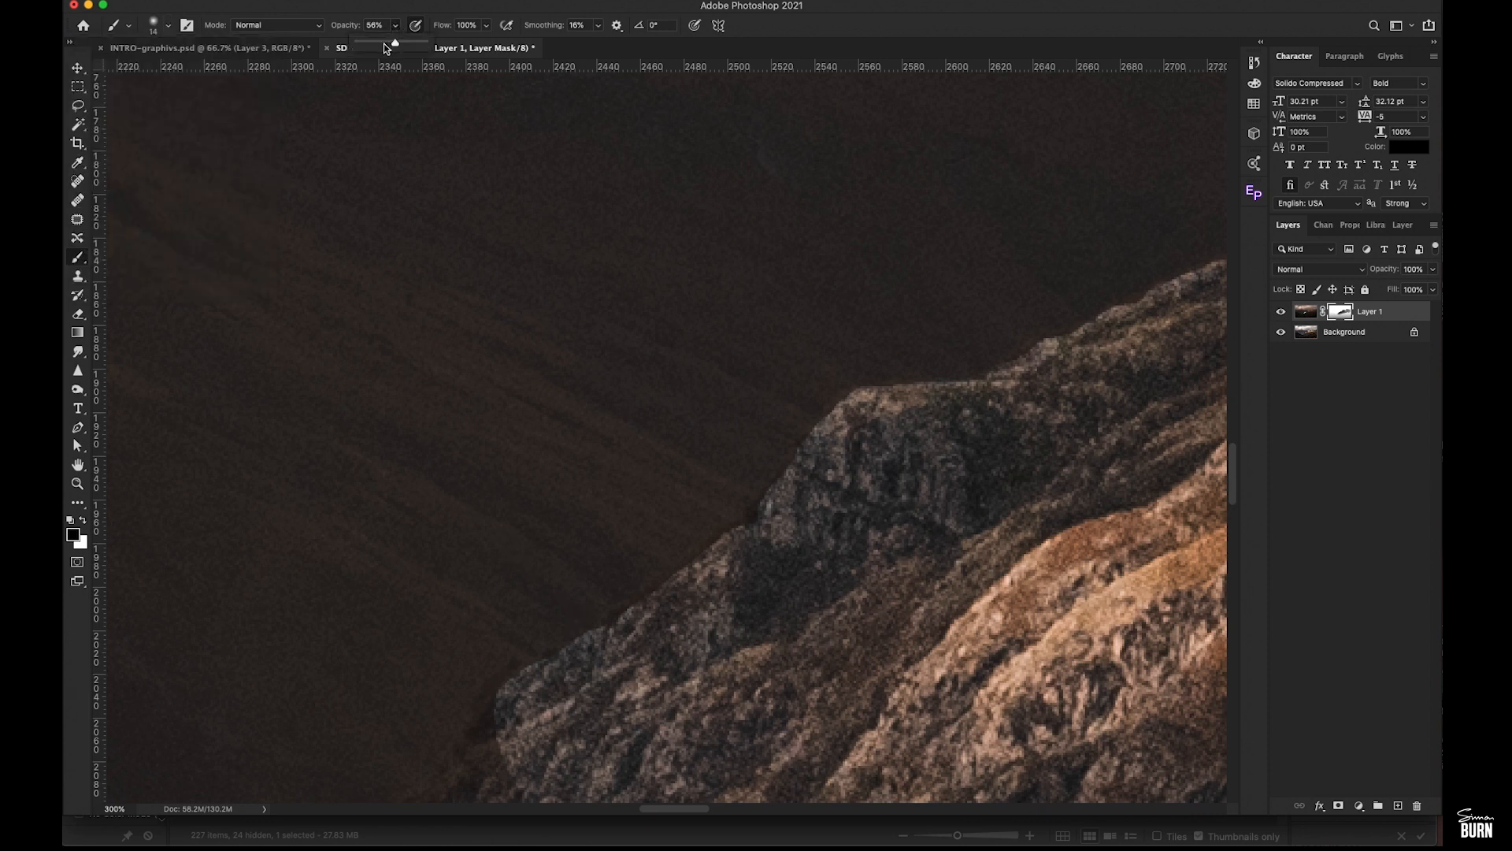
Set brush opacity to 100% and shrink the brush to about 14 px
{"action": "left_click_drag", "start_coordinate": [395, 43], "coordinate": [422, 42]}
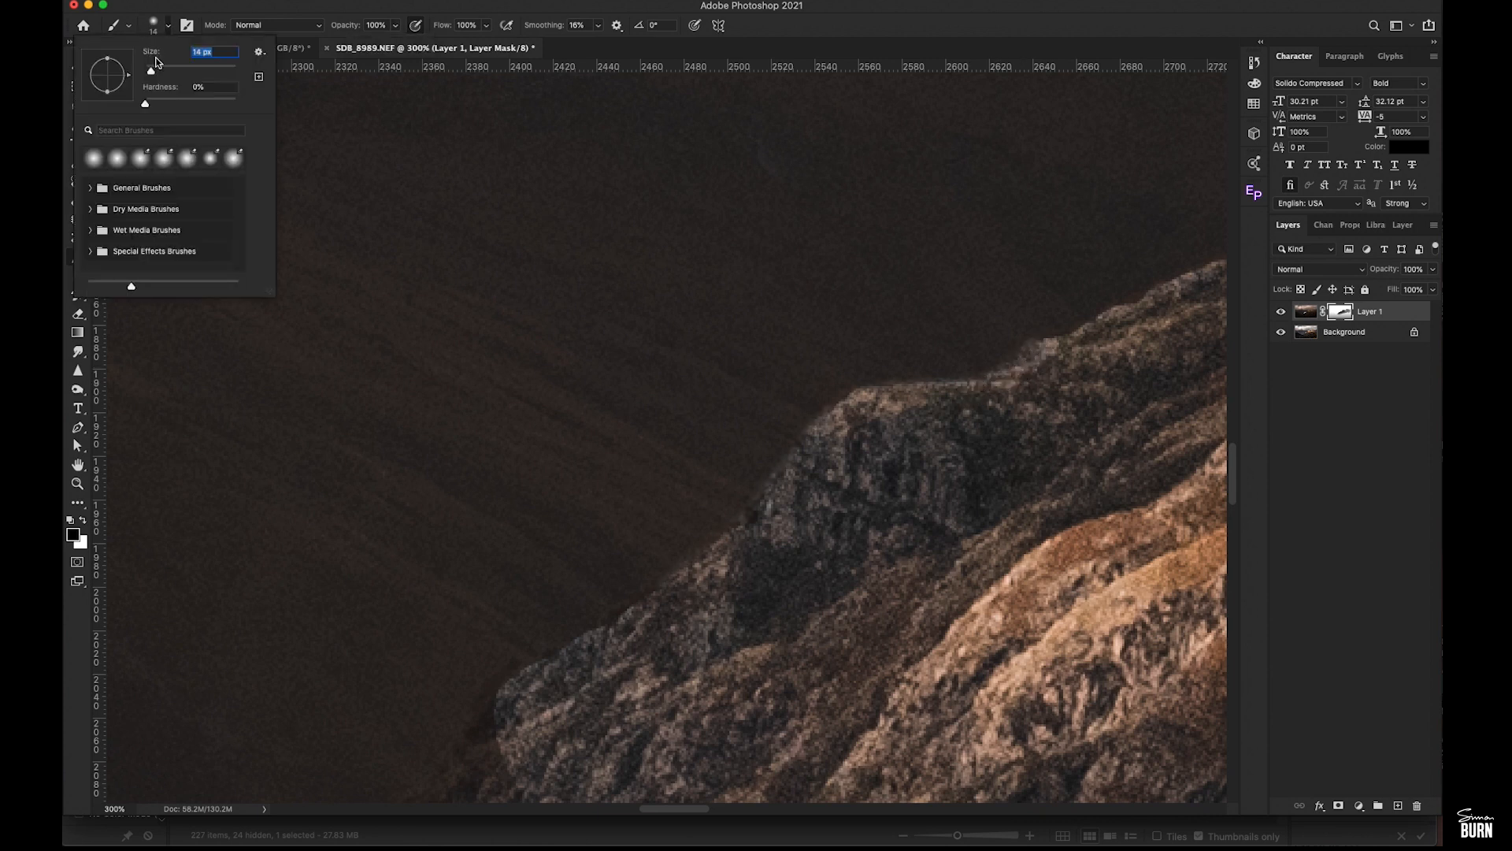
{"action": "left_click_drag", "start_coordinate": [179, 73], "coordinate": [147, 74]}
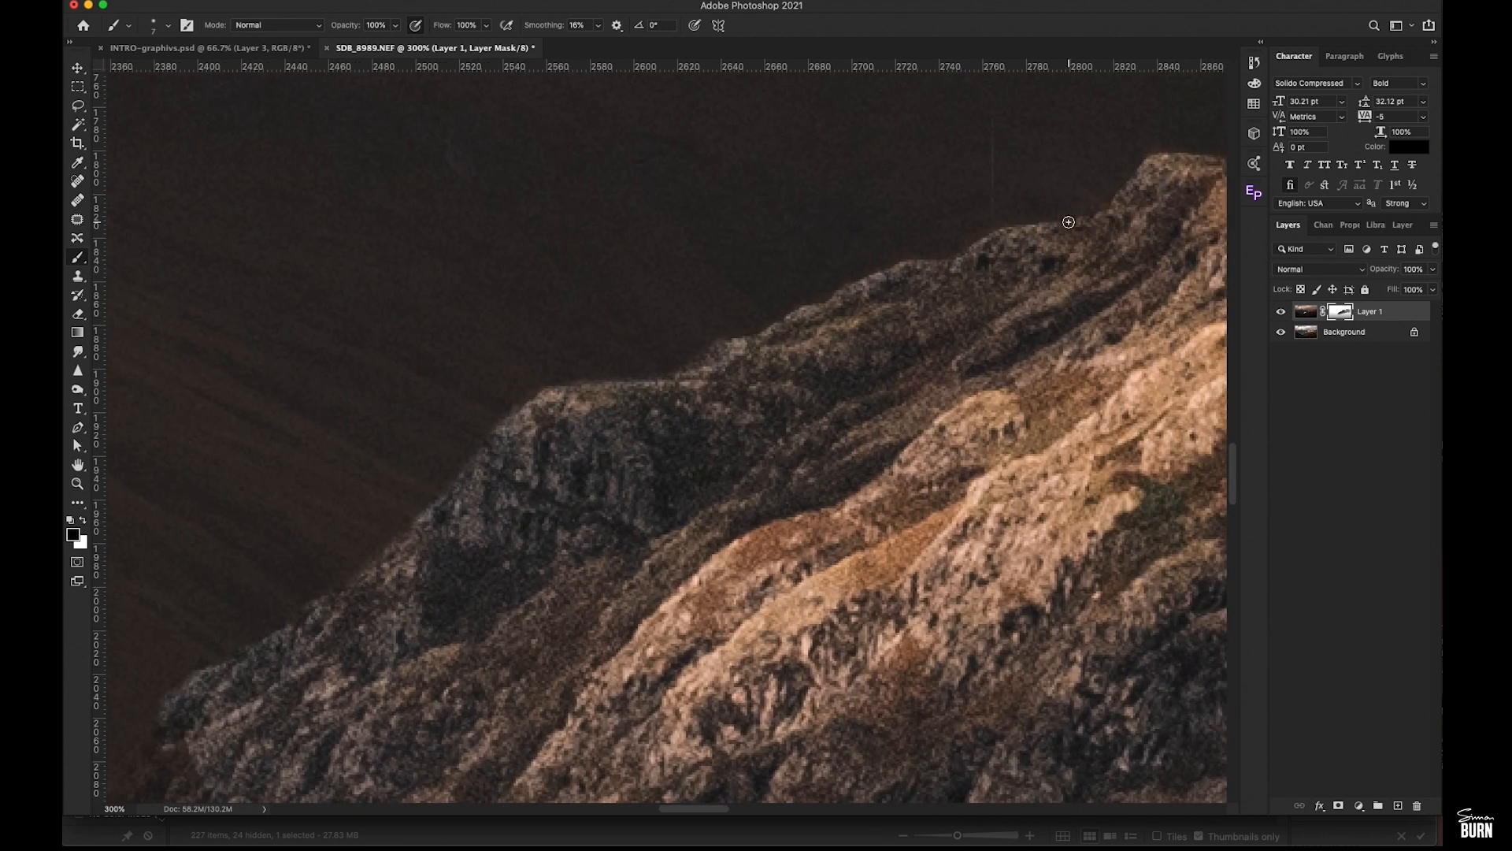
{"action": "mouse_move", "coordinate": [977, 243]}
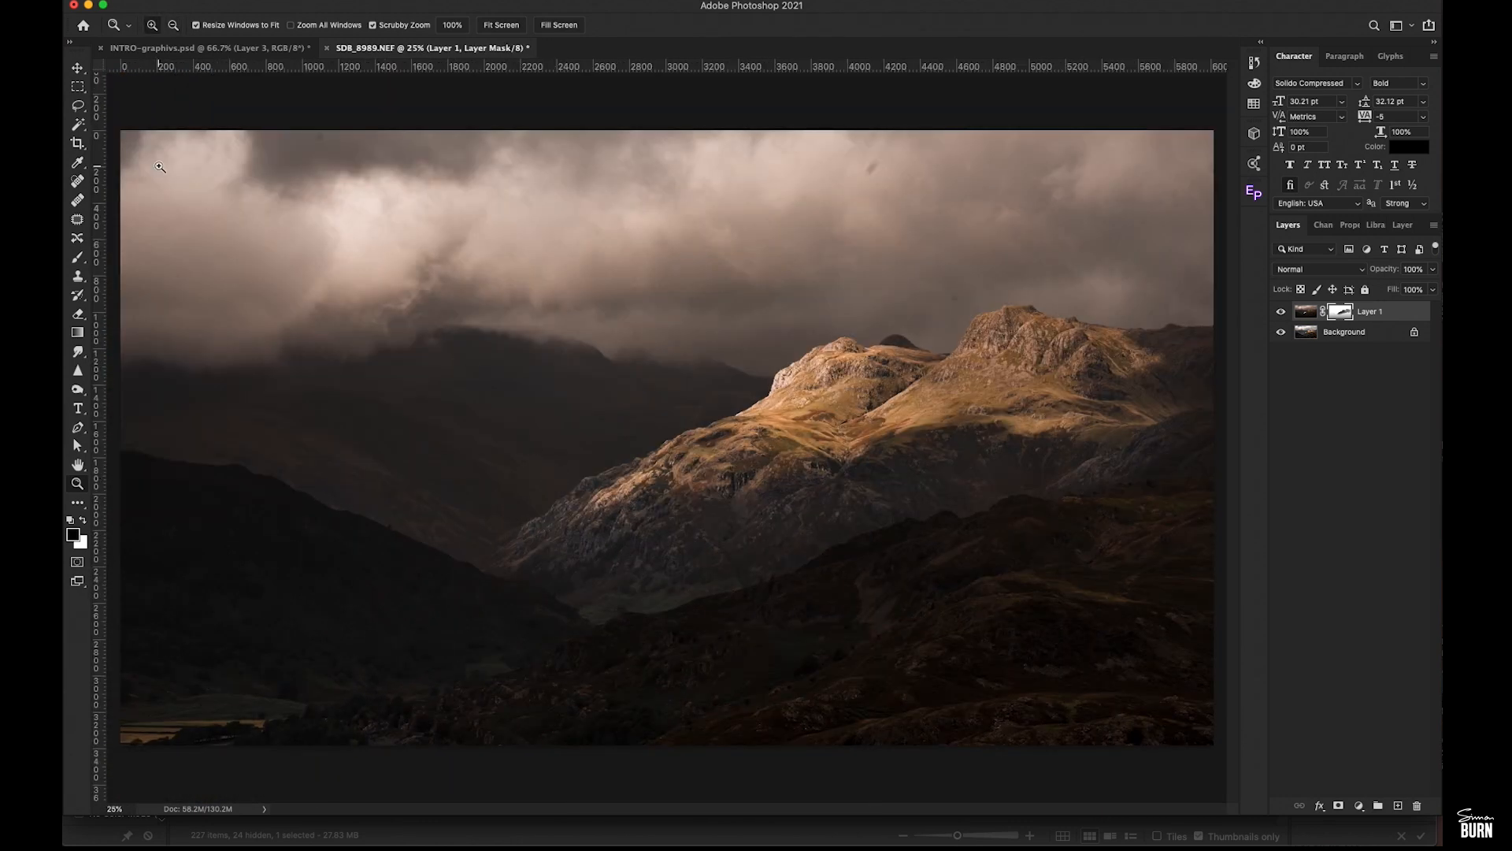
{"action": "left_click", "coordinate": [78, 85]}
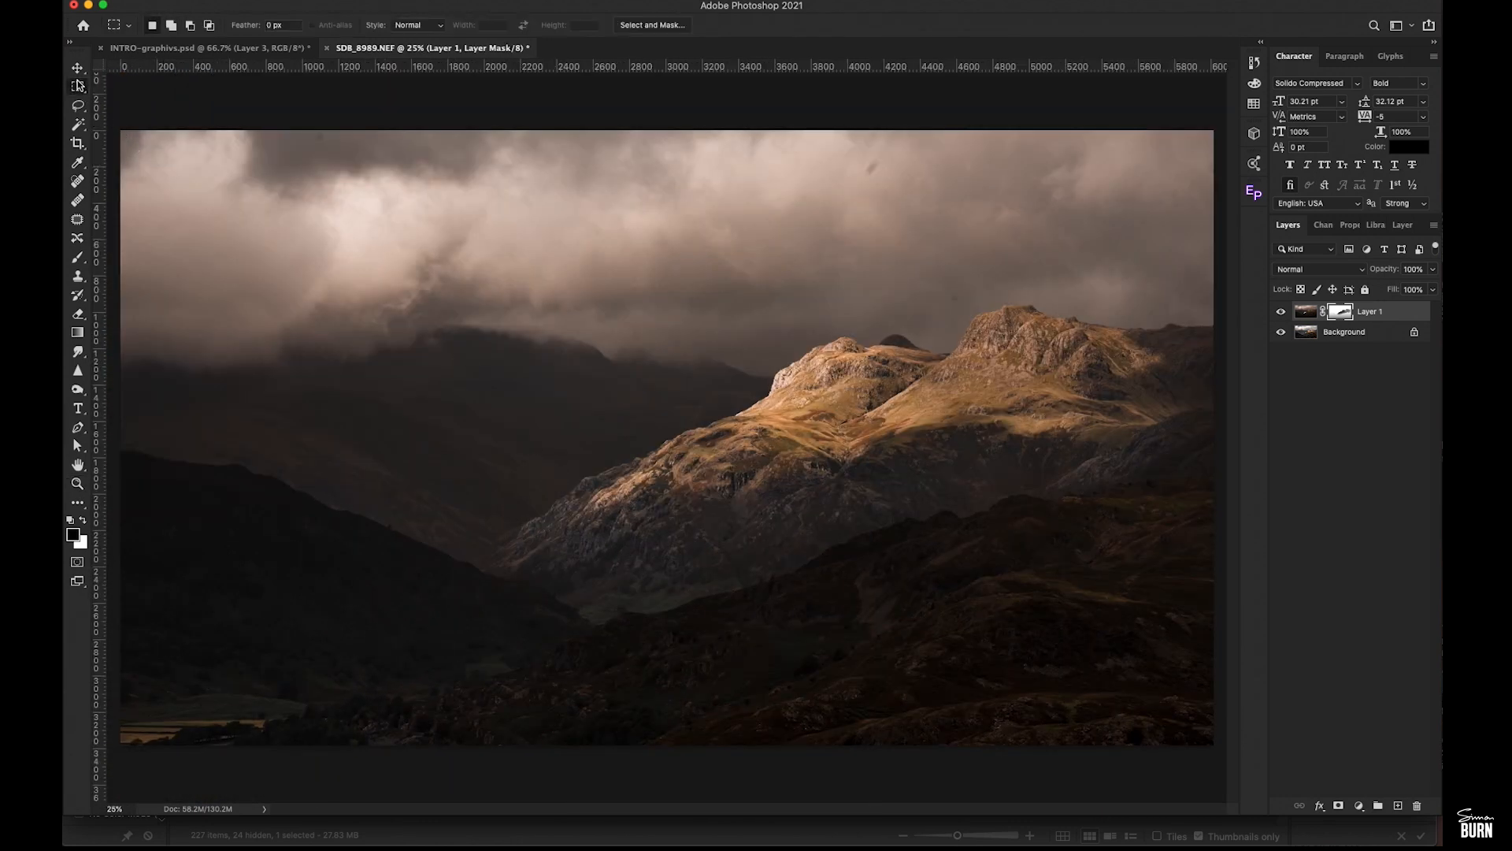
{"action": "left_click", "coordinate": [1281, 310]}
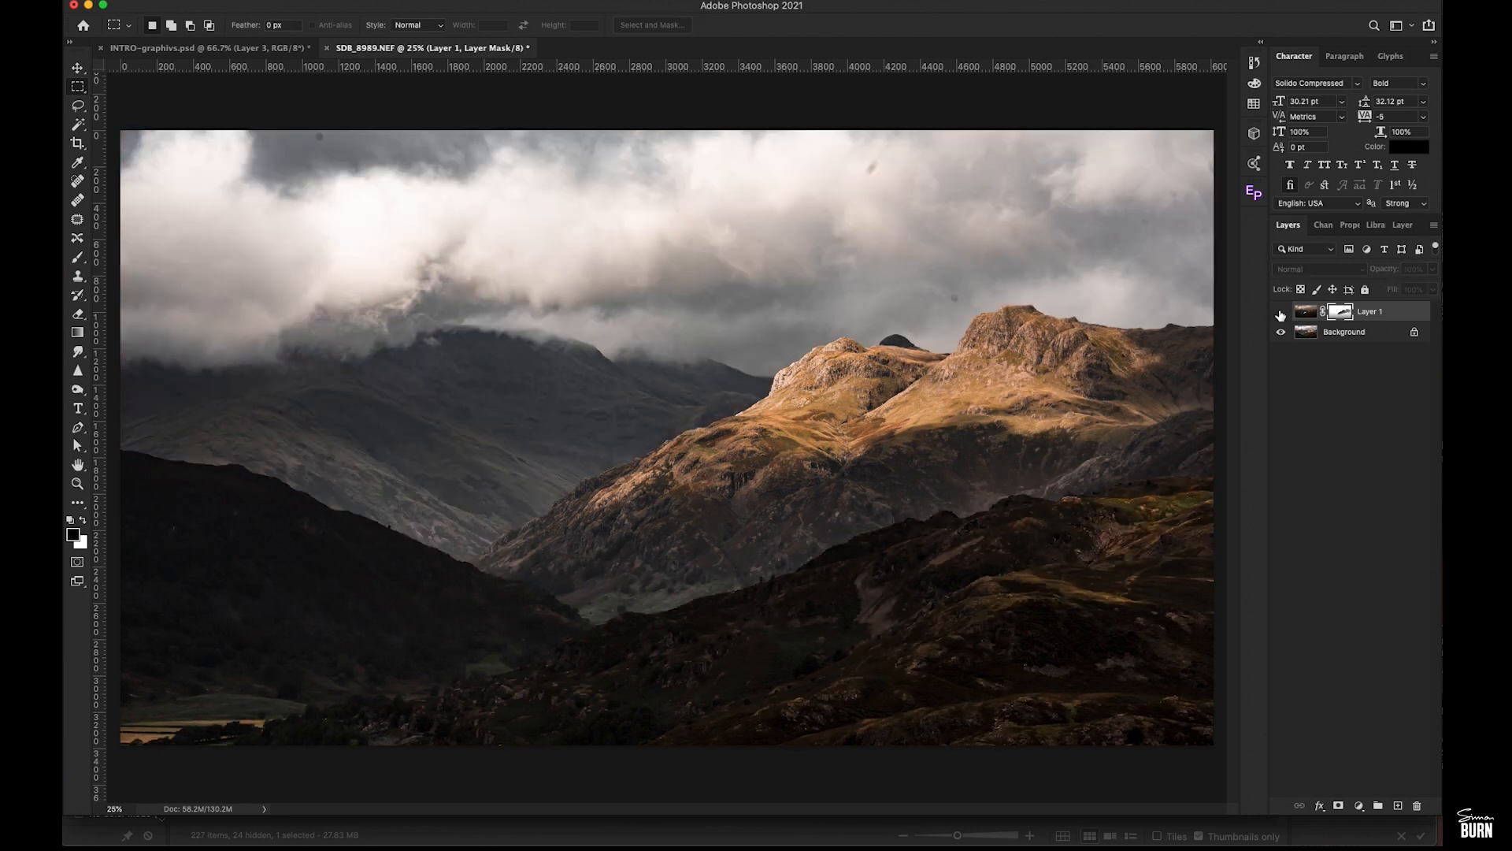
{"action": "mouse_move", "coordinate": [1280, 315]}
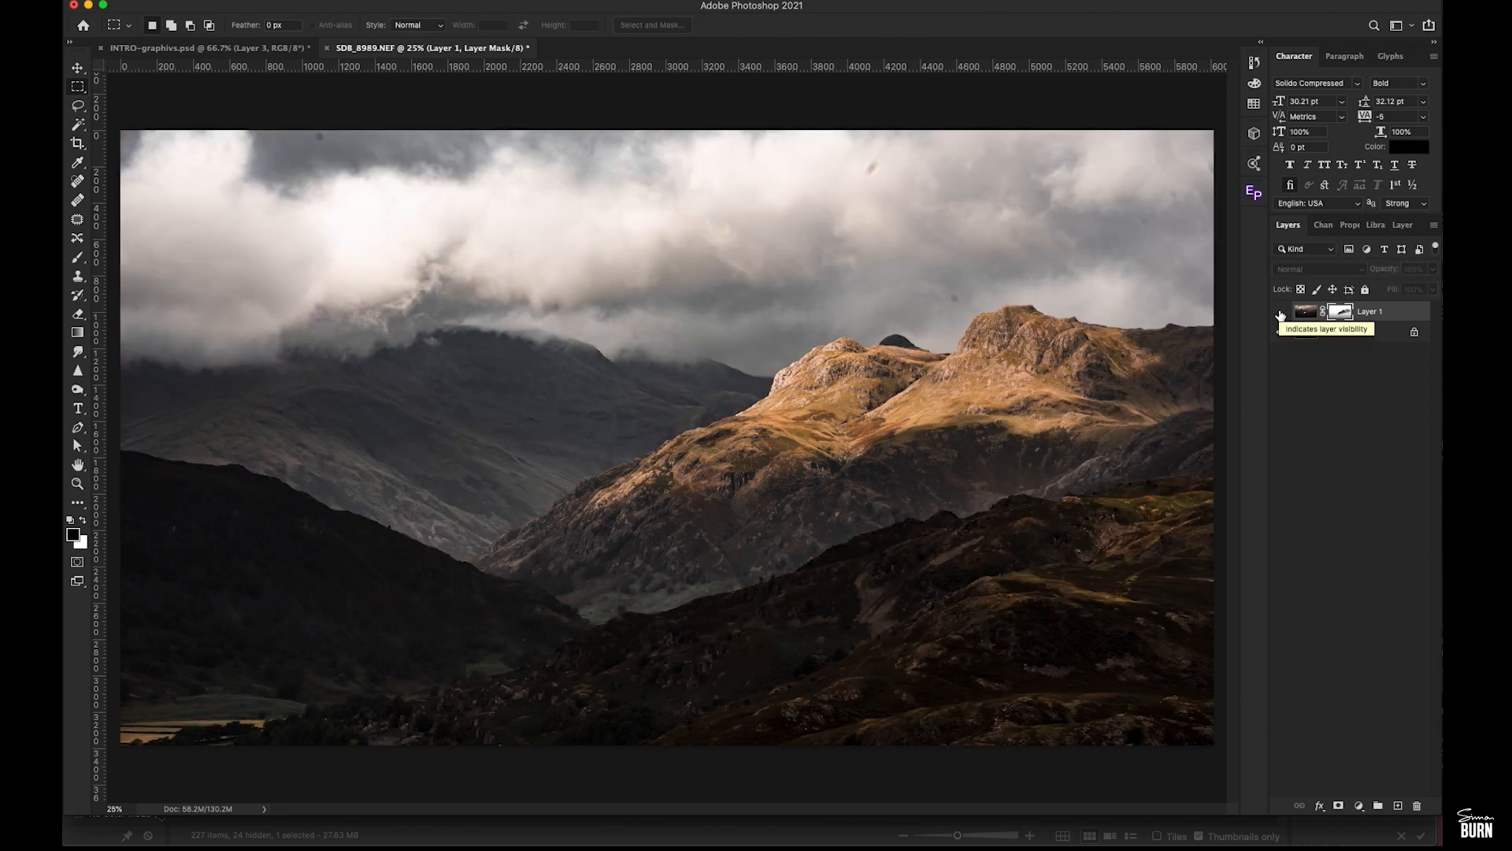
{"action": "left_click", "coordinate": [1281, 310]}
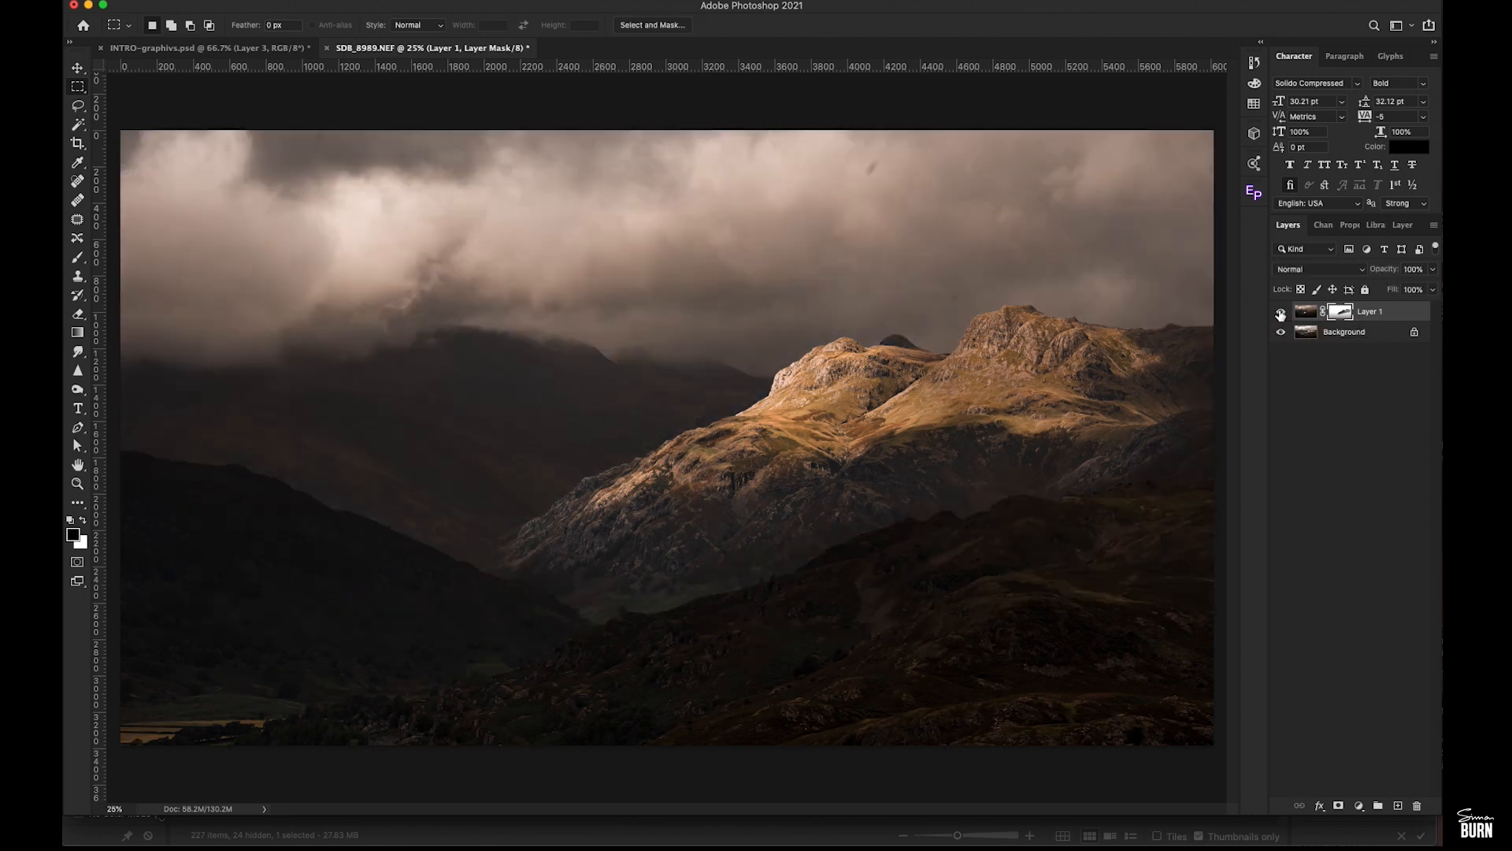